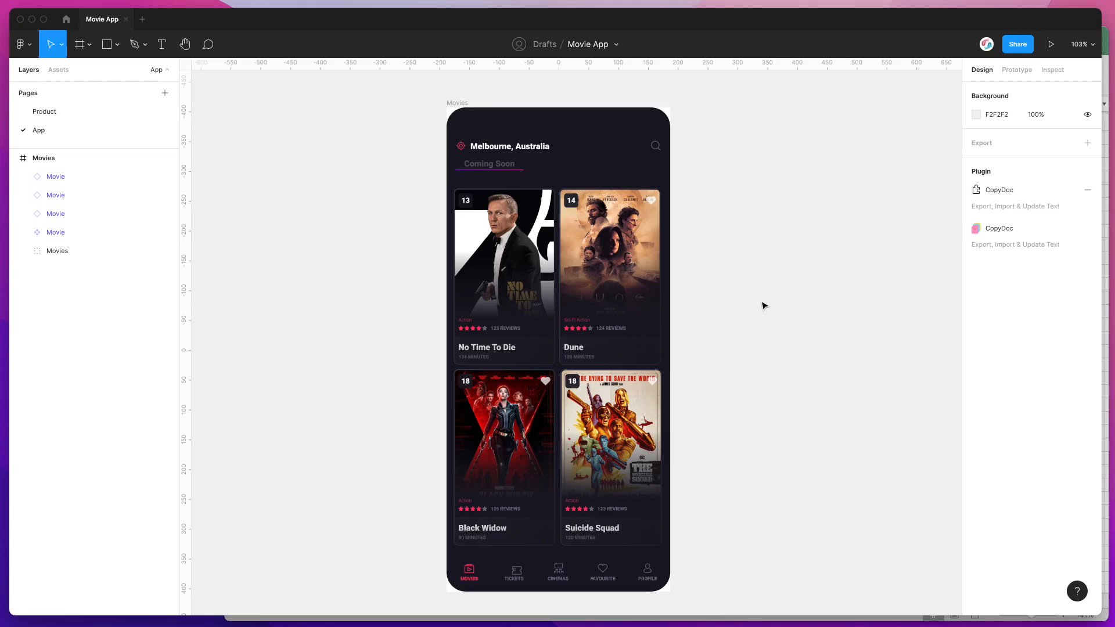
mouse_move(759, 301)
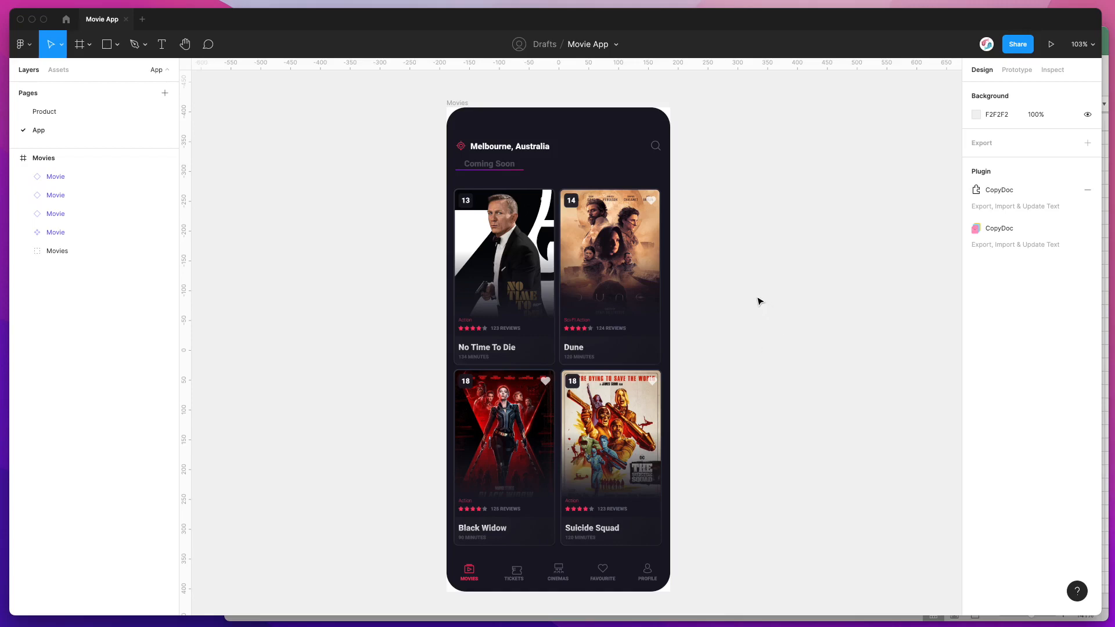
mouse_move(769, 283)
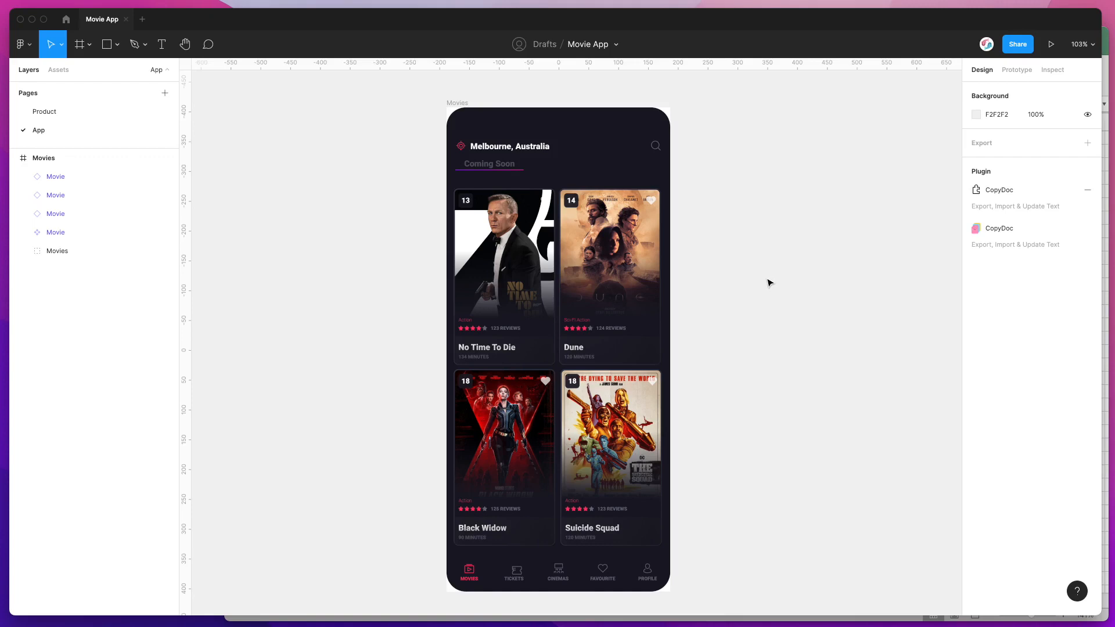
mouse_move(773, 275)
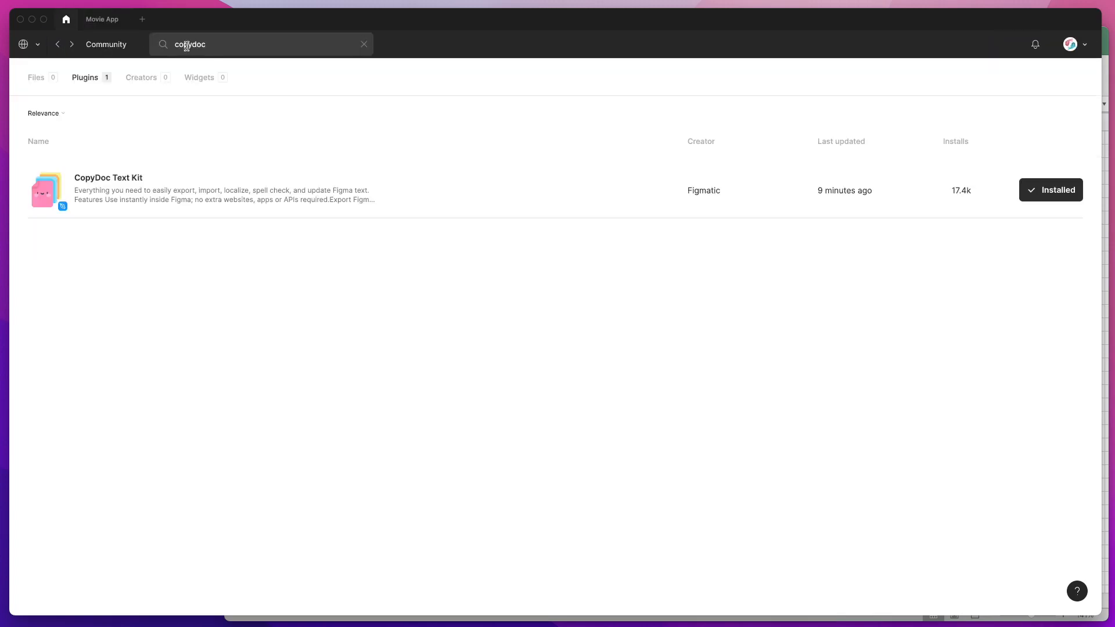
mouse_move(193, 44)
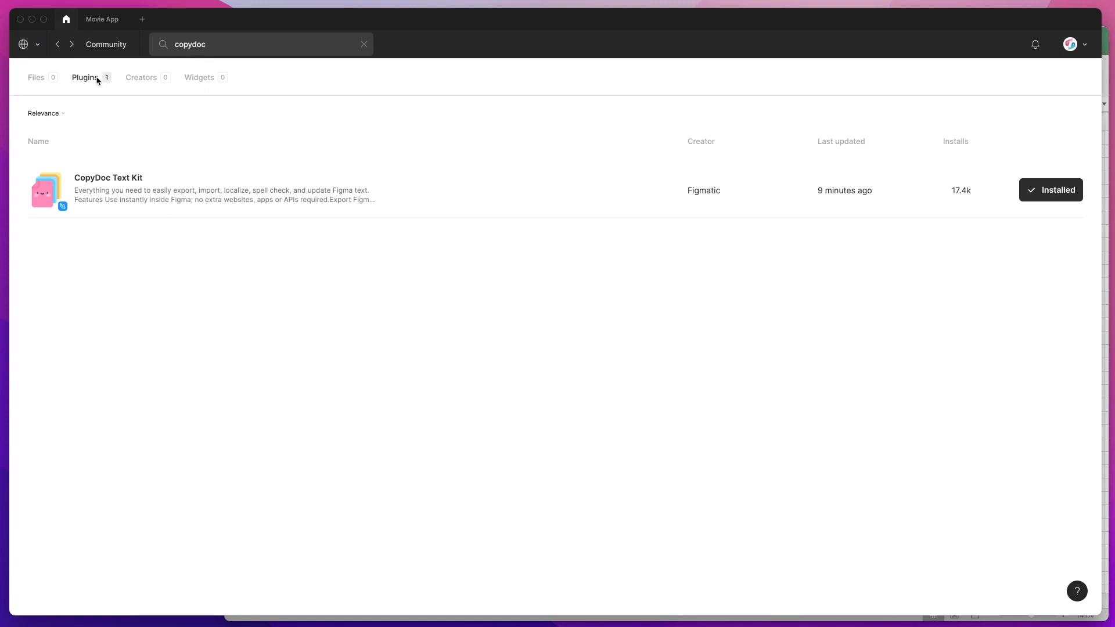
mouse_move(100, 183)
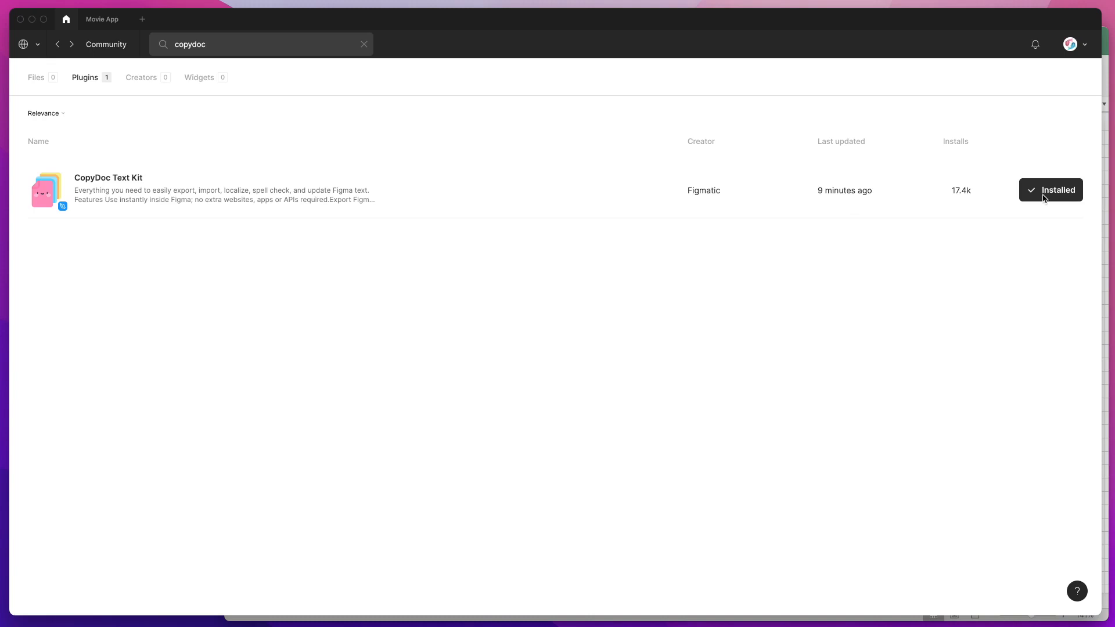
mouse_move(1057, 197)
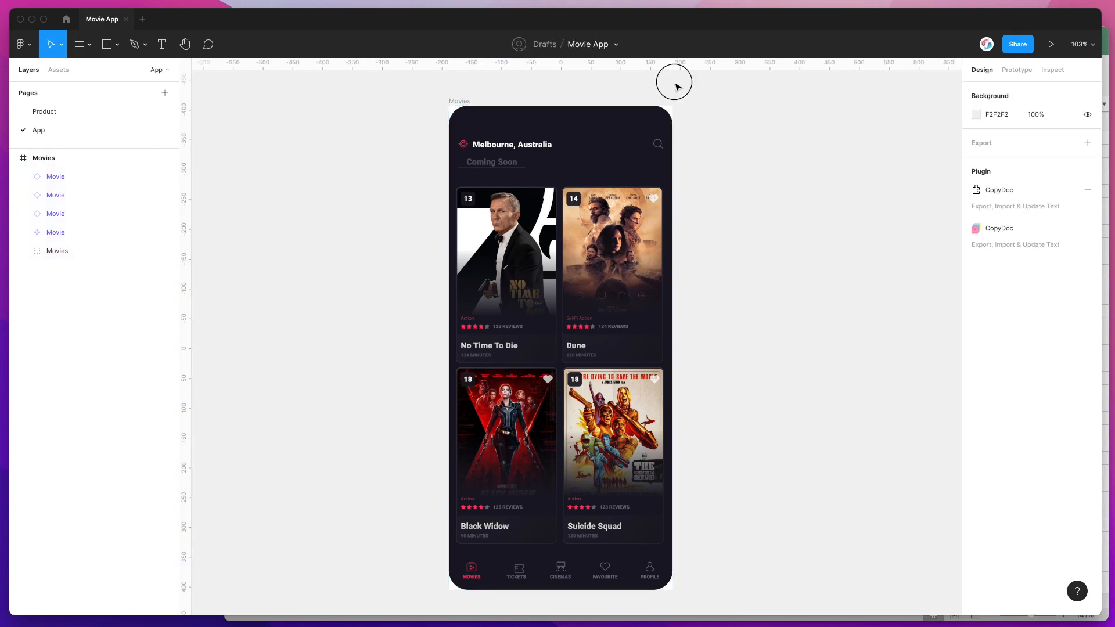
mouse_move(700, 83)
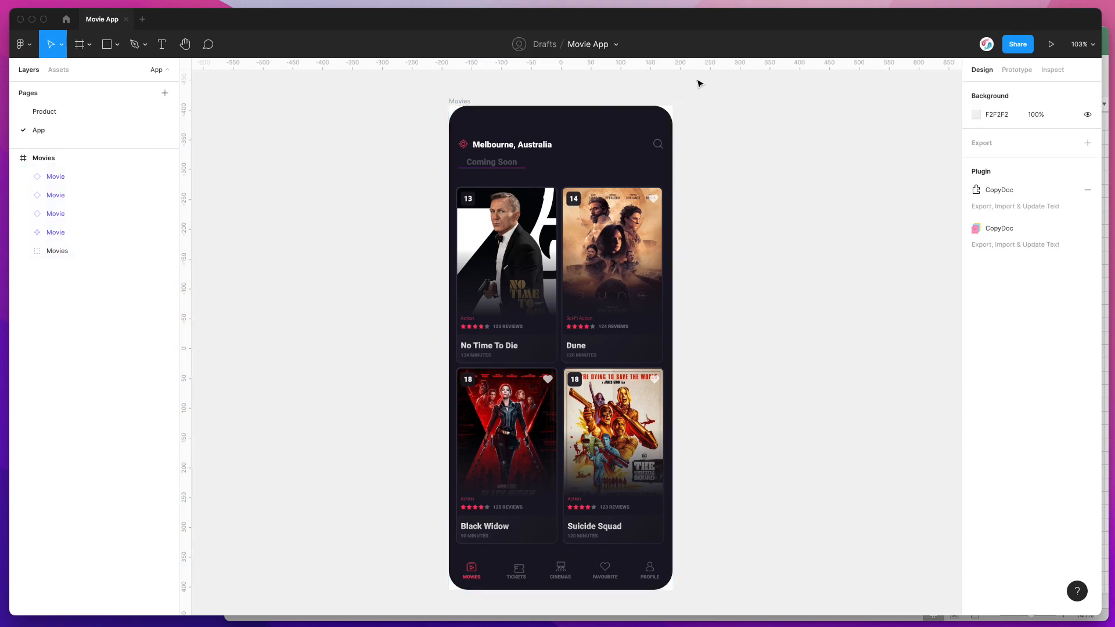
Launch the CopyDoc Text Kit plugin from the canvas context menu's Plugins list
right_click(699, 83)
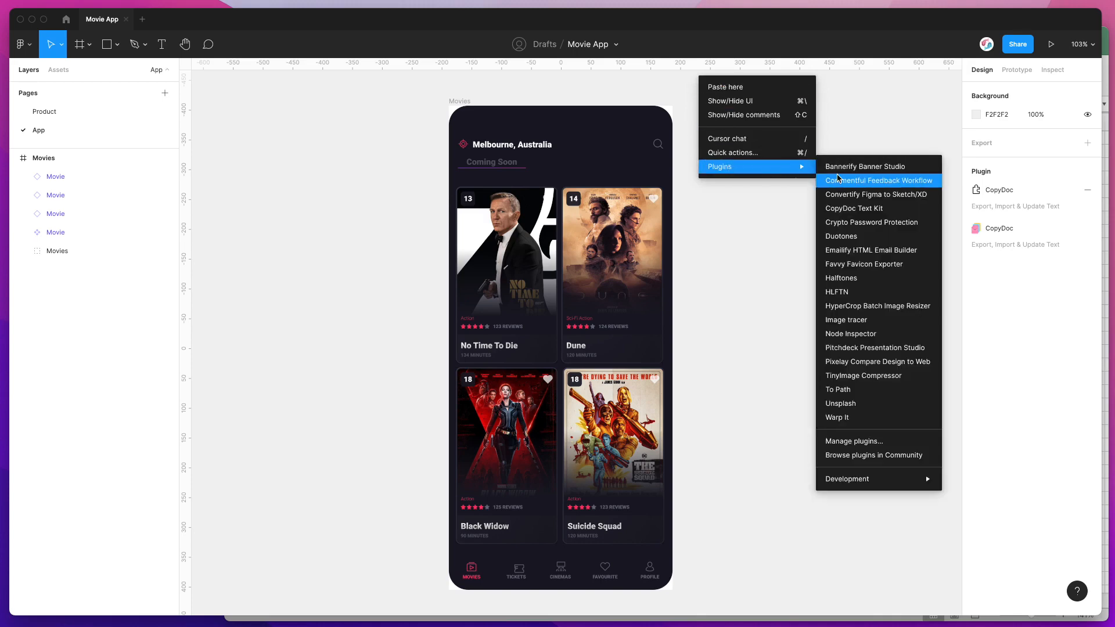
left_click(763, 207)
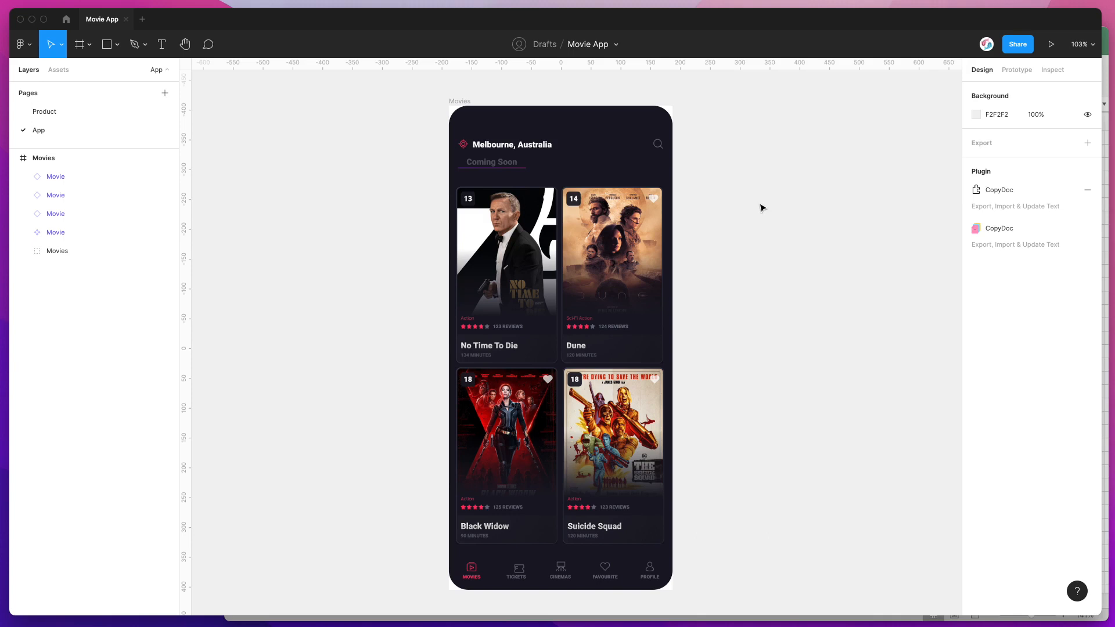
mouse_move(755, 207)
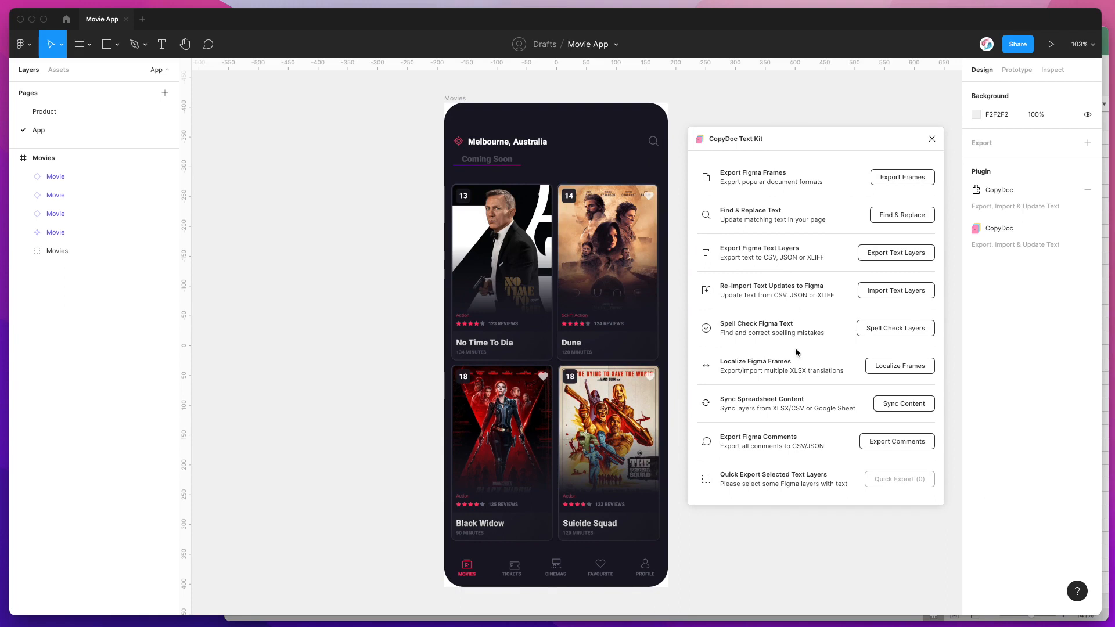
mouse_move(724, 367)
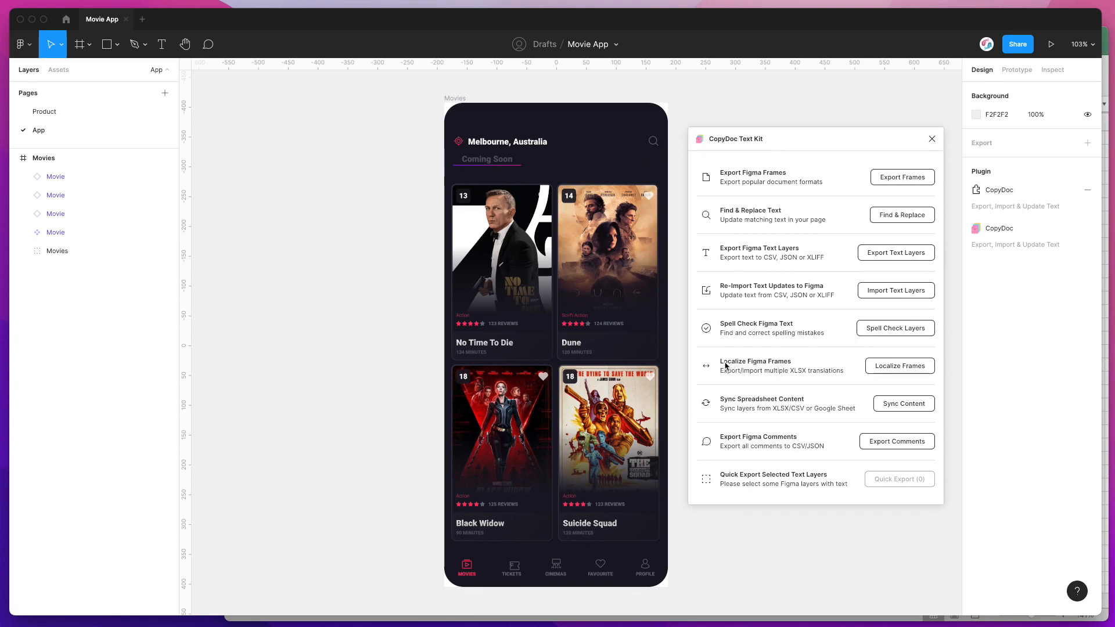
mouse_move(786, 364)
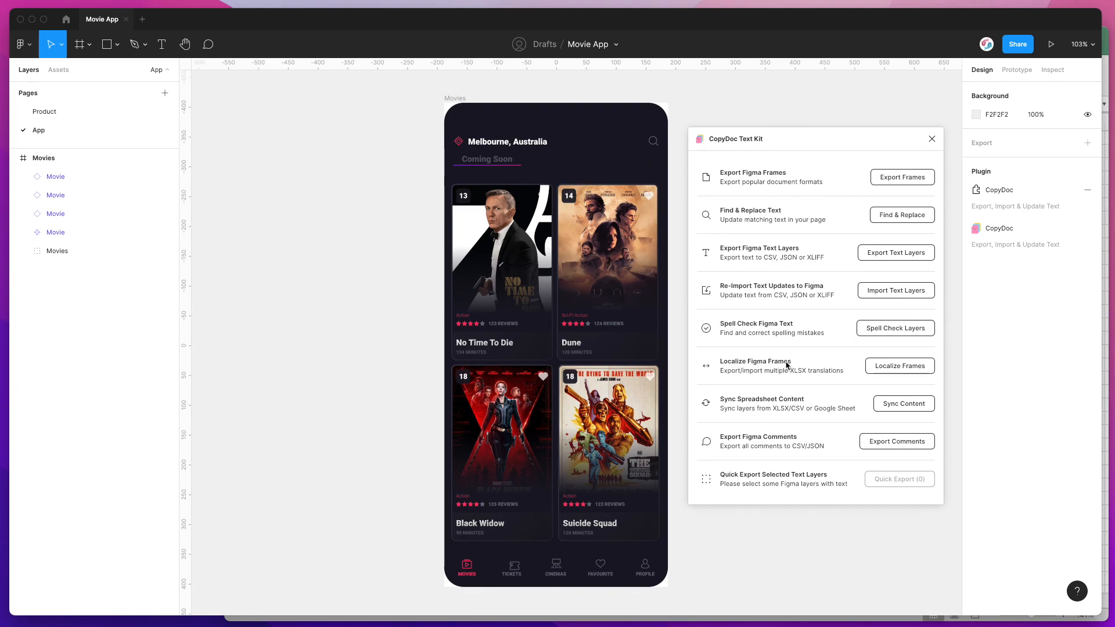
mouse_move(745, 378)
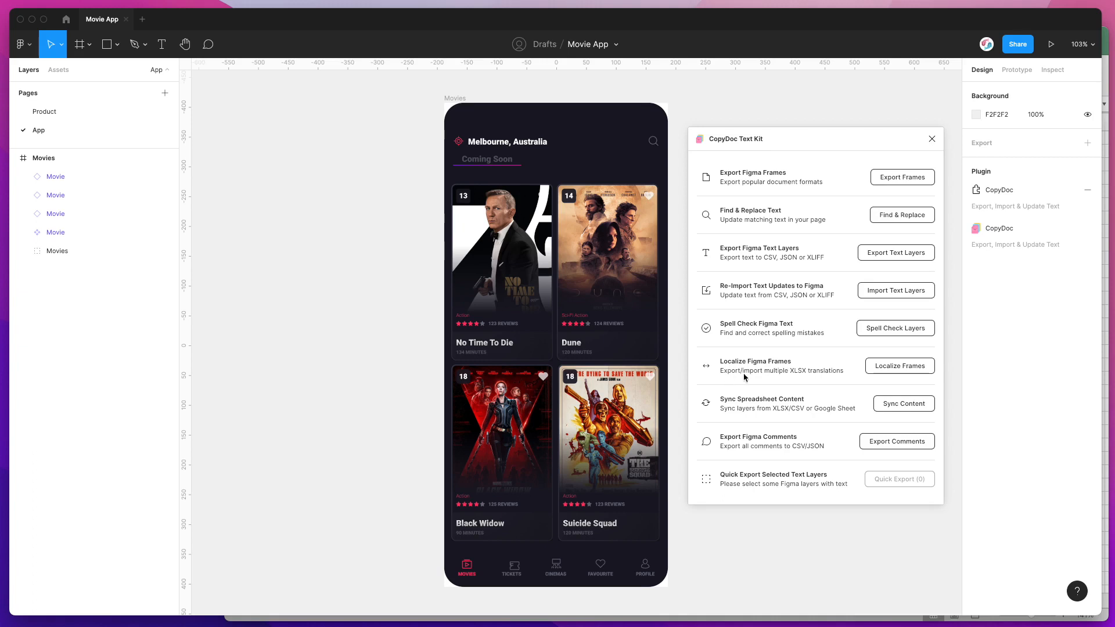
mouse_move(808, 377)
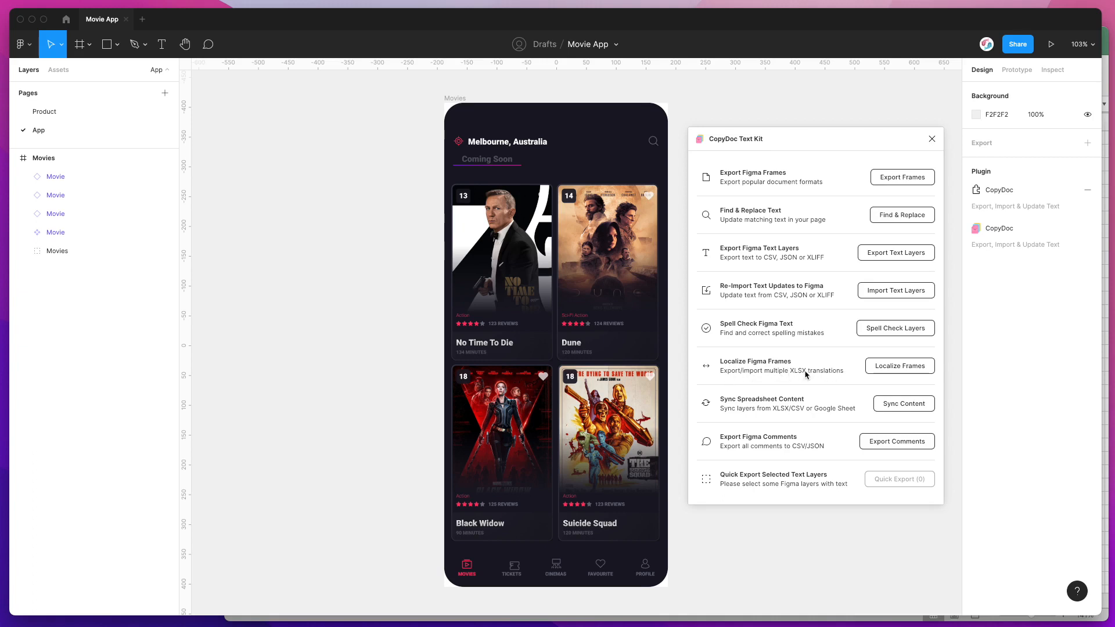
mouse_move(815, 364)
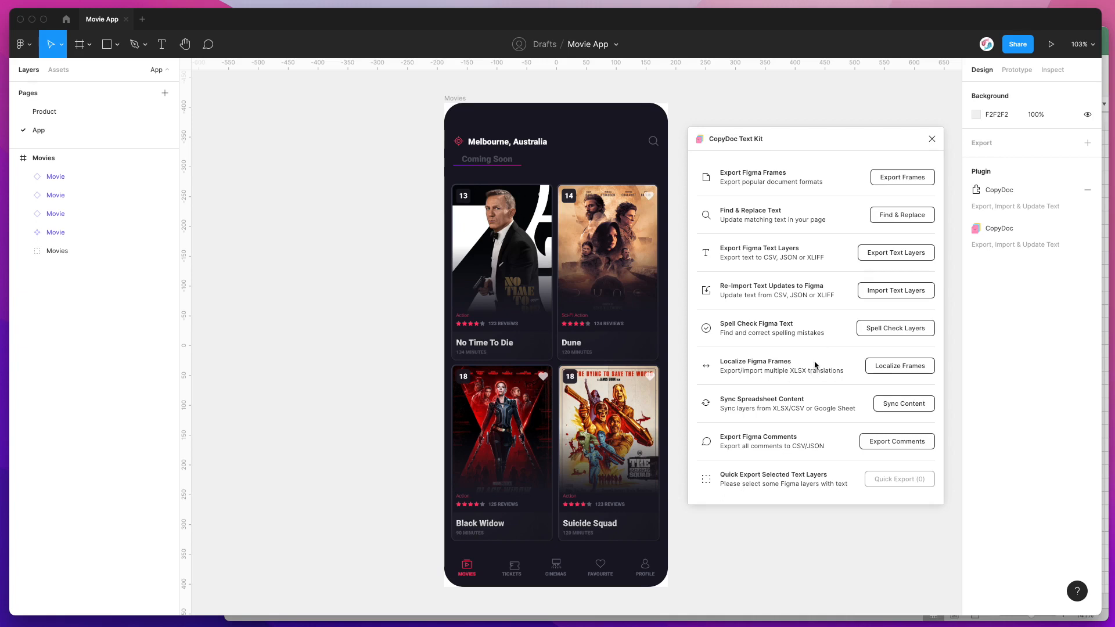
mouse_move(893, 370)
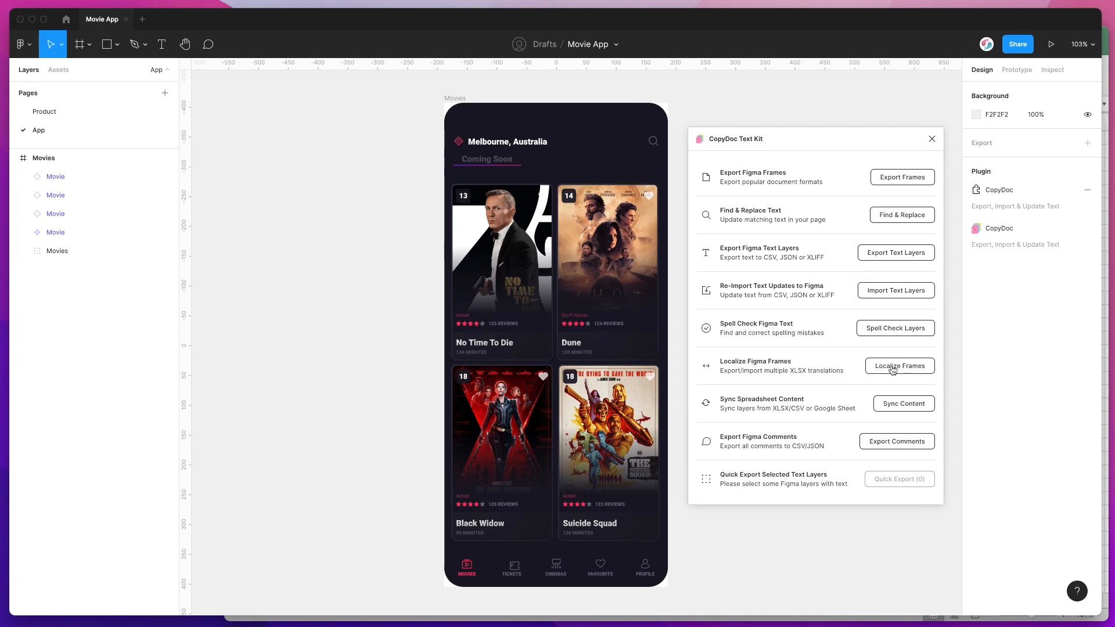
Open CopyDoc's Localize Frames tool from the Text Kit panel
left_click(898, 365)
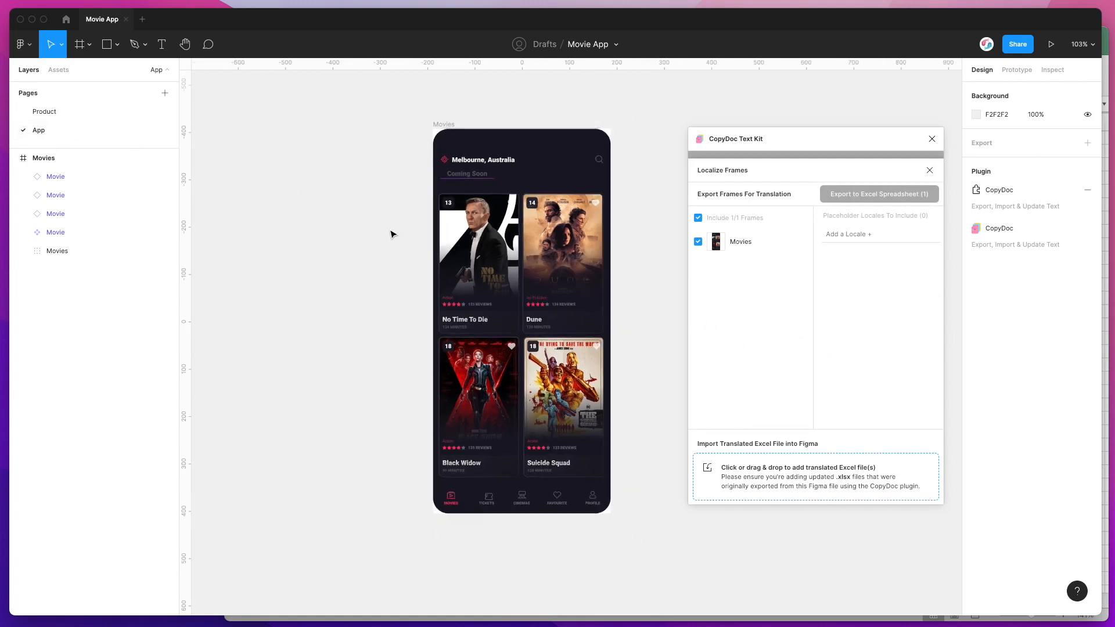
Add French, Japanese and German locales, then export the Movies frame text to Excel
scroll("down", 3)
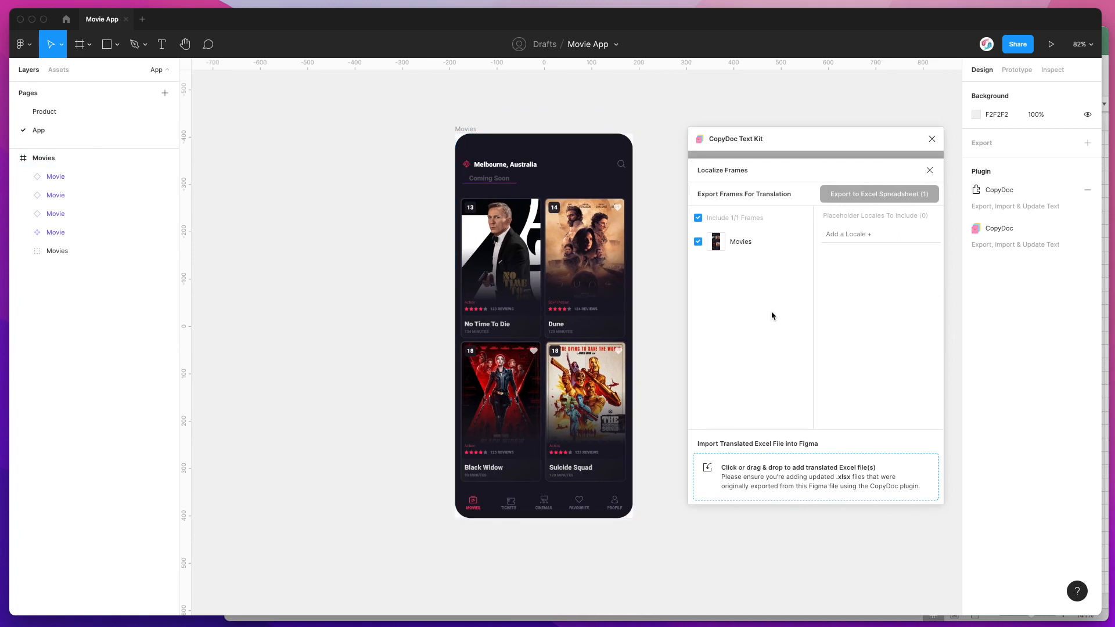
mouse_move(732, 253)
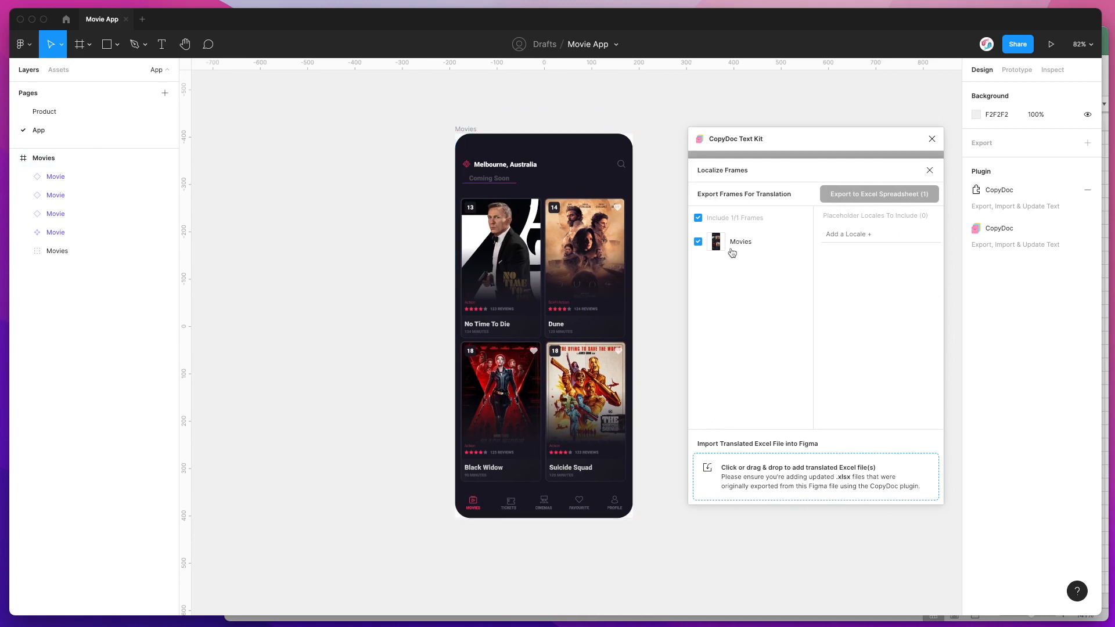
mouse_move(765, 173)
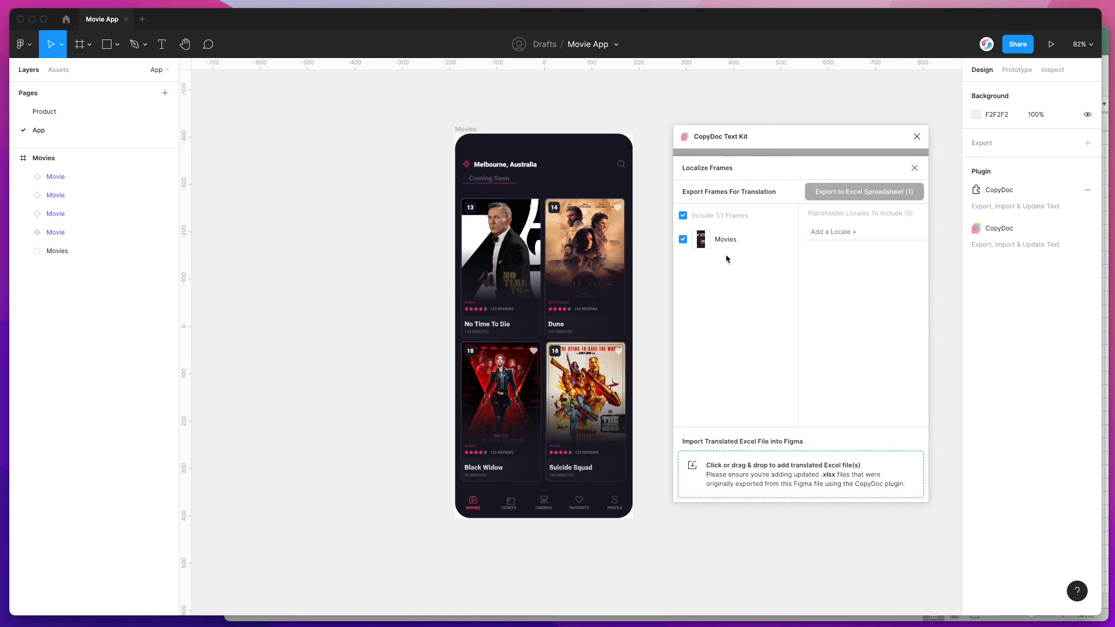
mouse_move(837, 231)
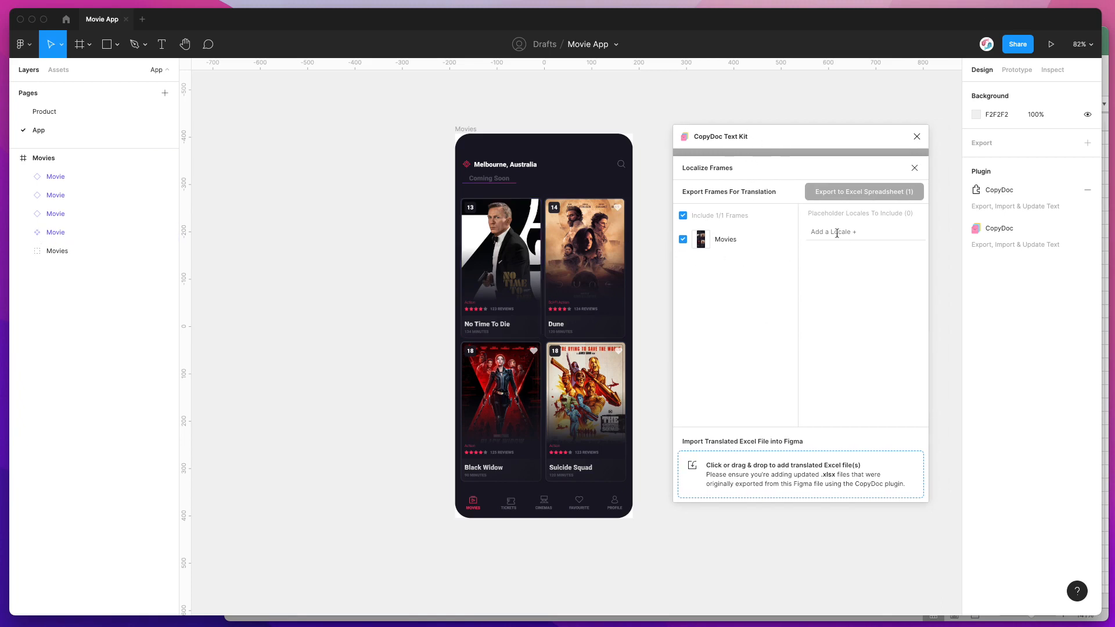
left_click(834, 232)
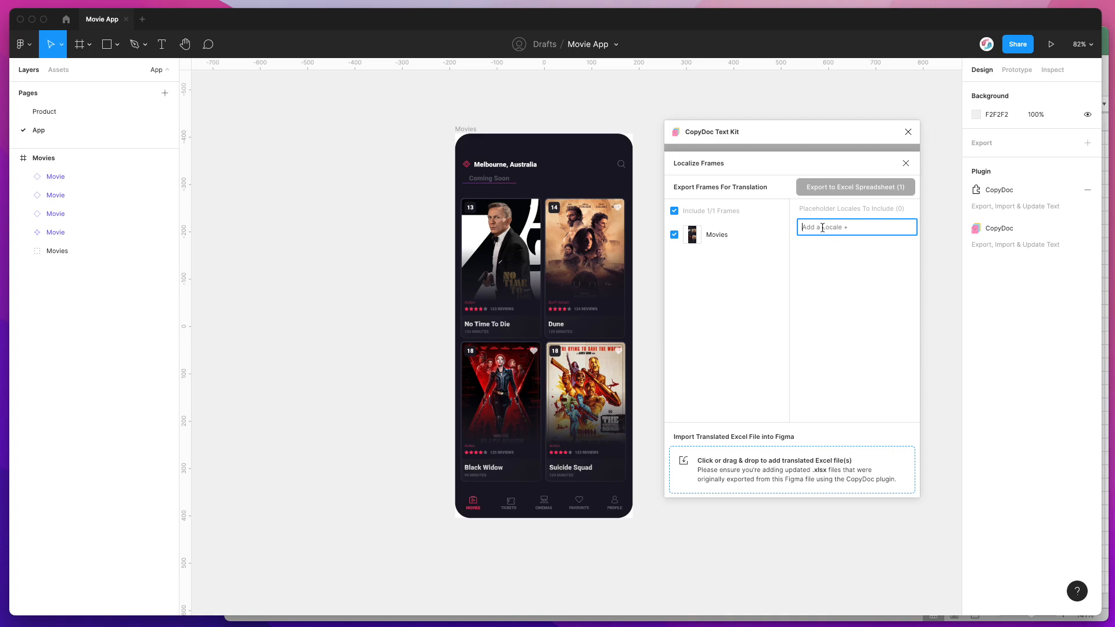
type("French")
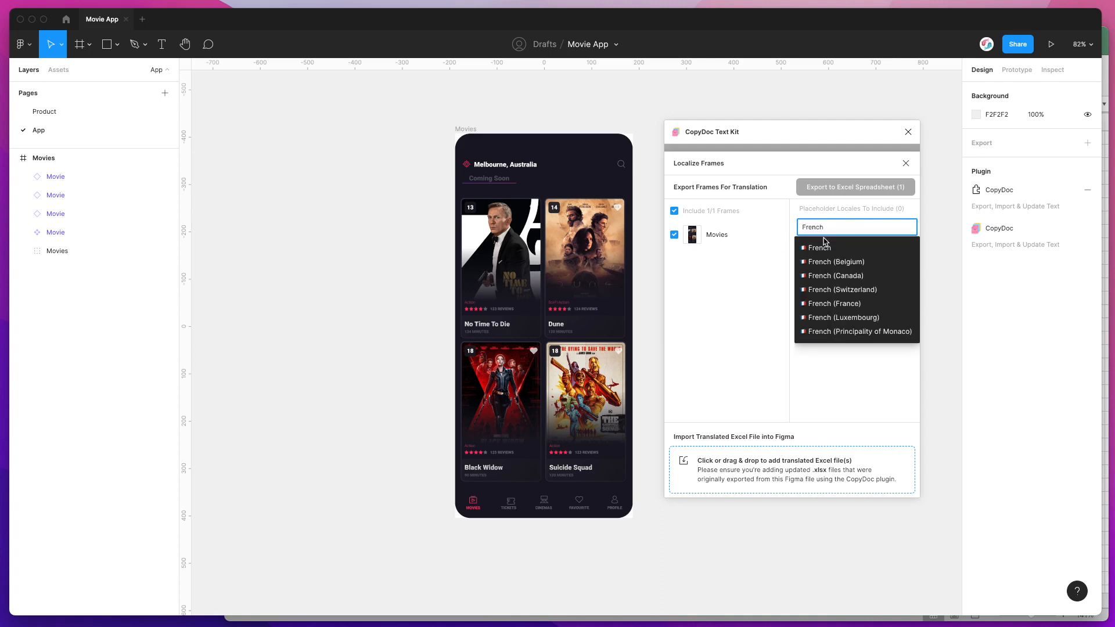
left_click(819, 247)
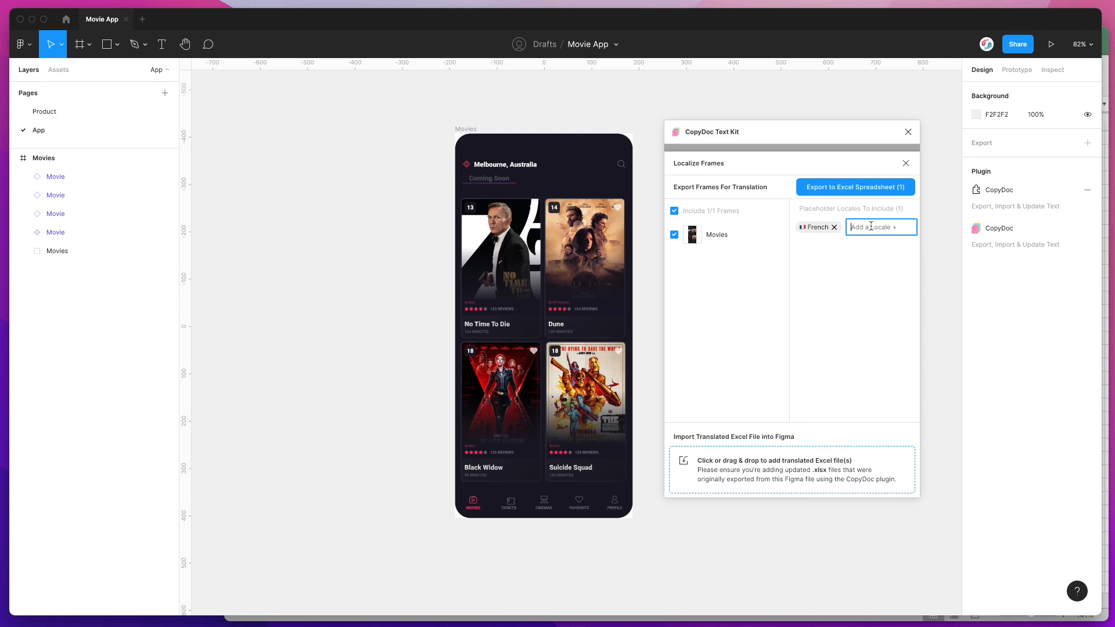
type("Jap")
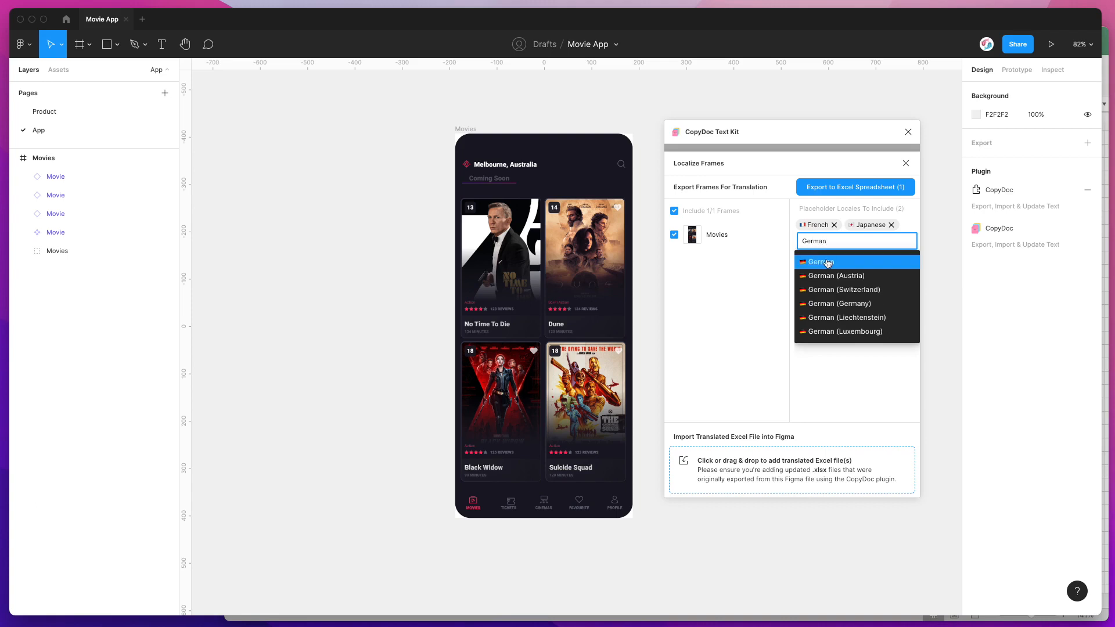
left_click(821, 262)
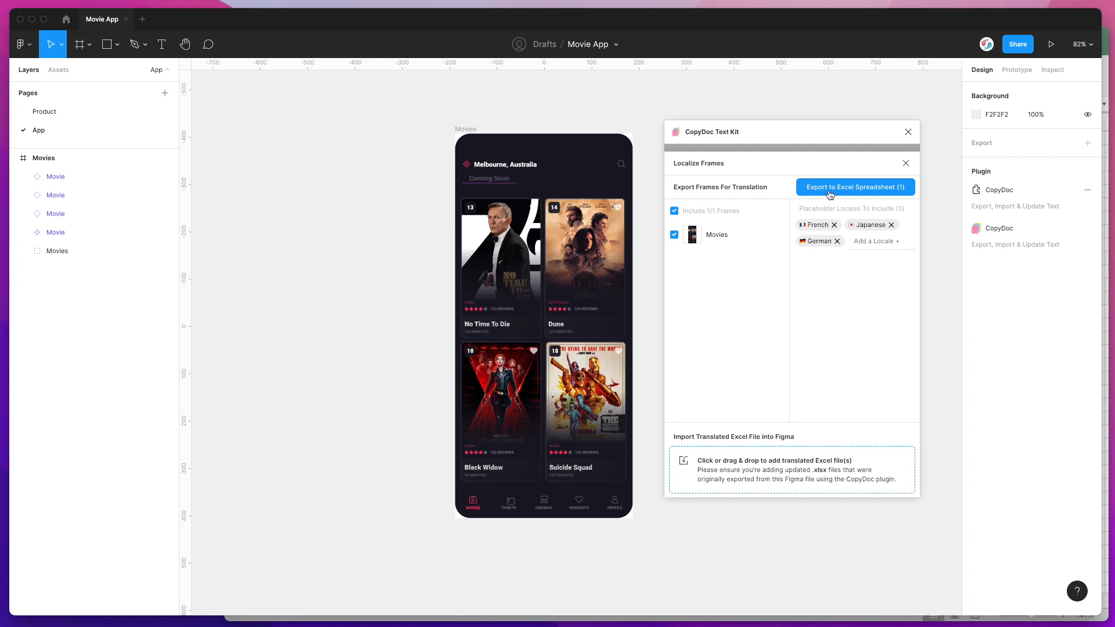
left_click(855, 187)
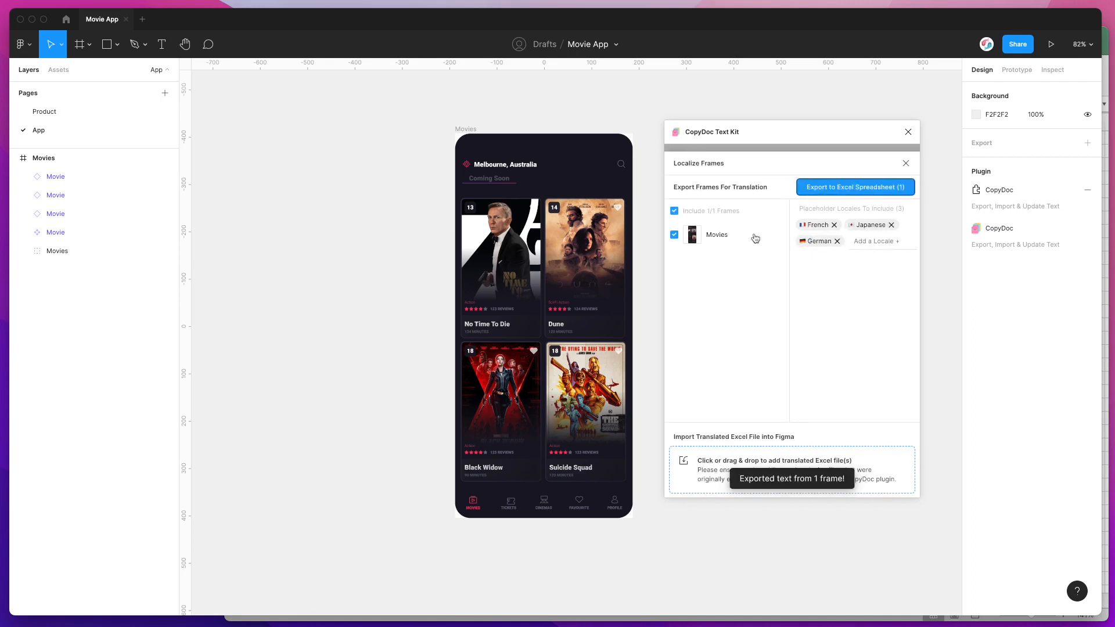
Save the French, Japanese and German text export to the Desktop
left_click(855, 187)
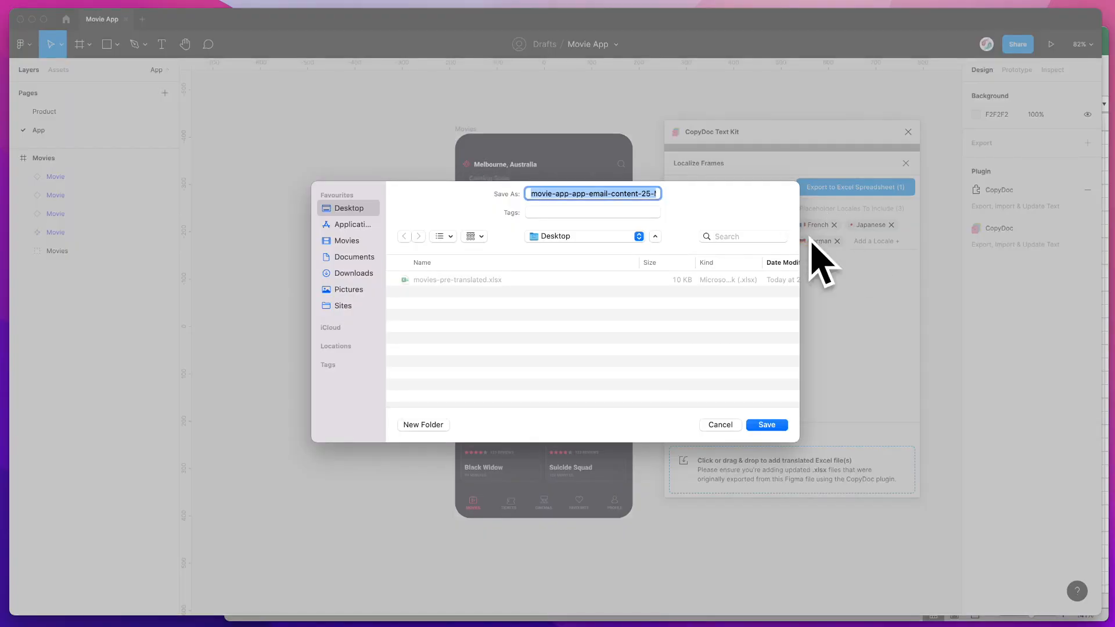
mouse_move(753, 418)
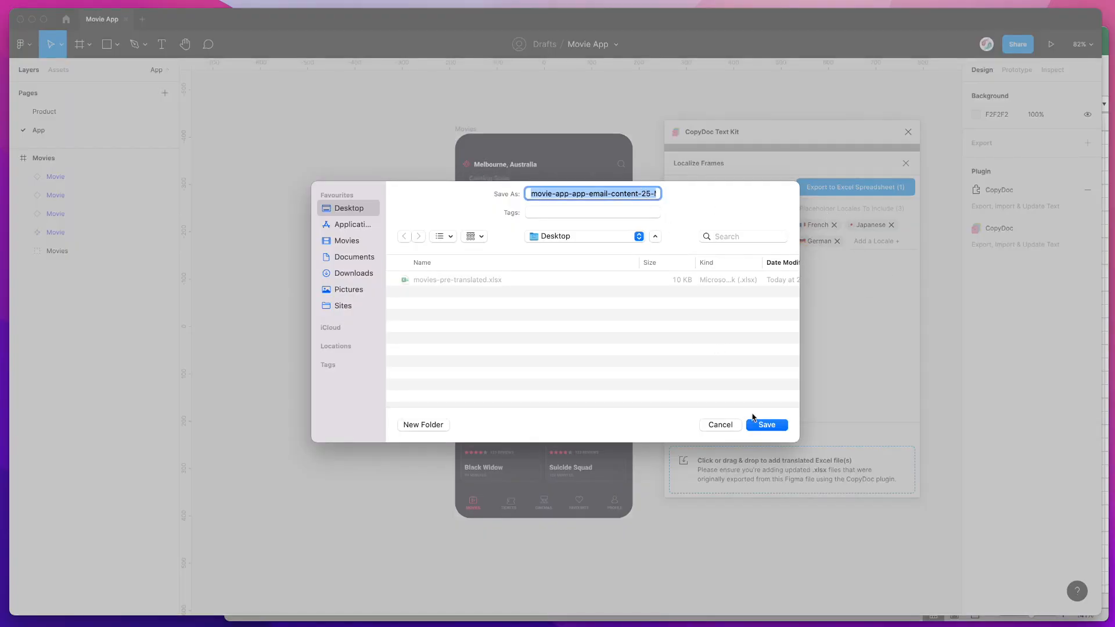
left_click(767, 425)
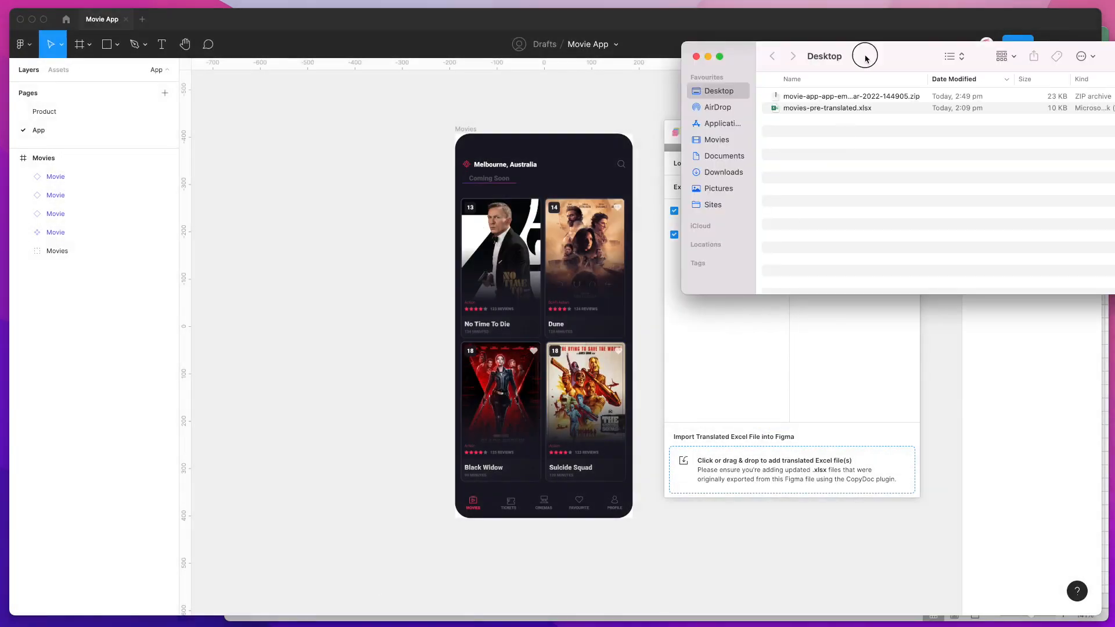
Unzip the exported archive and open movies.xlsx in Excel
double_click(851, 96)
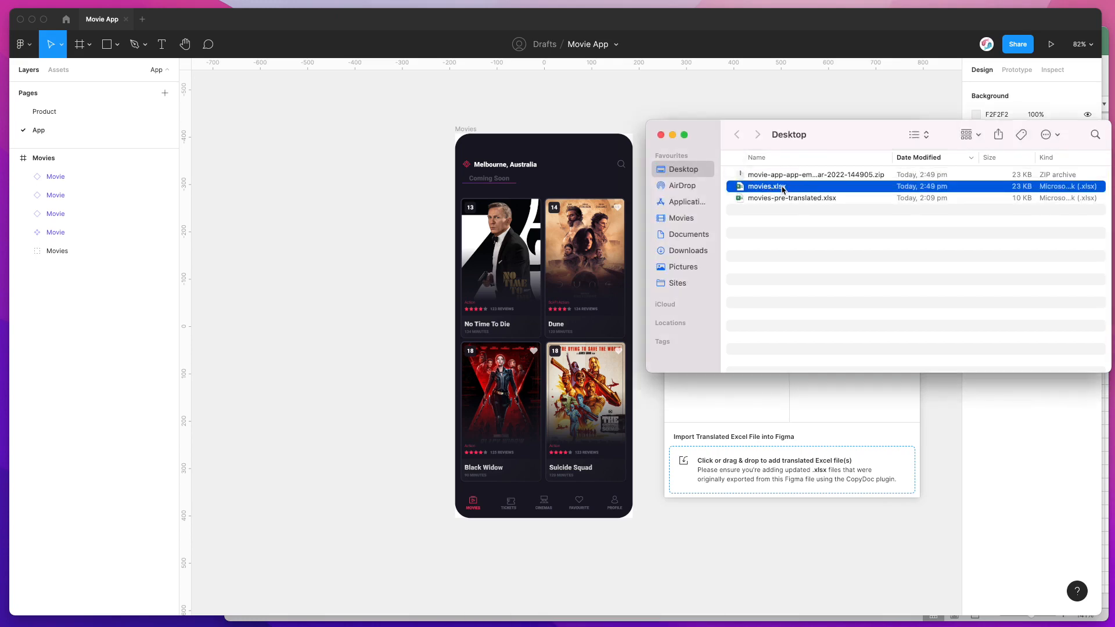
double_click(791, 198)
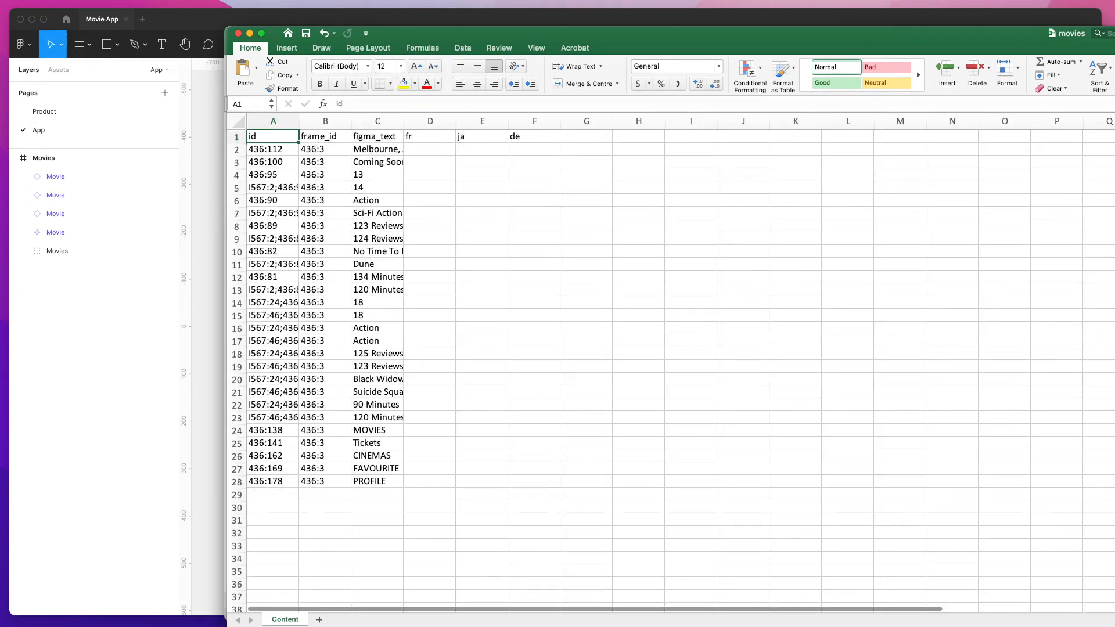
Widen the id and figma_text columns and review entries like Coming Soon and PROFILE
left_click_drag(365, 121, 364, 121)
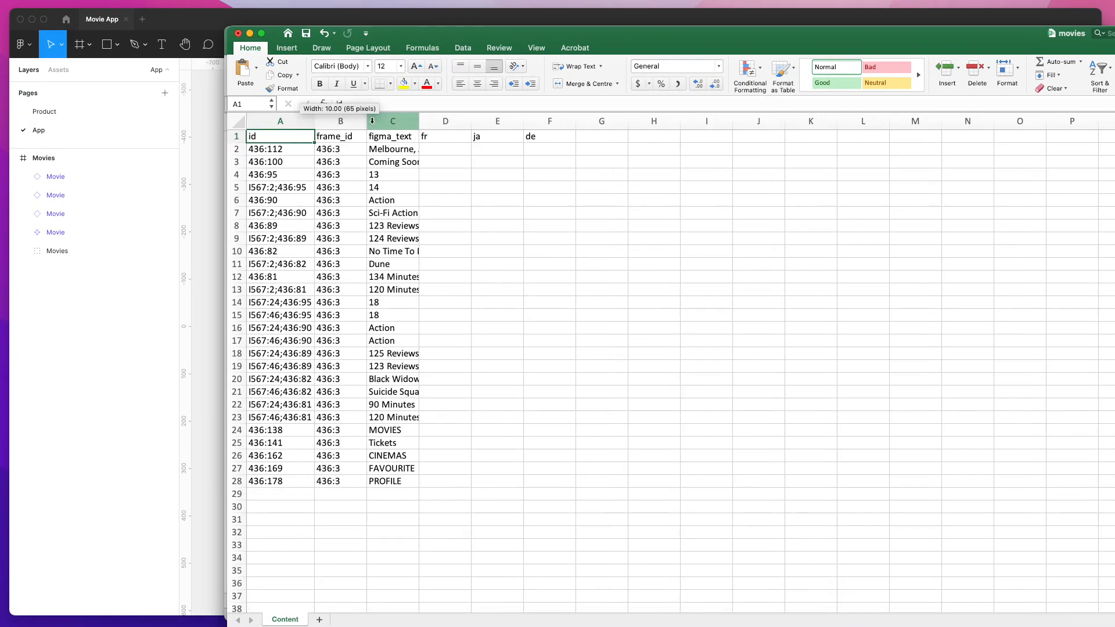
left_click_drag(420, 121, 409, 121)
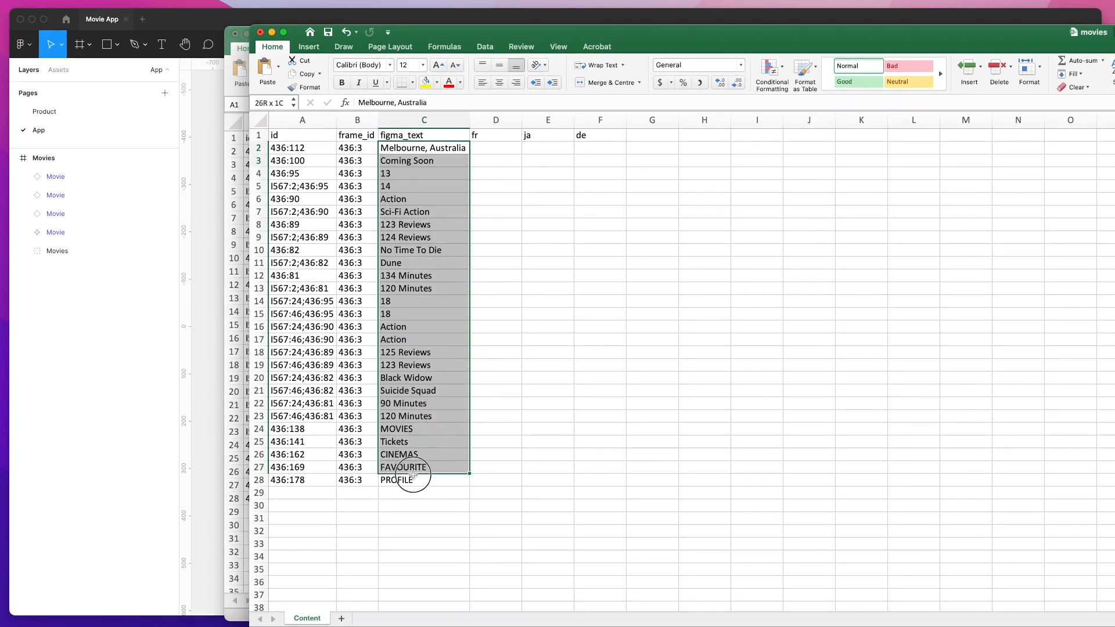
left_click(423, 160)
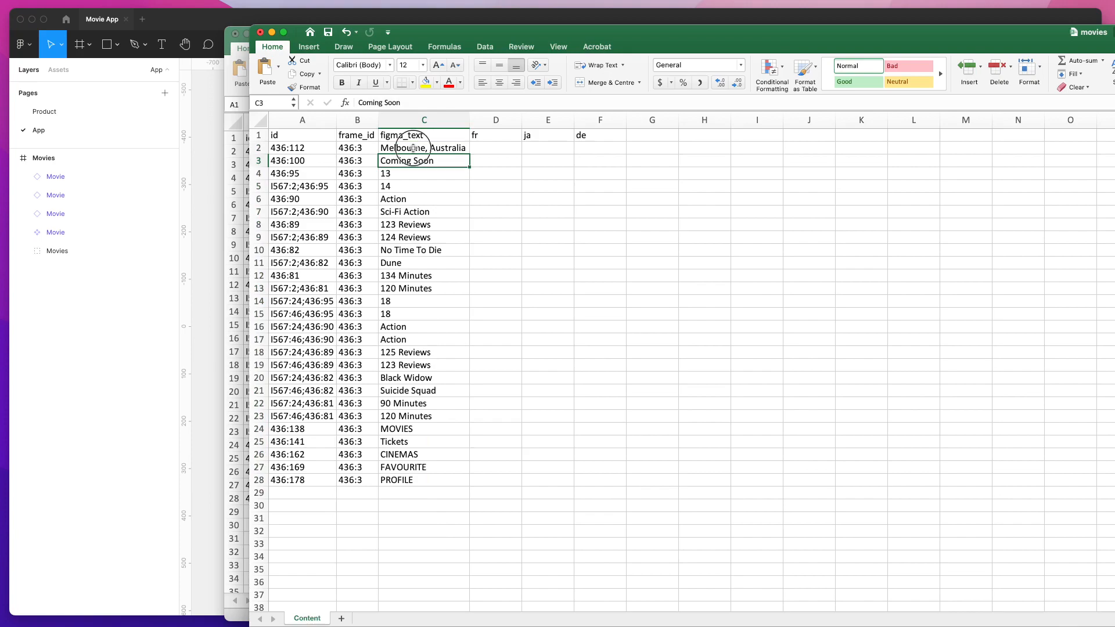
left_click(424, 147)
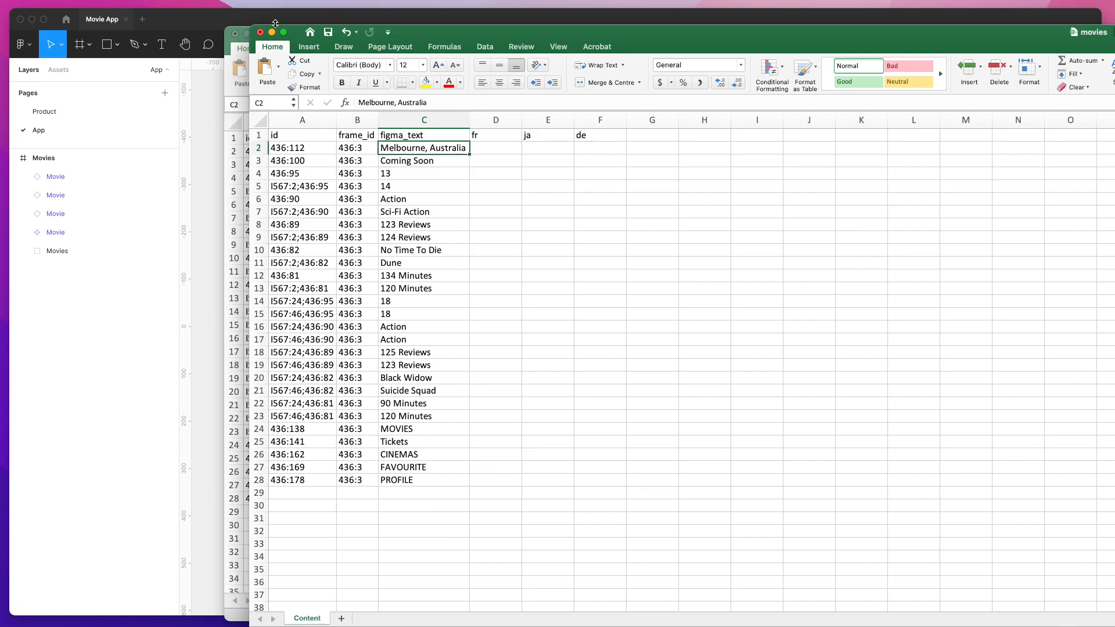
mouse_move(472, 34)
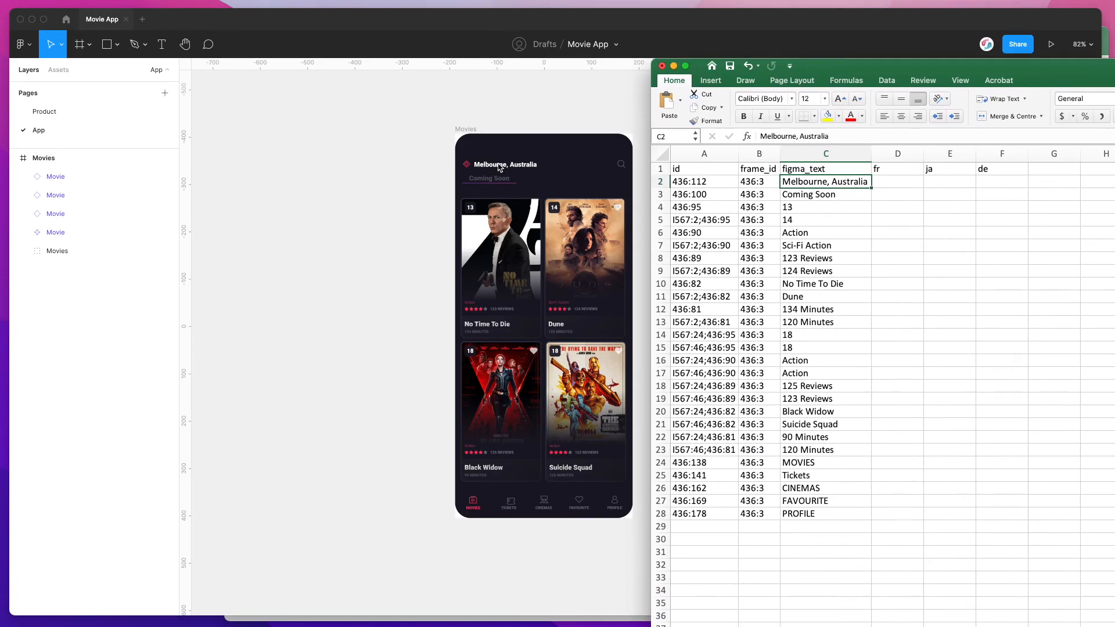
mouse_move(497, 179)
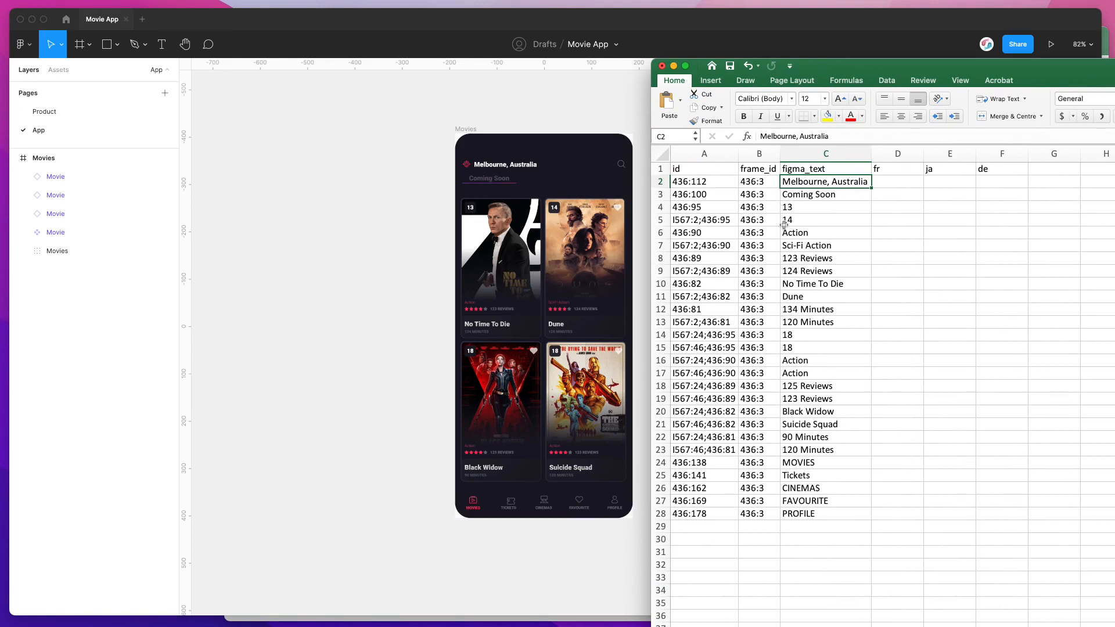
left_click(825, 245)
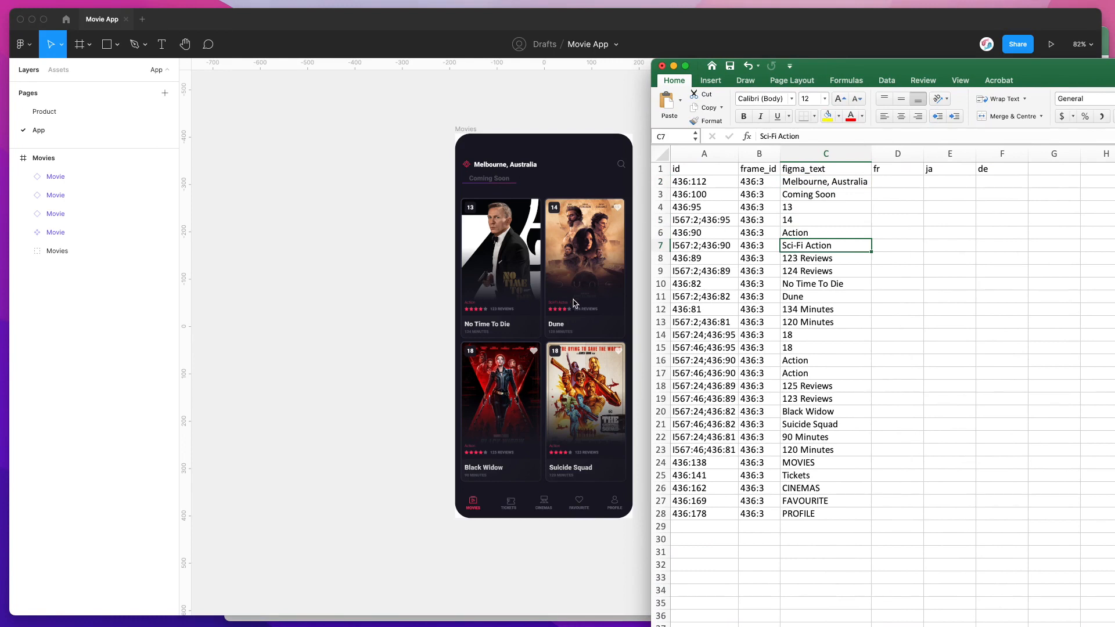
mouse_move(498, 316)
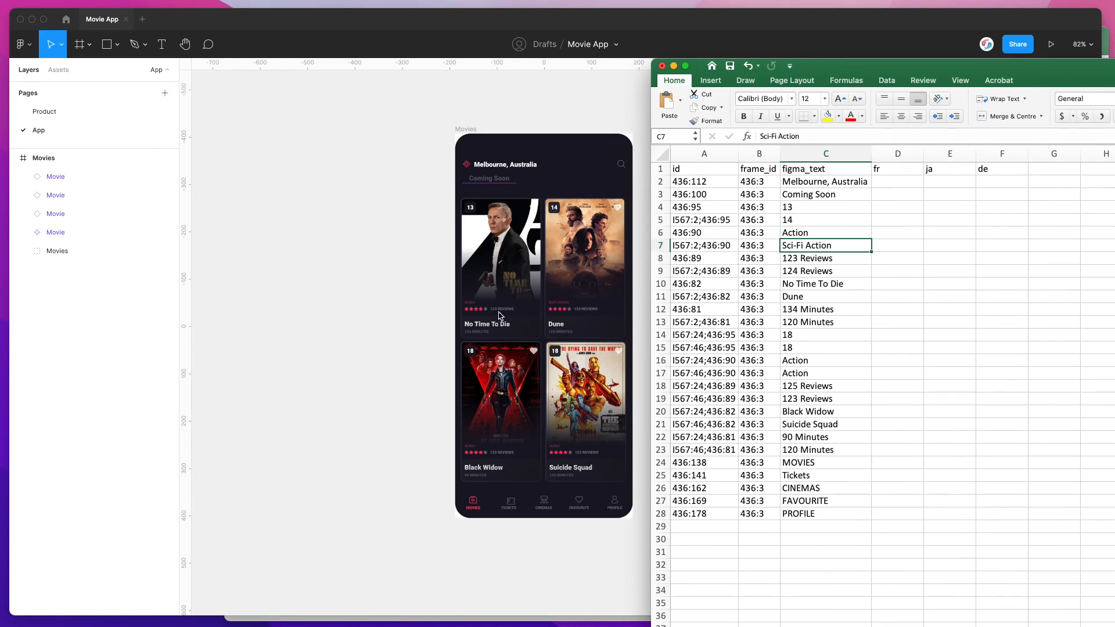
mouse_move(578, 491)
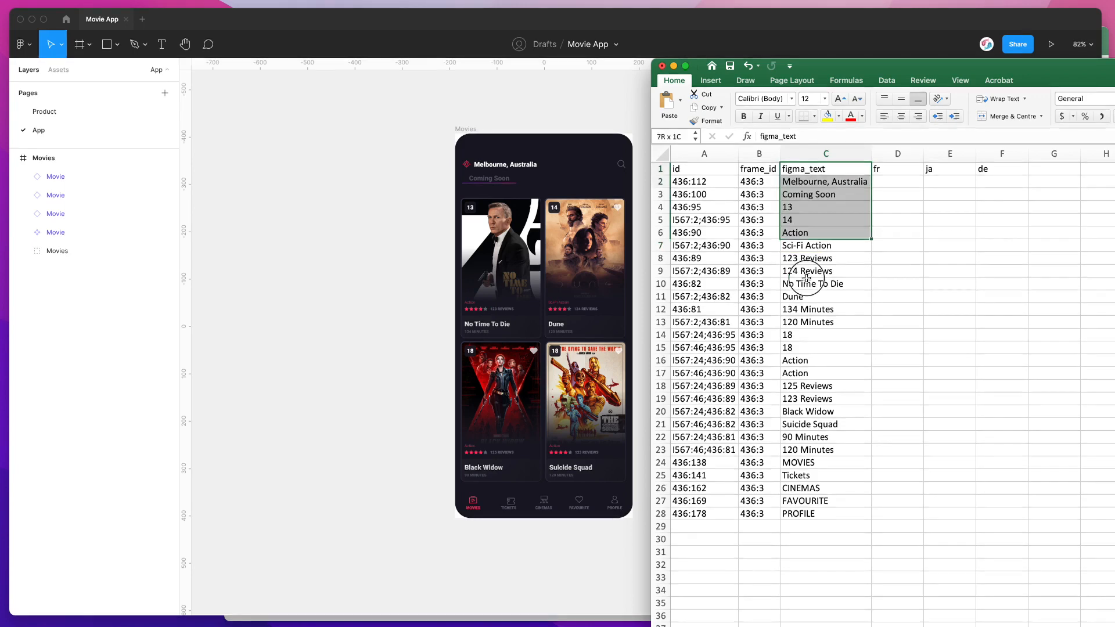
left_click(825, 513)
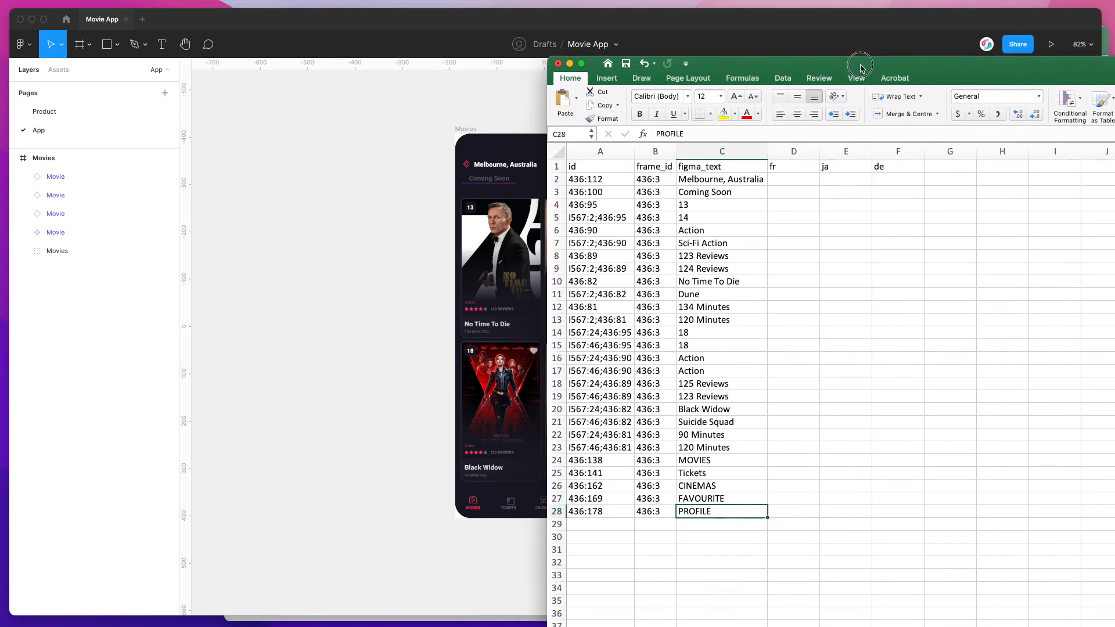
Select the fr, ja and de locale header cells and the first translation cells
left_click(793, 152)
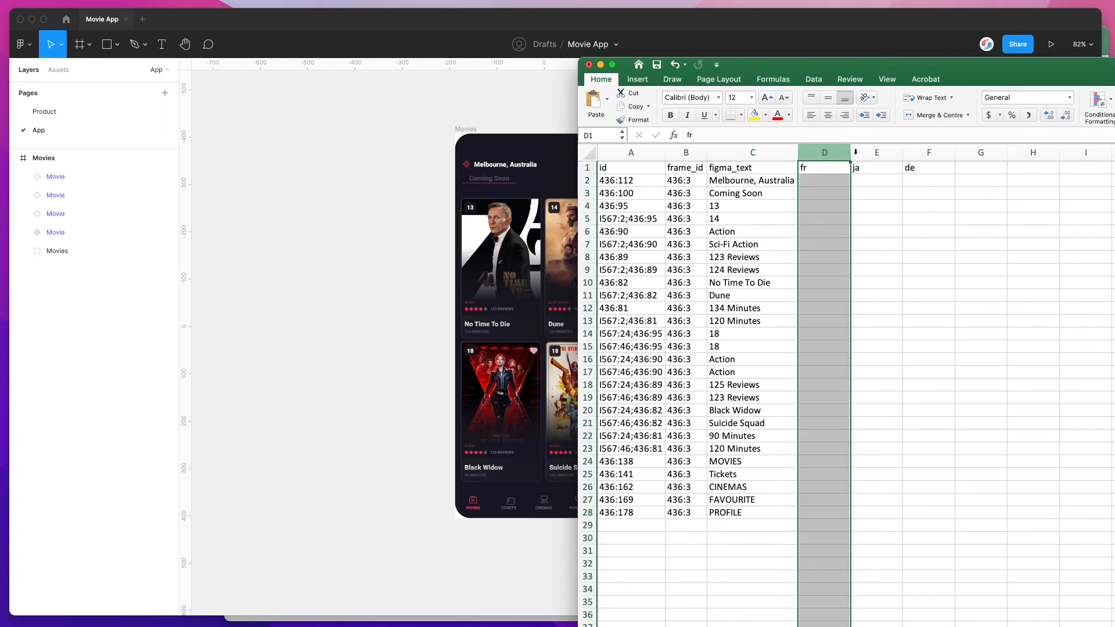
left_click(824, 168)
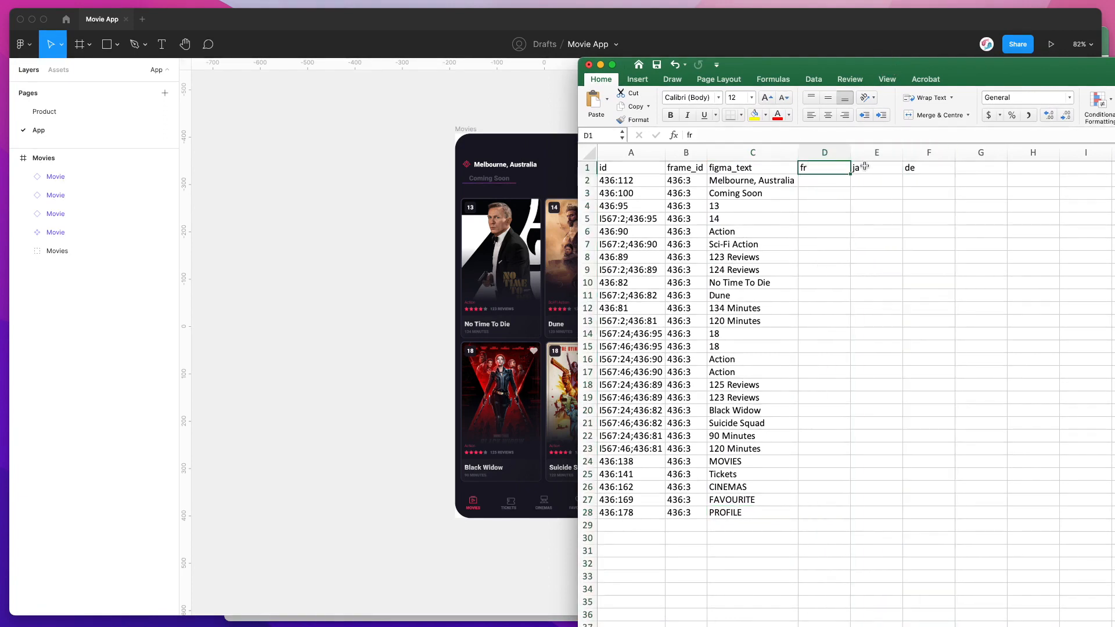
left_click(928, 167)
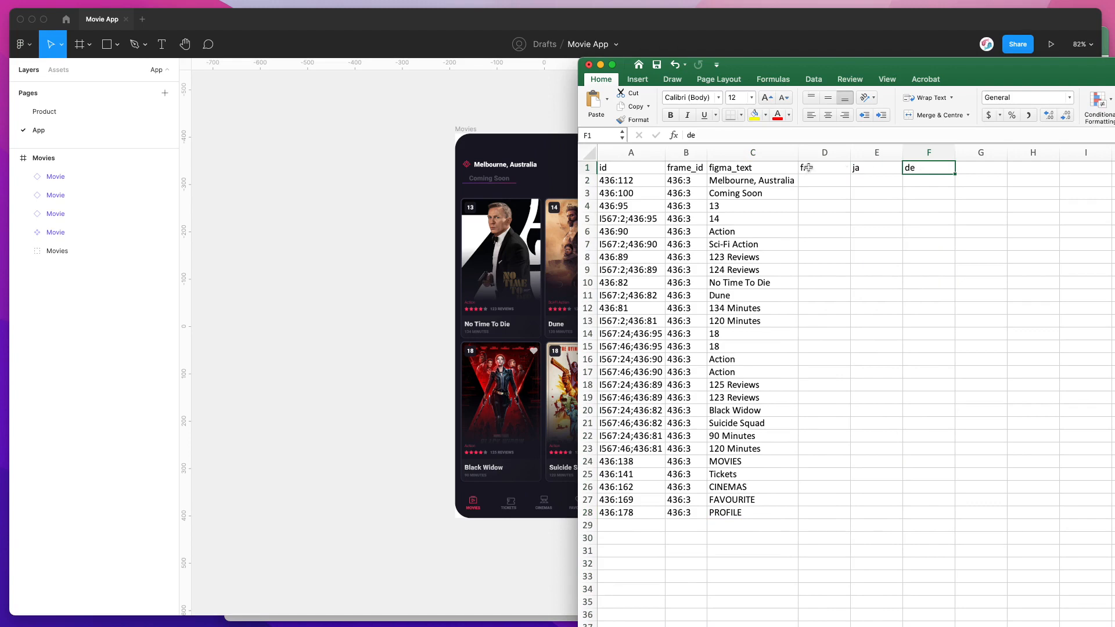
left_click(824, 167)
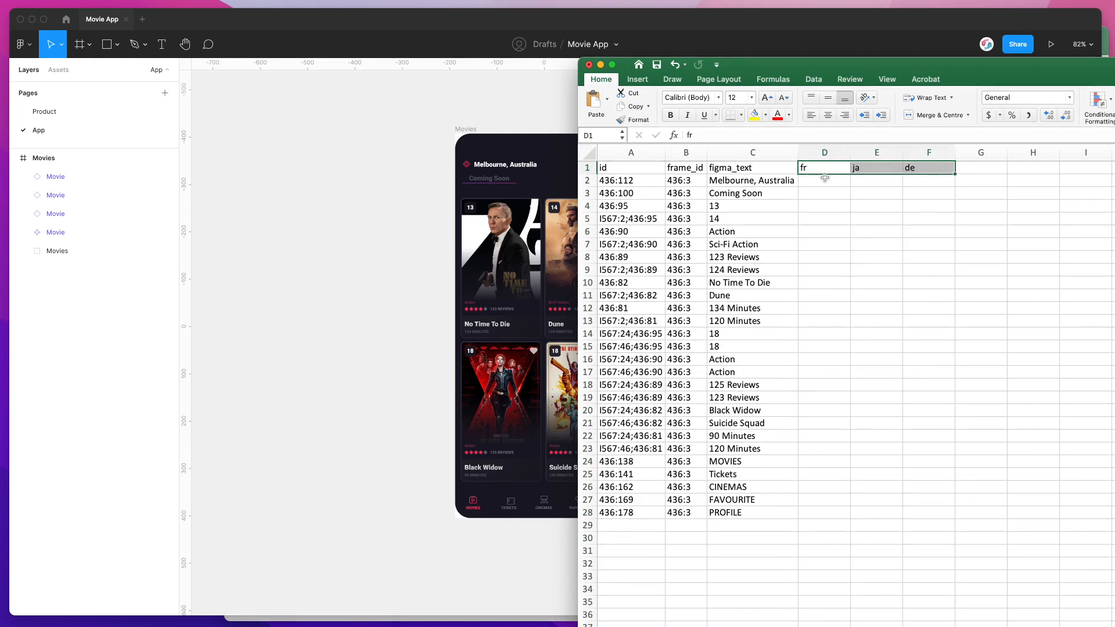
left_click(824, 180)
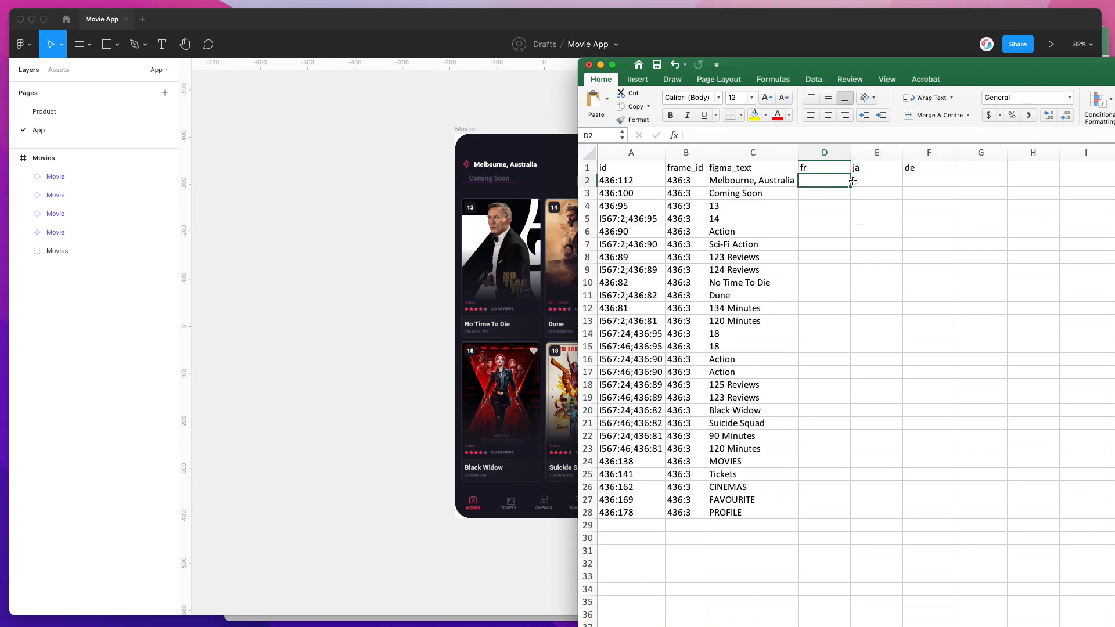
left_click(929, 180)
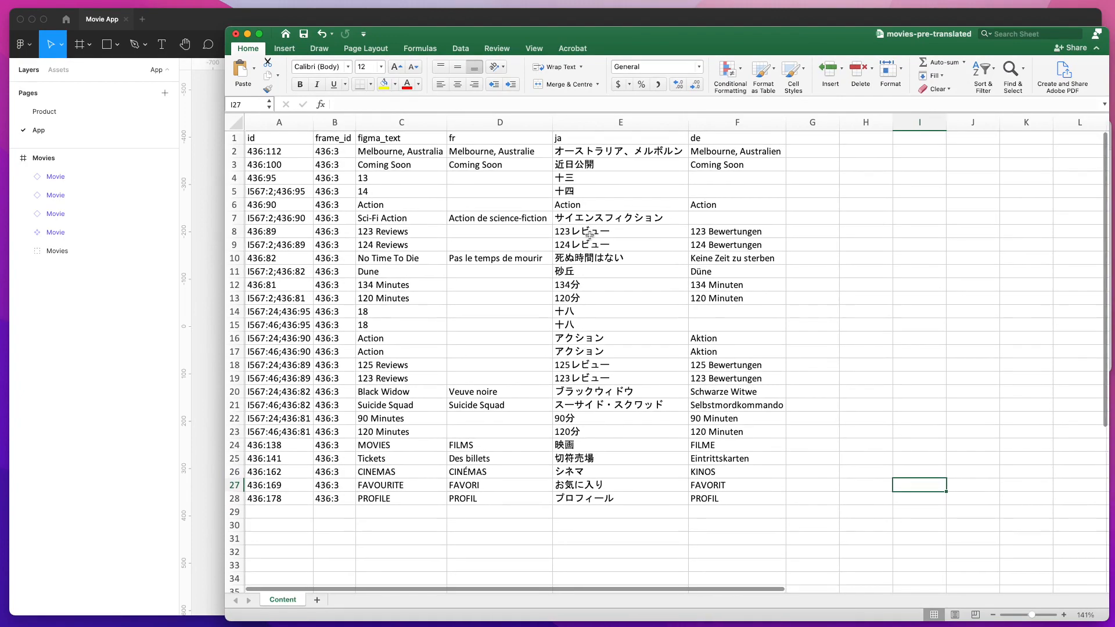
left_click(736, 137)
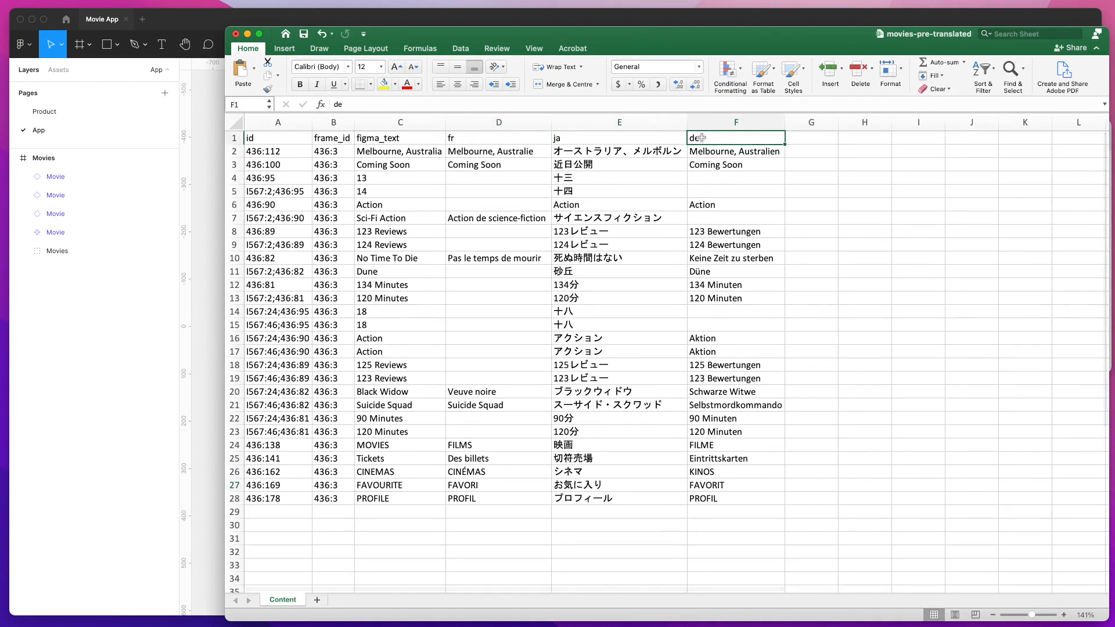
left_click(618, 151)
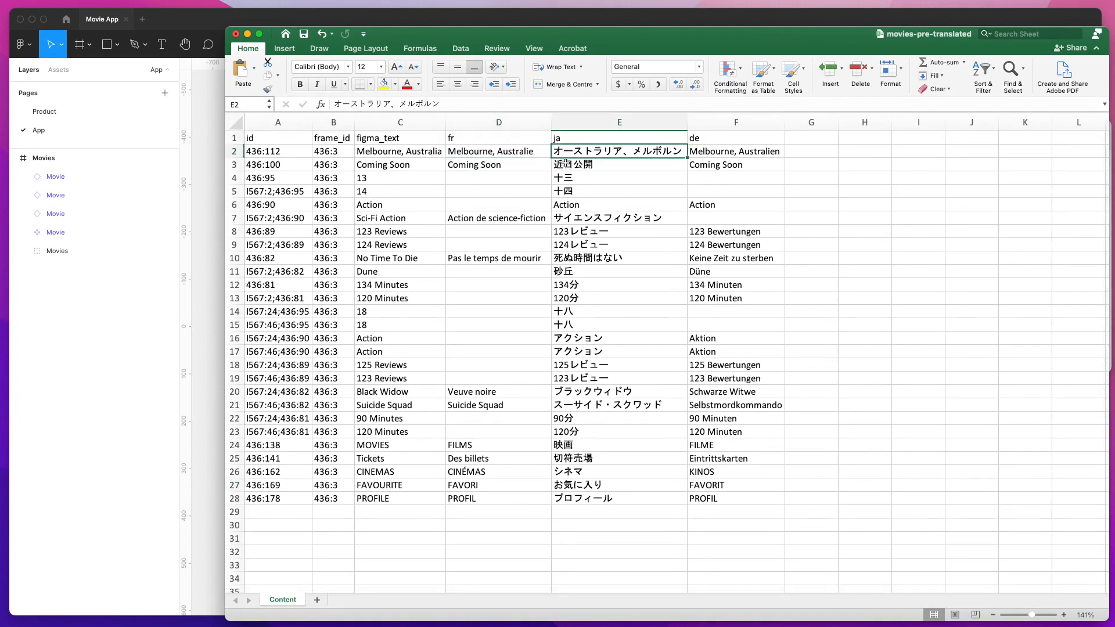
left_click(619, 165)
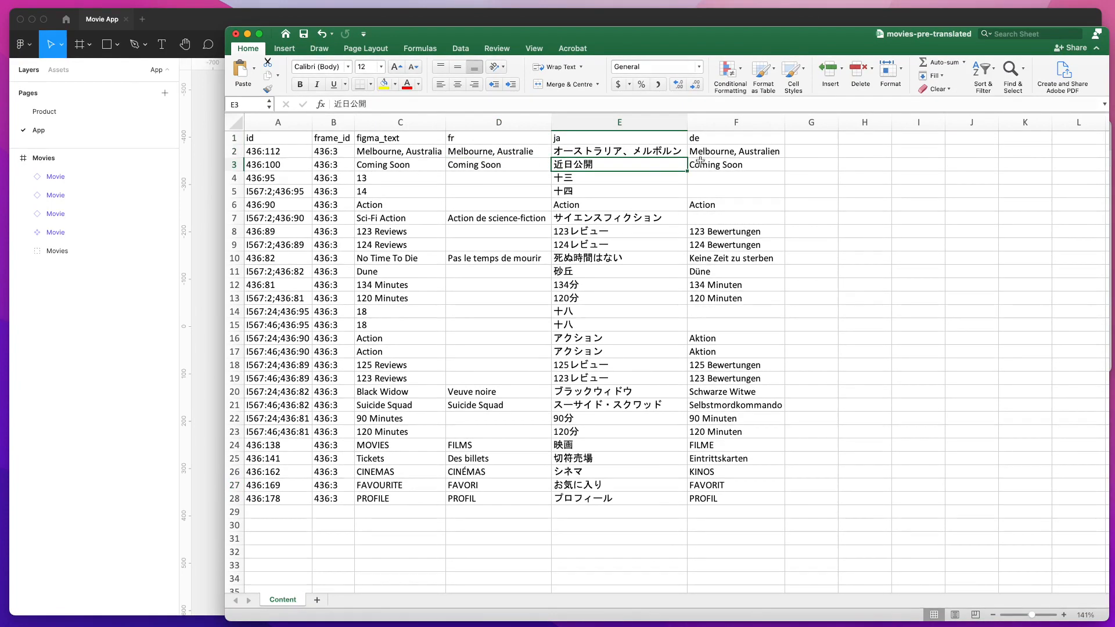
mouse_move(468, 173)
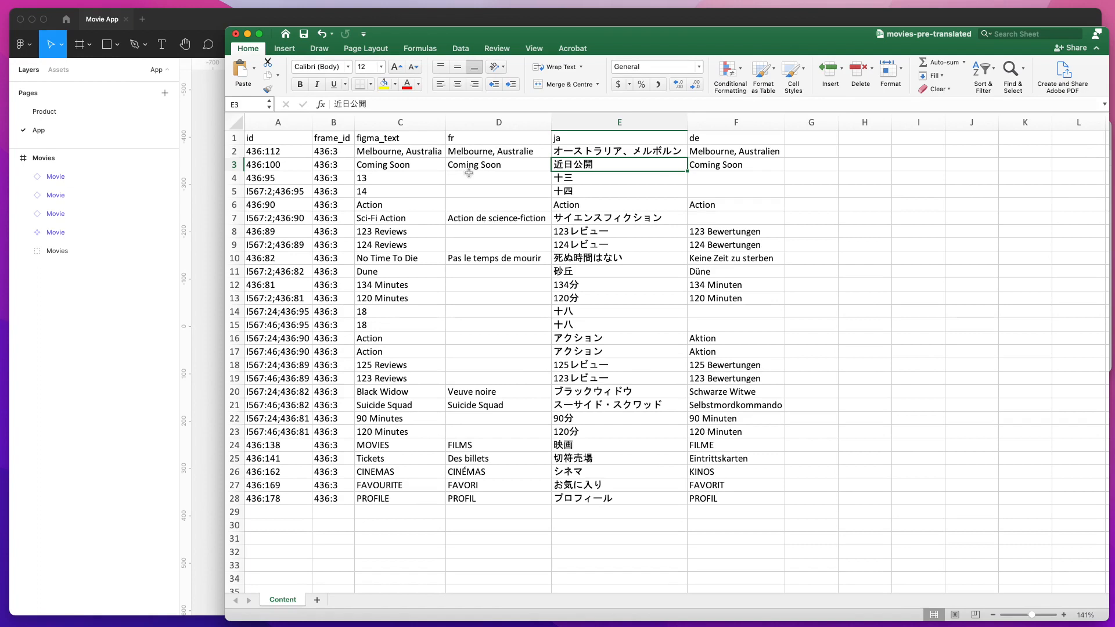
mouse_move(491, 280)
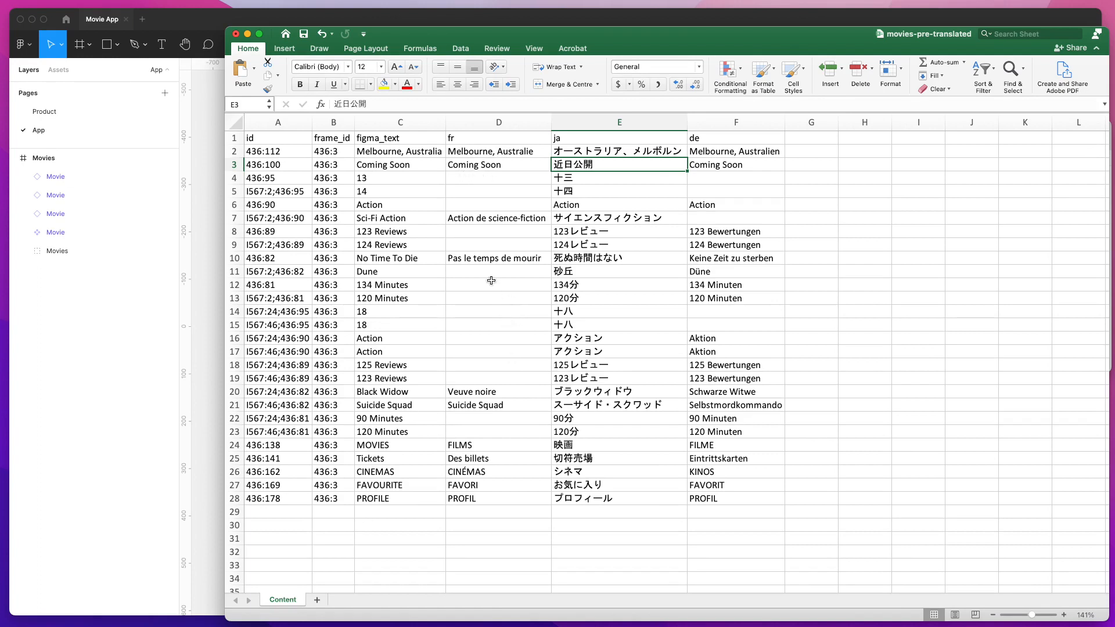
left_click(735, 311)
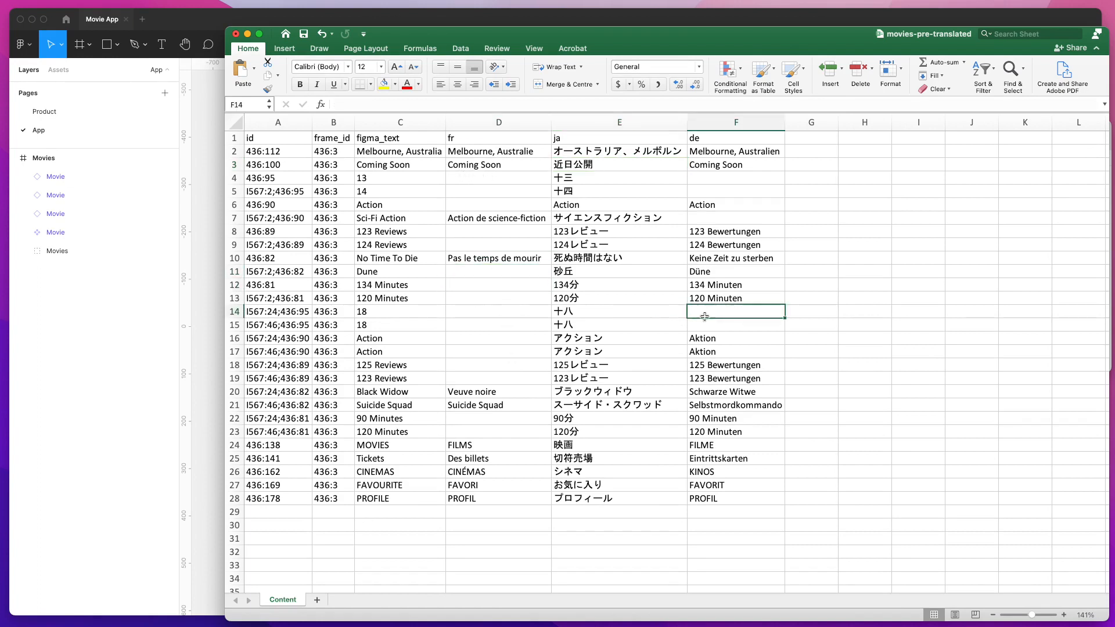
left_click(498, 325)
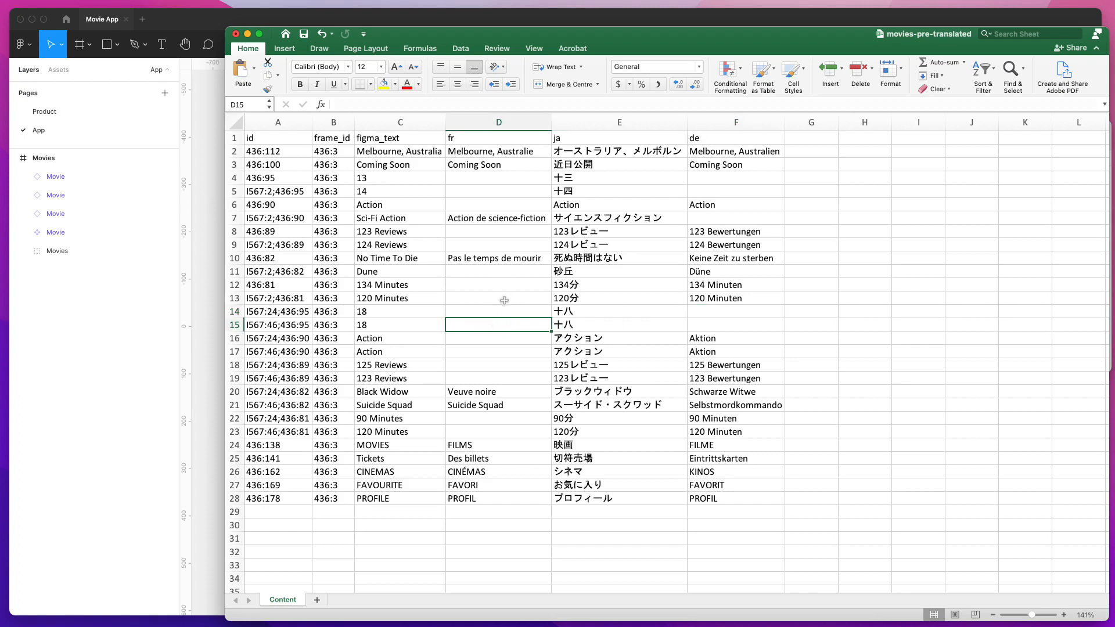
mouse_move(503, 349)
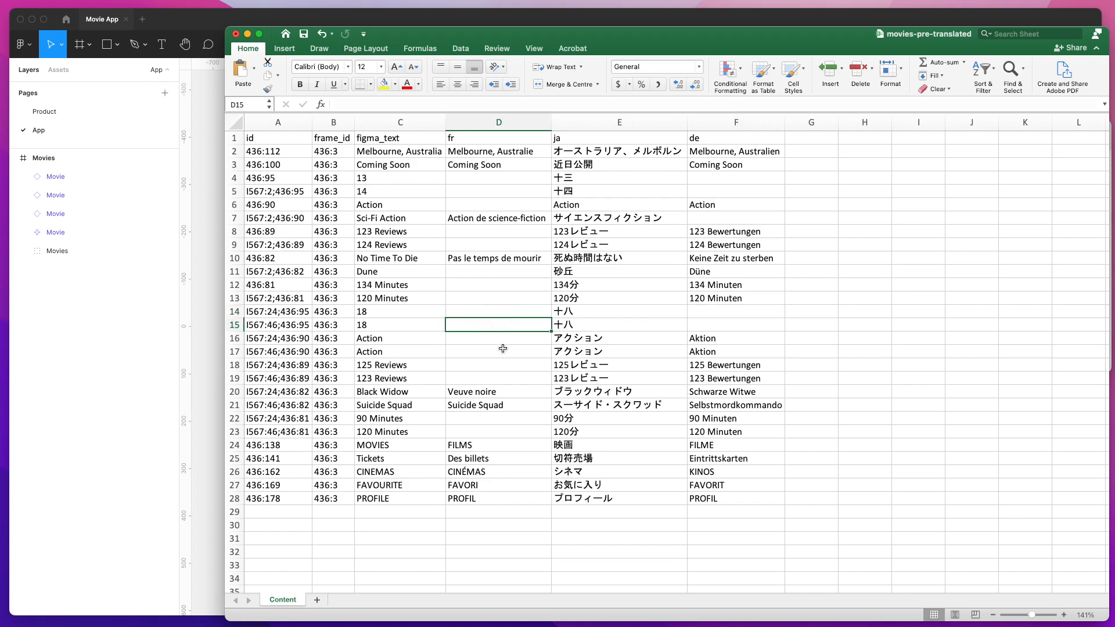
mouse_move(484, 186)
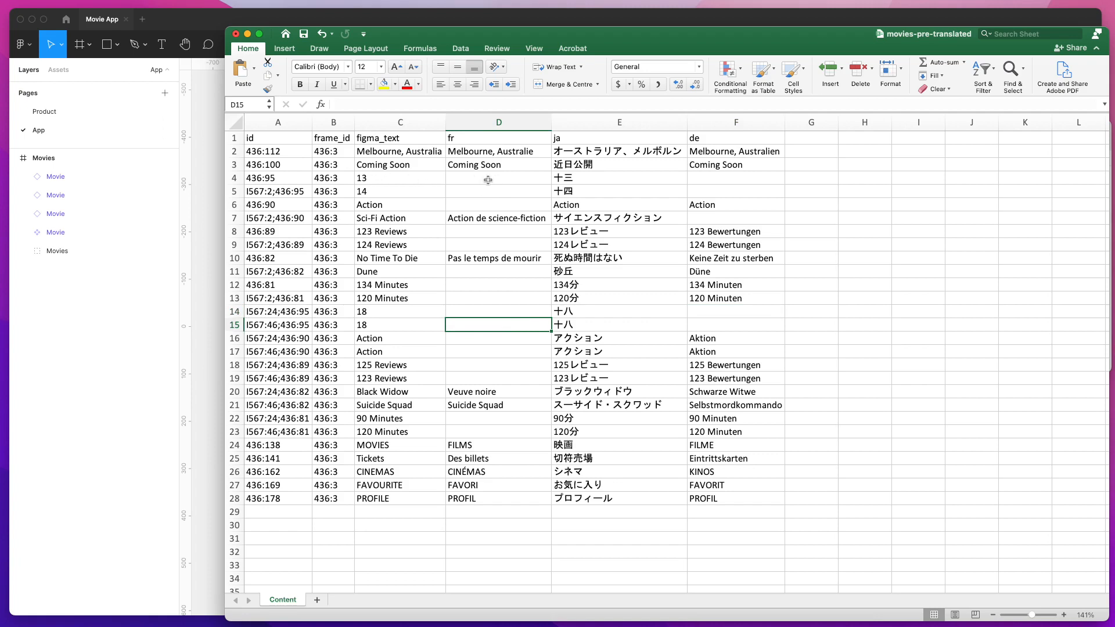
left_click(497, 178)
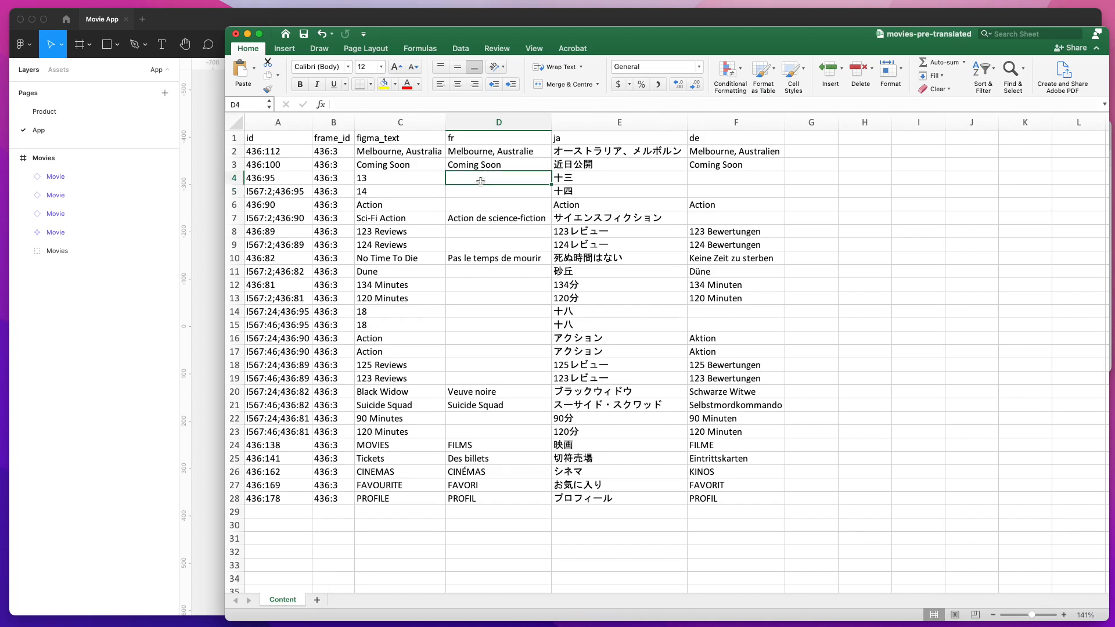
left_click(498, 191)
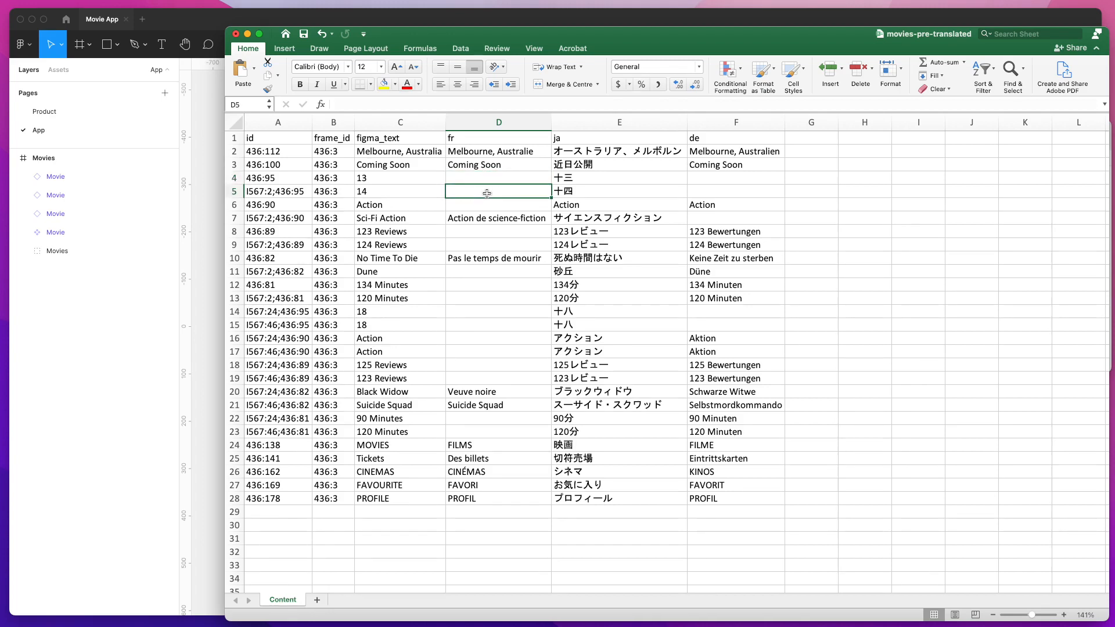
mouse_move(387, 194)
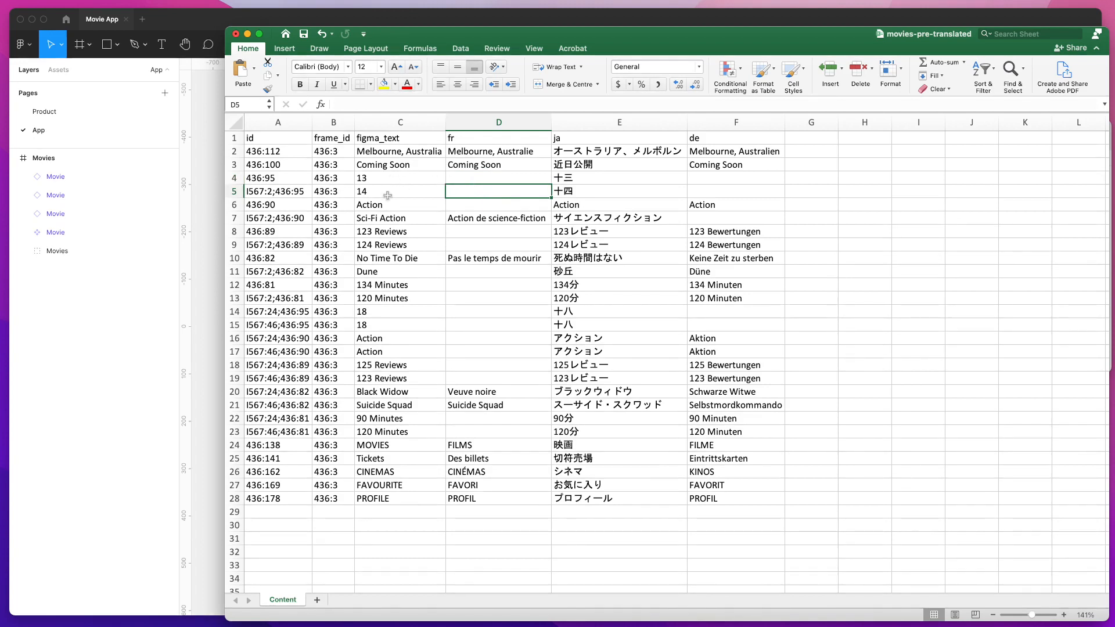
mouse_move(535, 158)
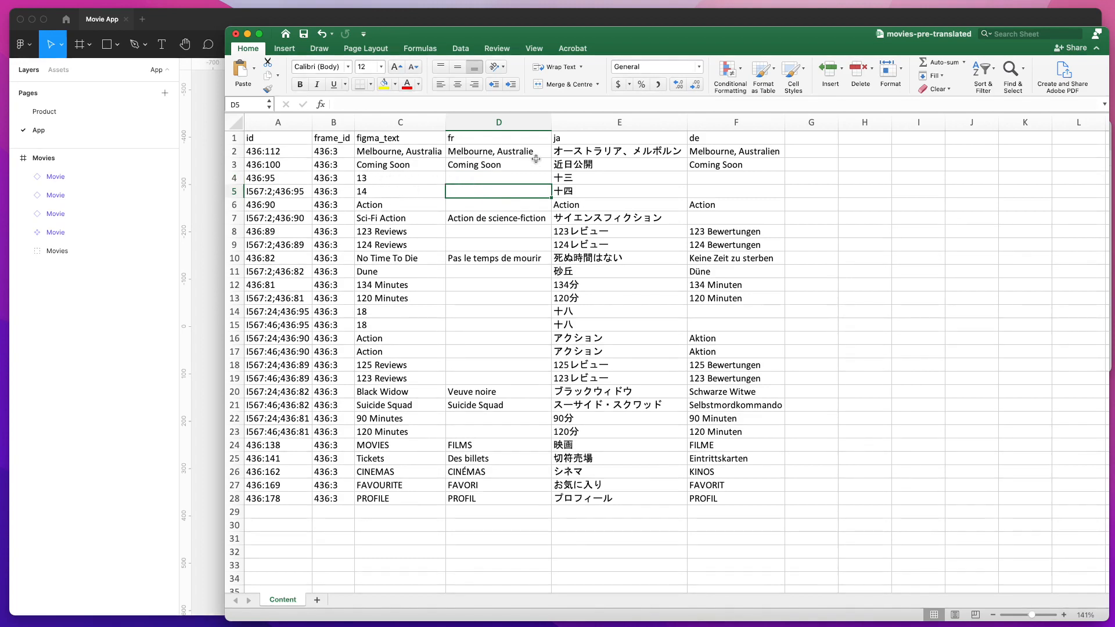
left_click(278, 123)
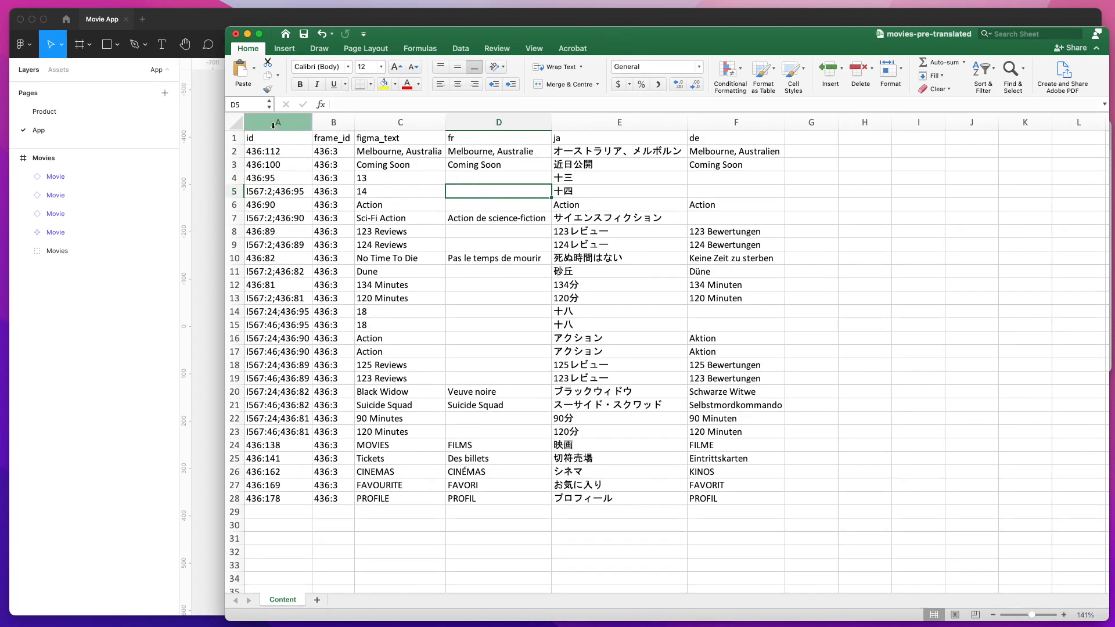
left_click(735, 498)
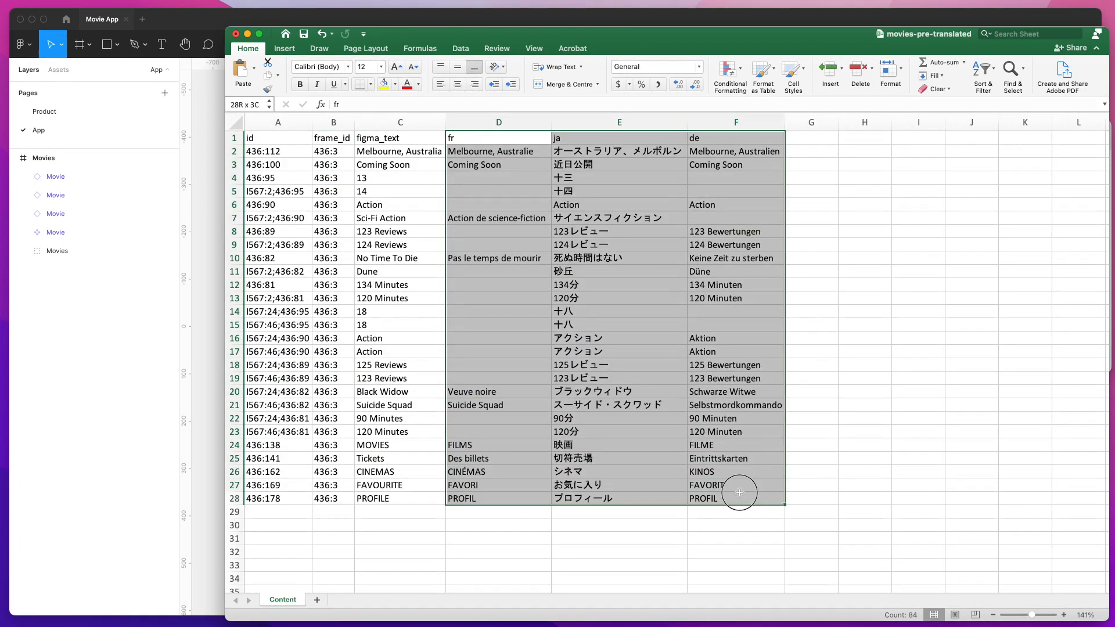
left_click(498, 137)
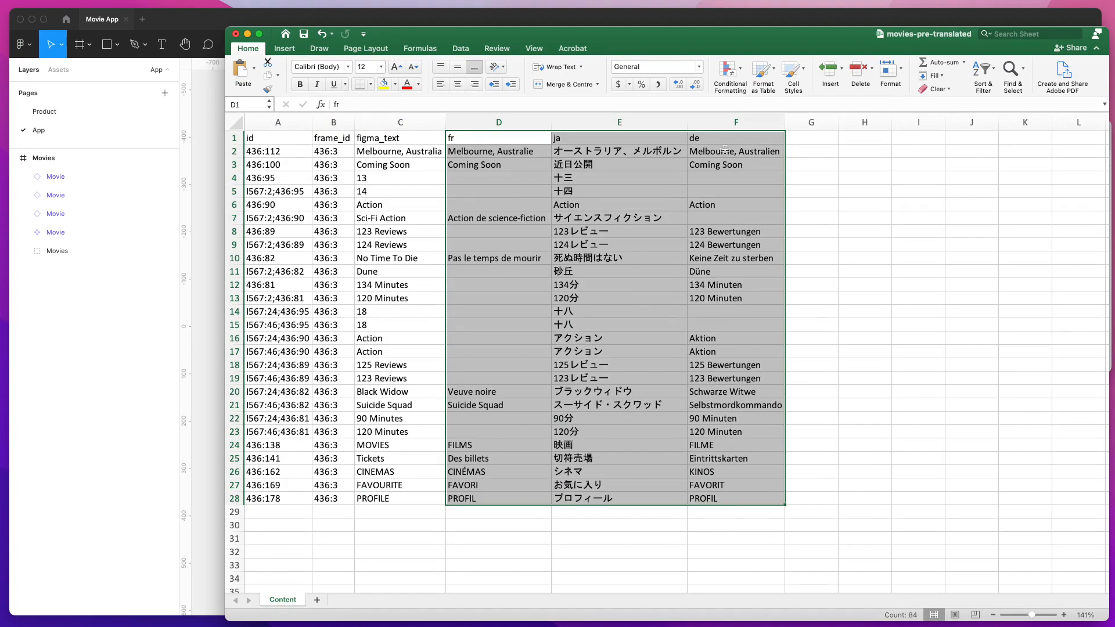
left_click(735, 151)
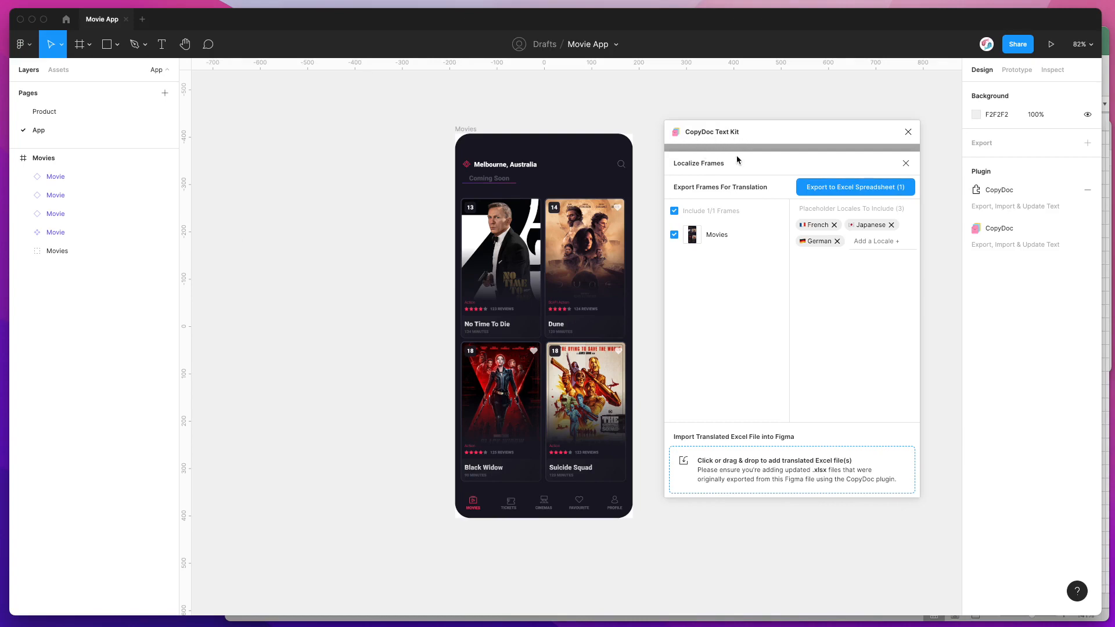
mouse_move(681, 169)
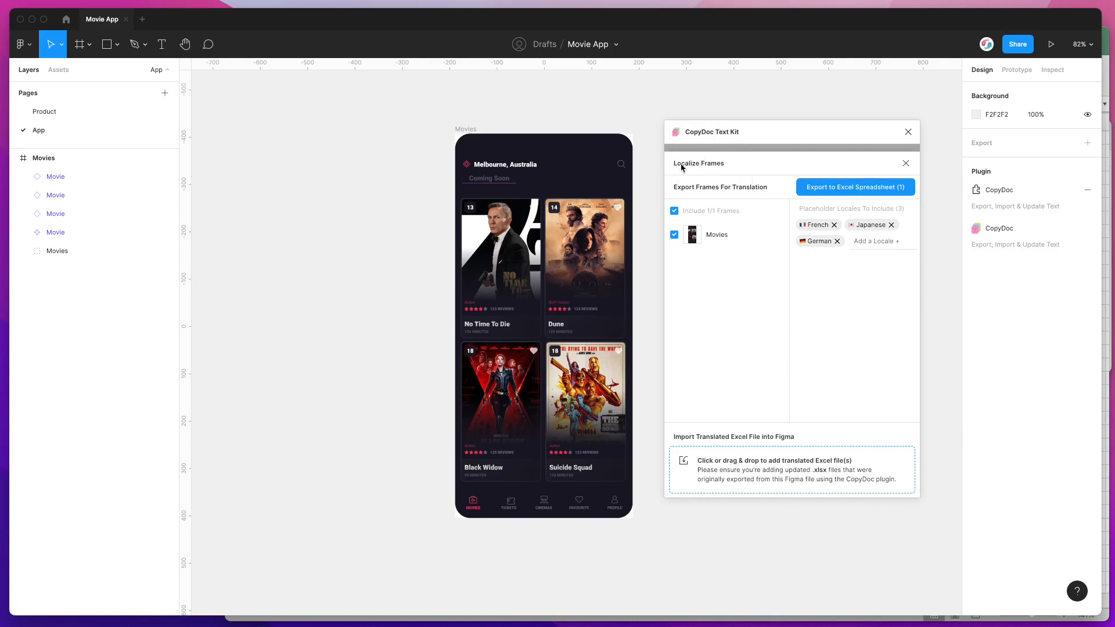
mouse_move(674, 167)
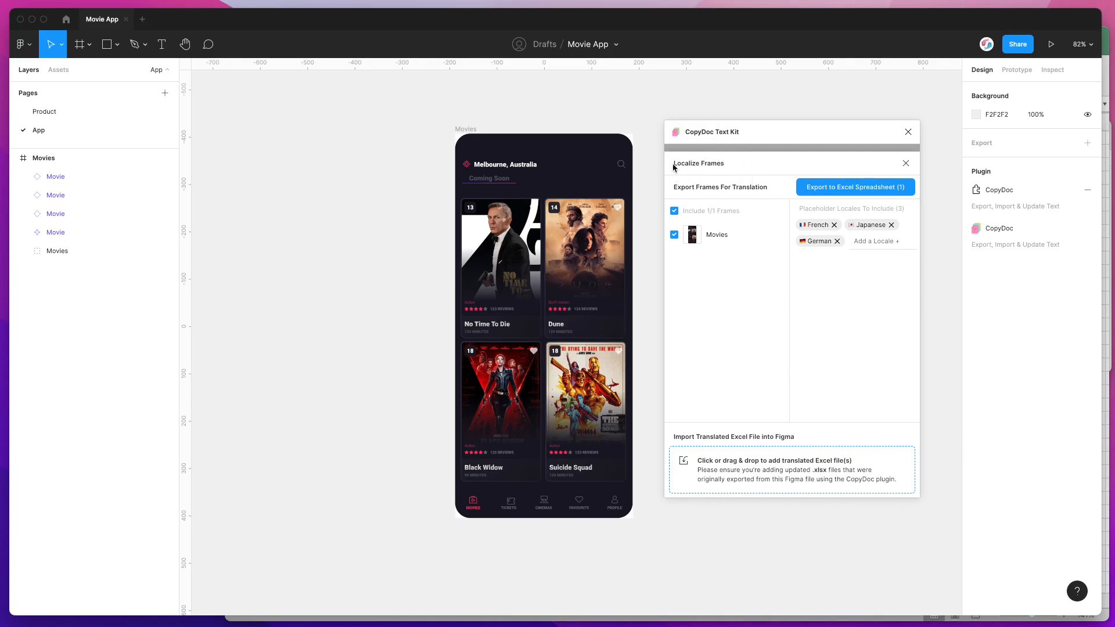
mouse_move(727, 176)
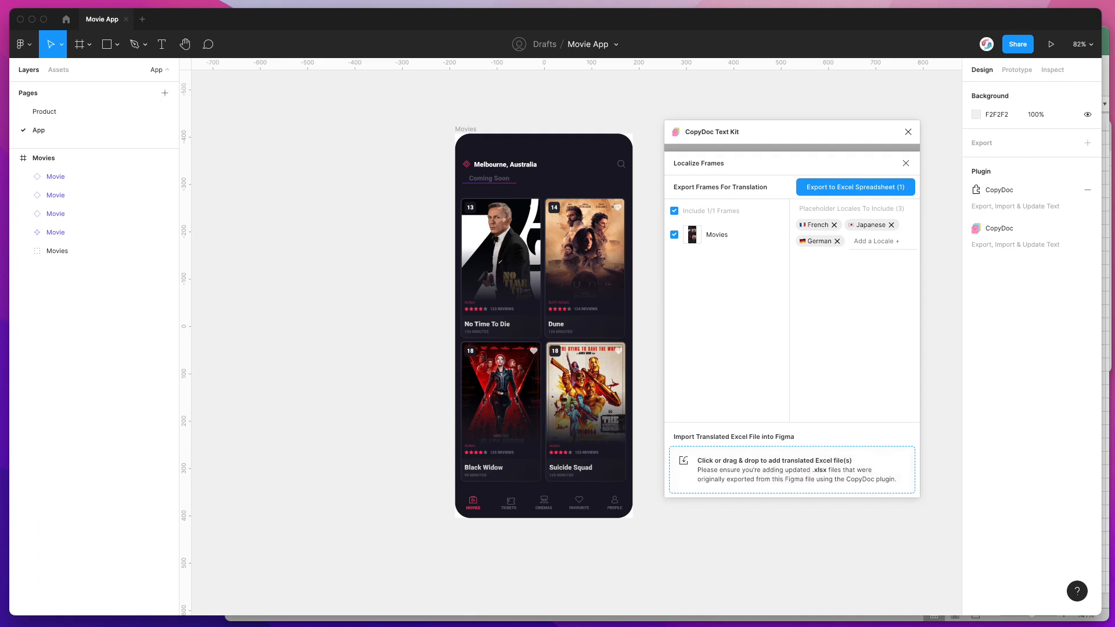
left_click(791, 470)
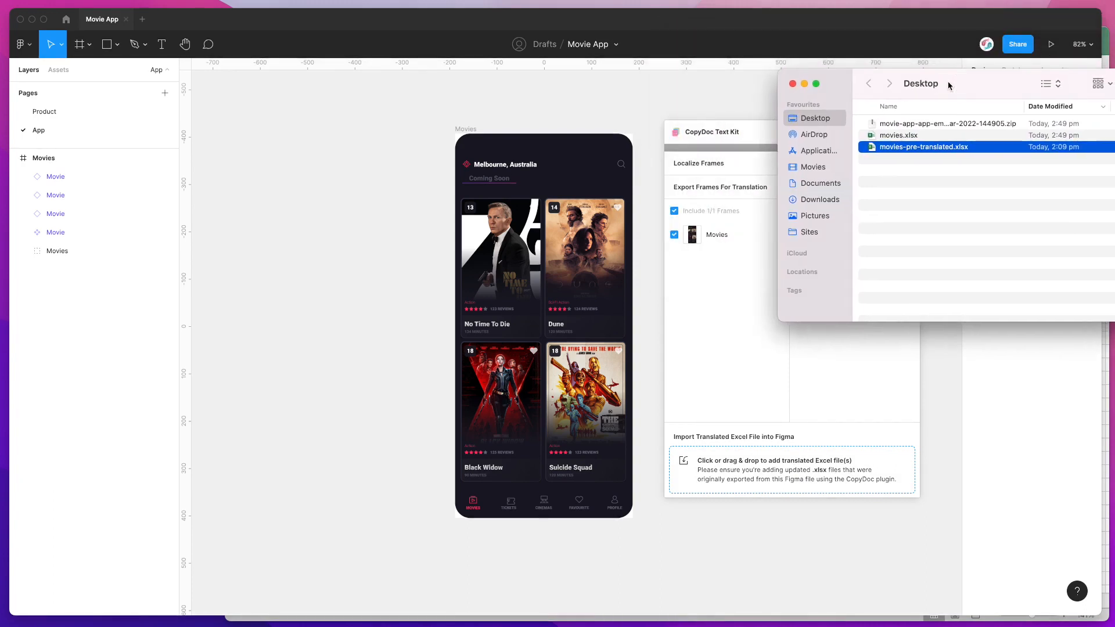
mouse_move(925, 149)
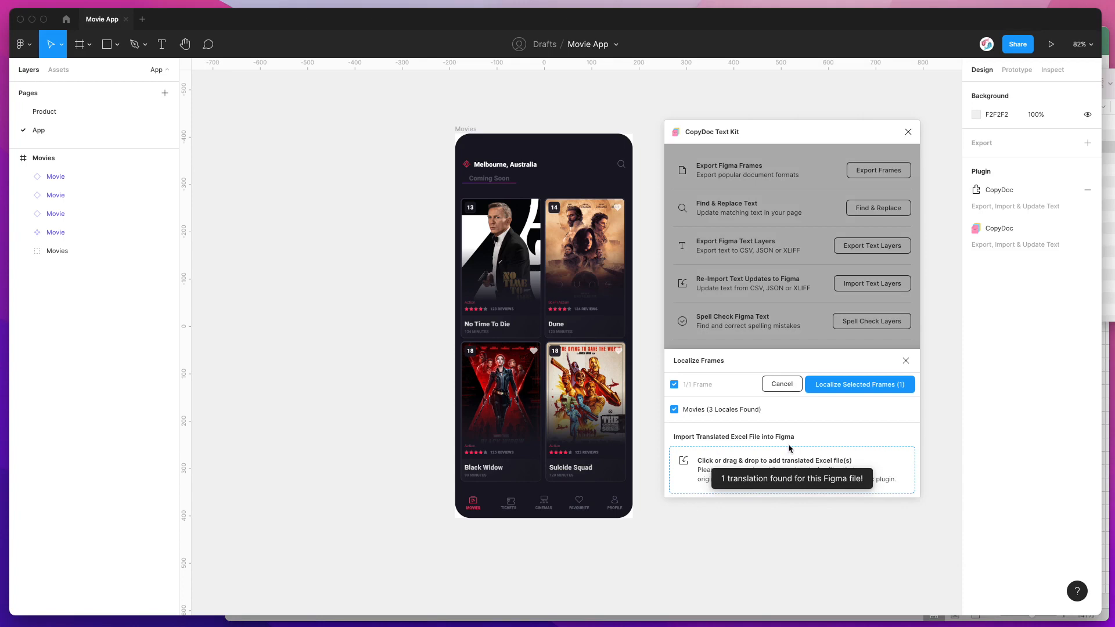
mouse_move(751, 415)
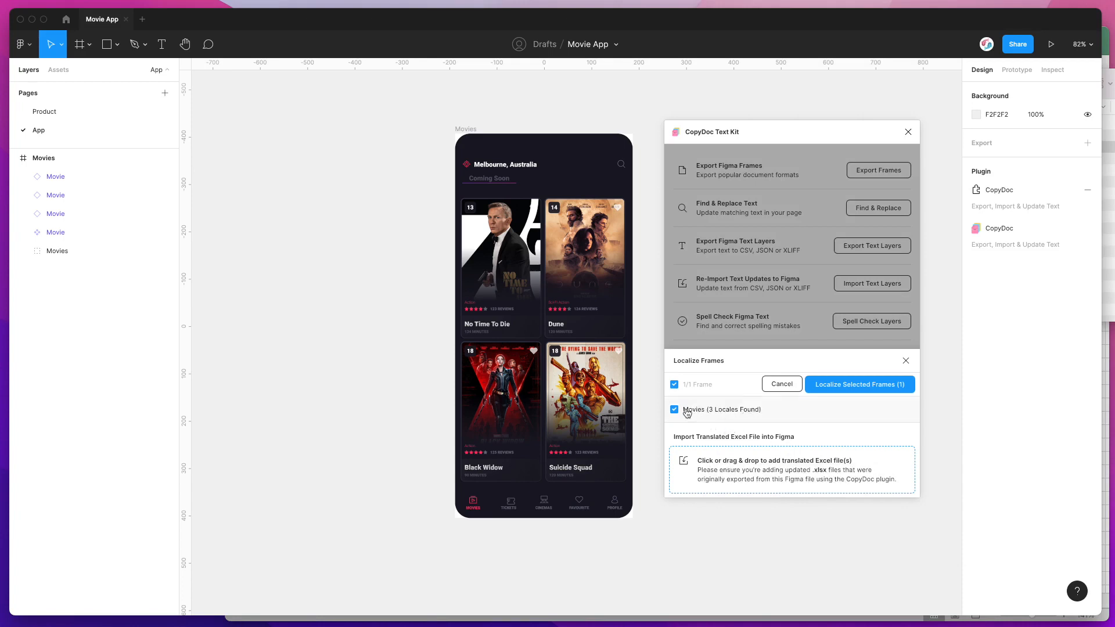
mouse_move(675, 421)
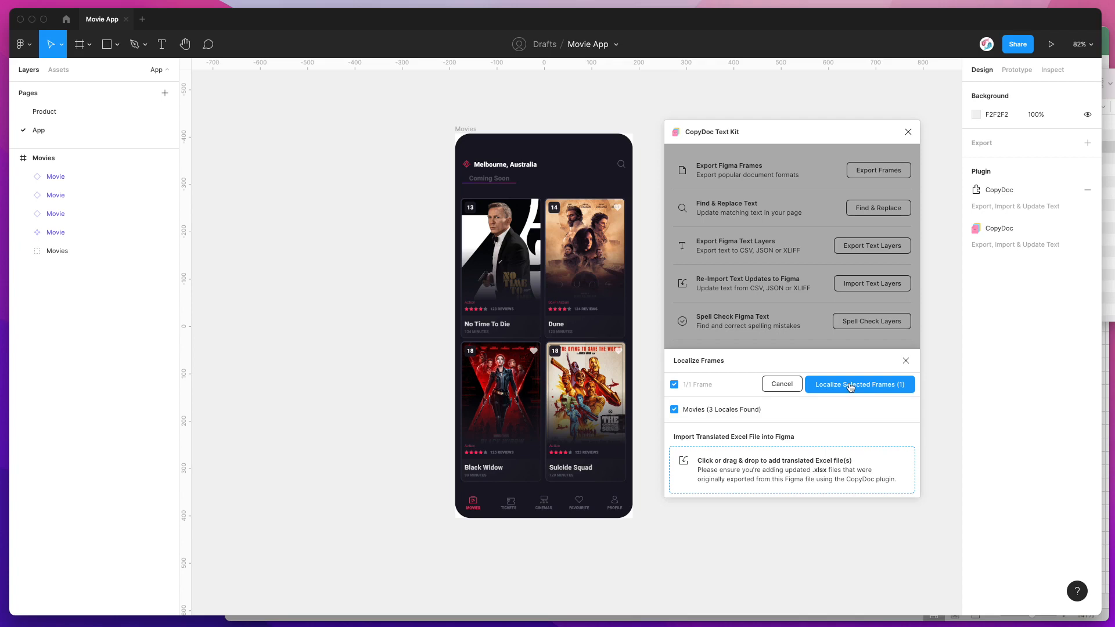
mouse_move(842, 389)
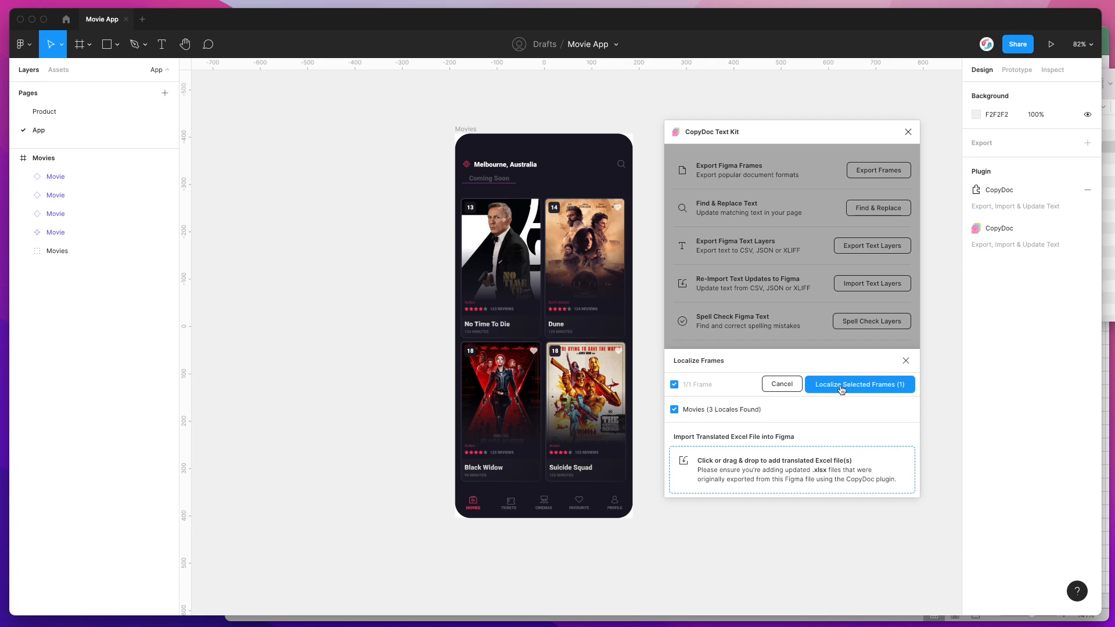
Run Localize Selected Frames (1) on Movies with its 3 locales found
left_click(859, 384)
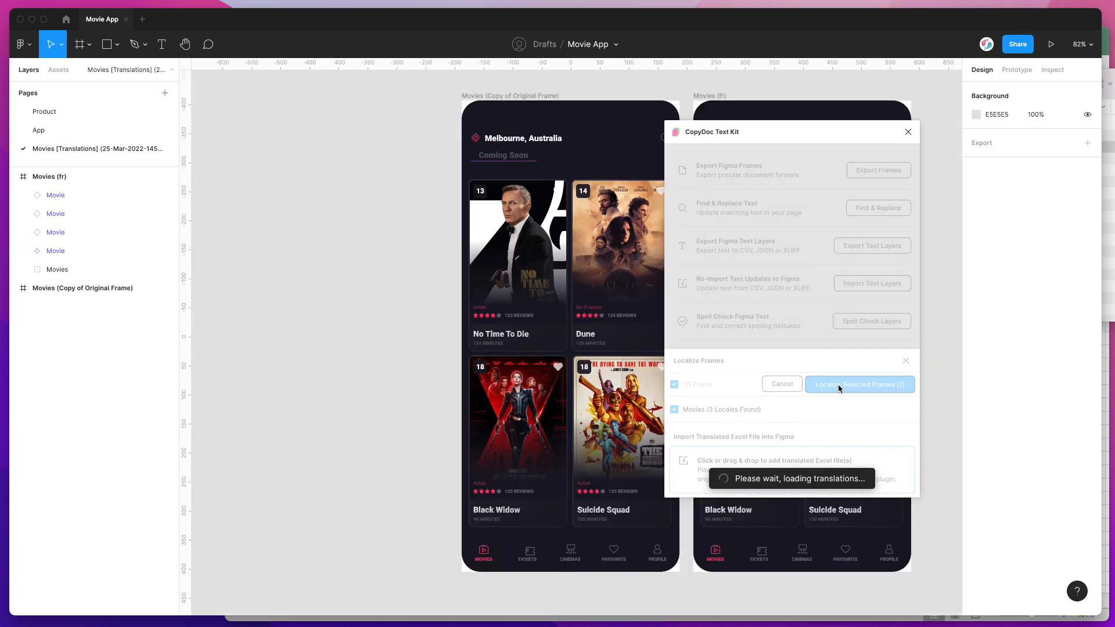
Close the CopyDoc panel once translations load and select the German Movies frame
left_click(859, 384)
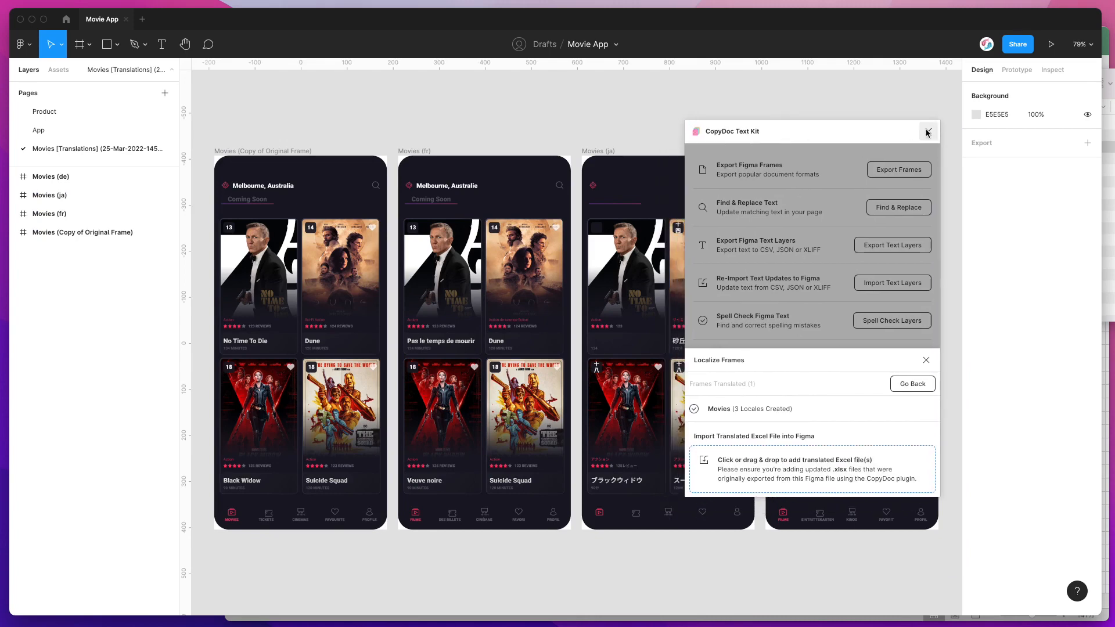
left_click(927, 131)
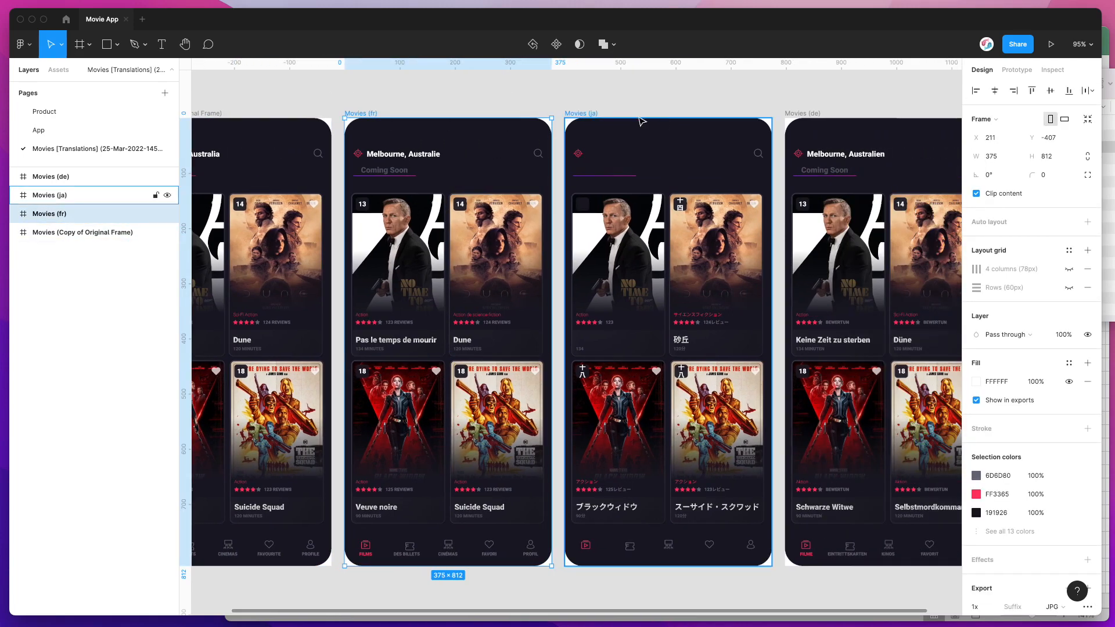
left_click(51, 177)
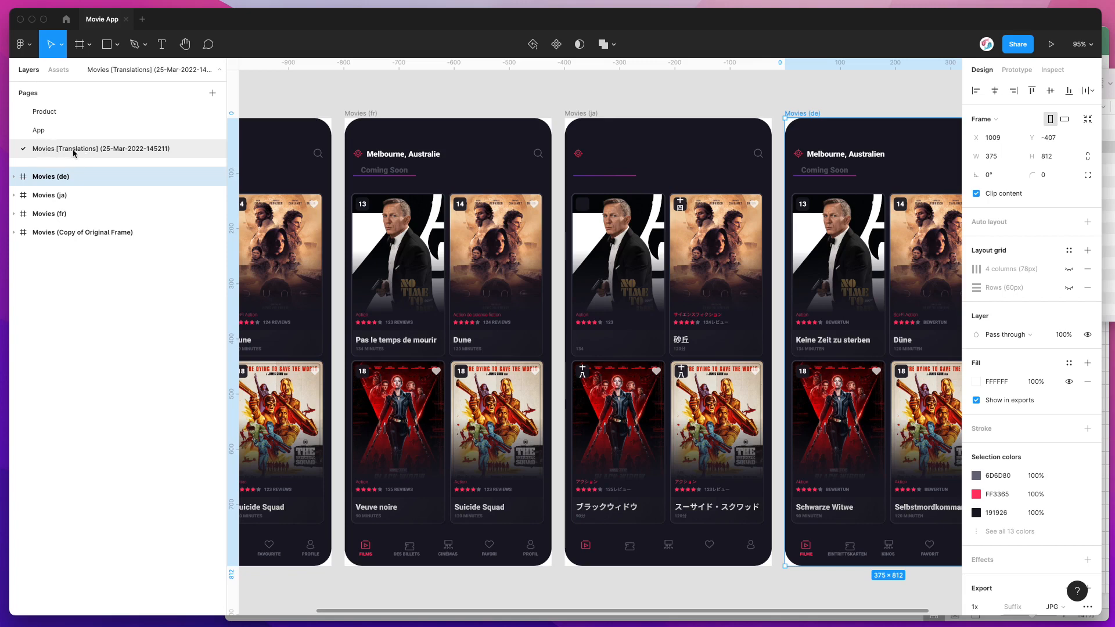
mouse_move(110, 155)
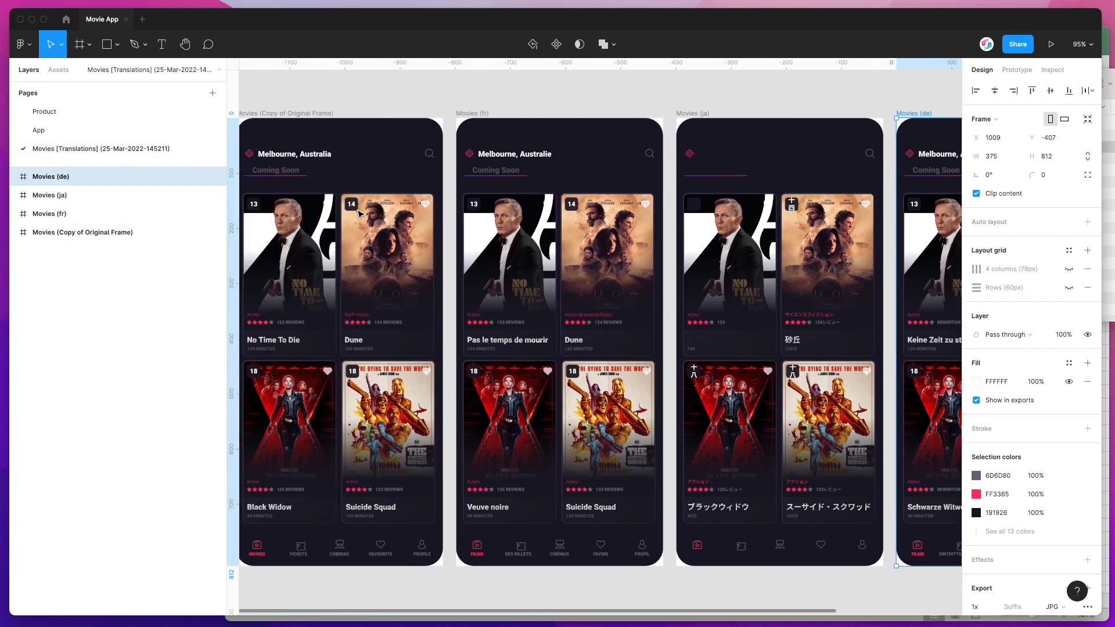
Visit the App page, return to Movies [Translations] and select the original copy
left_click(38, 130)
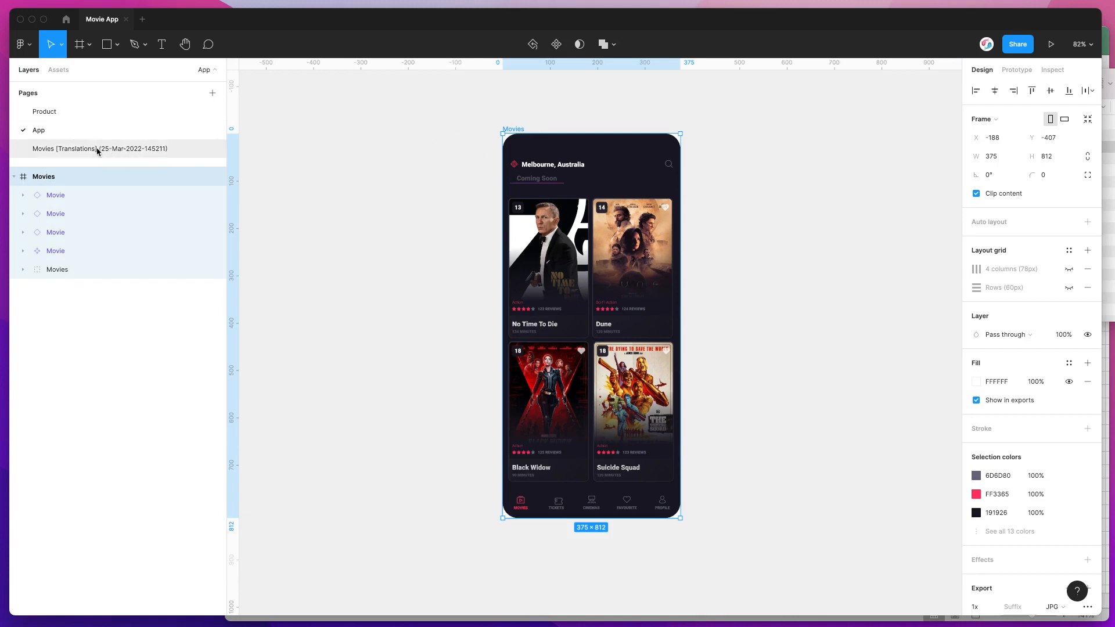
left_click(100, 148)
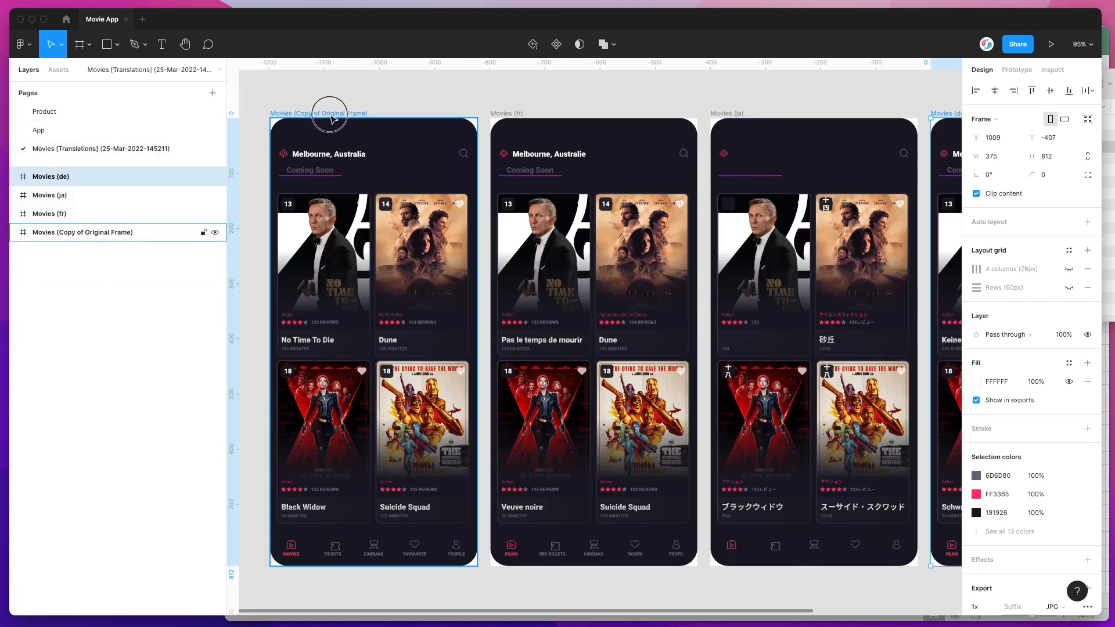
left_click(323, 274)
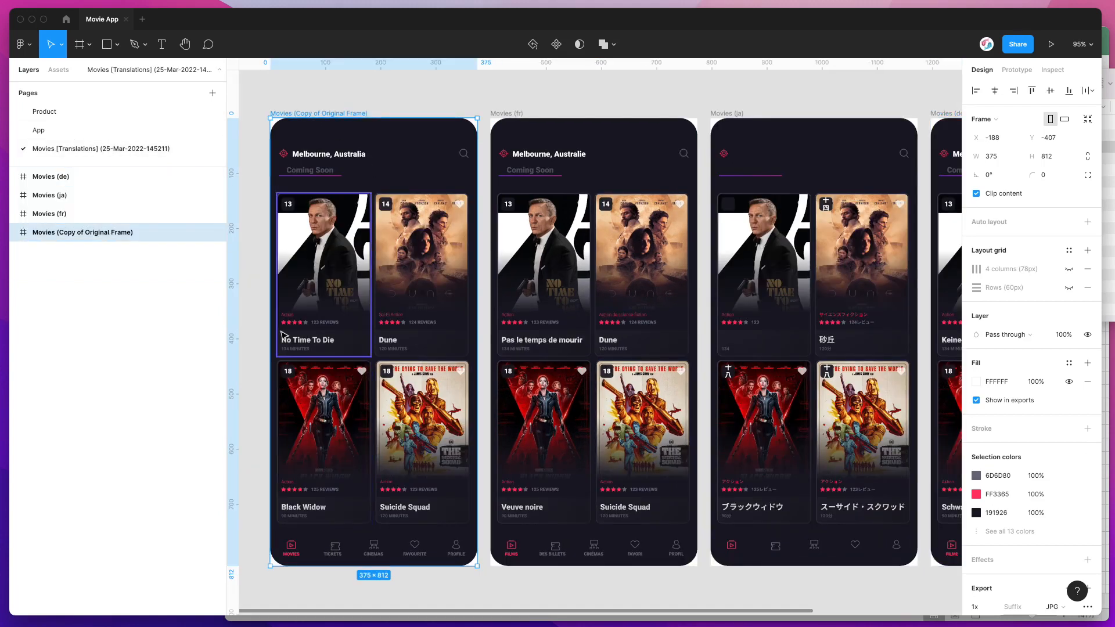
scroll("right", 3)
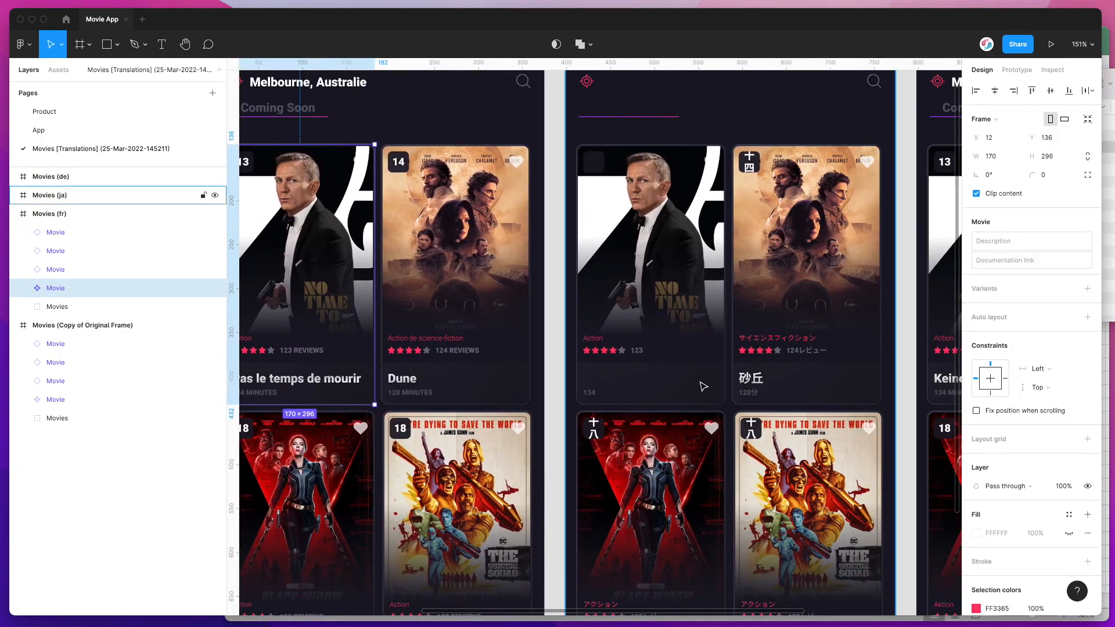
scroll("right", 3)
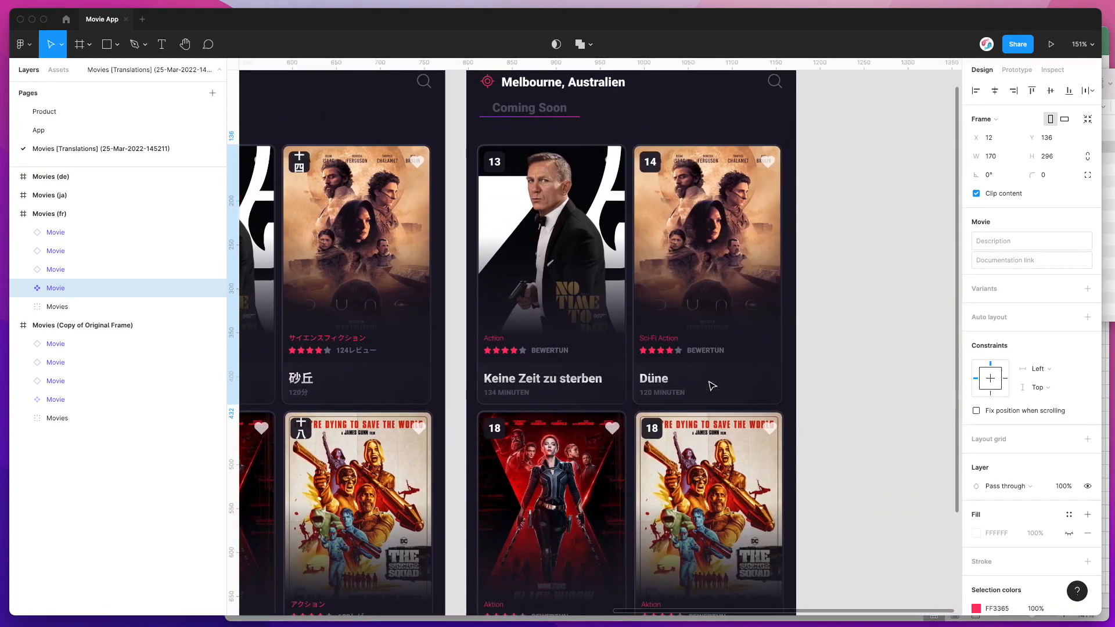
scroll("down", 3)
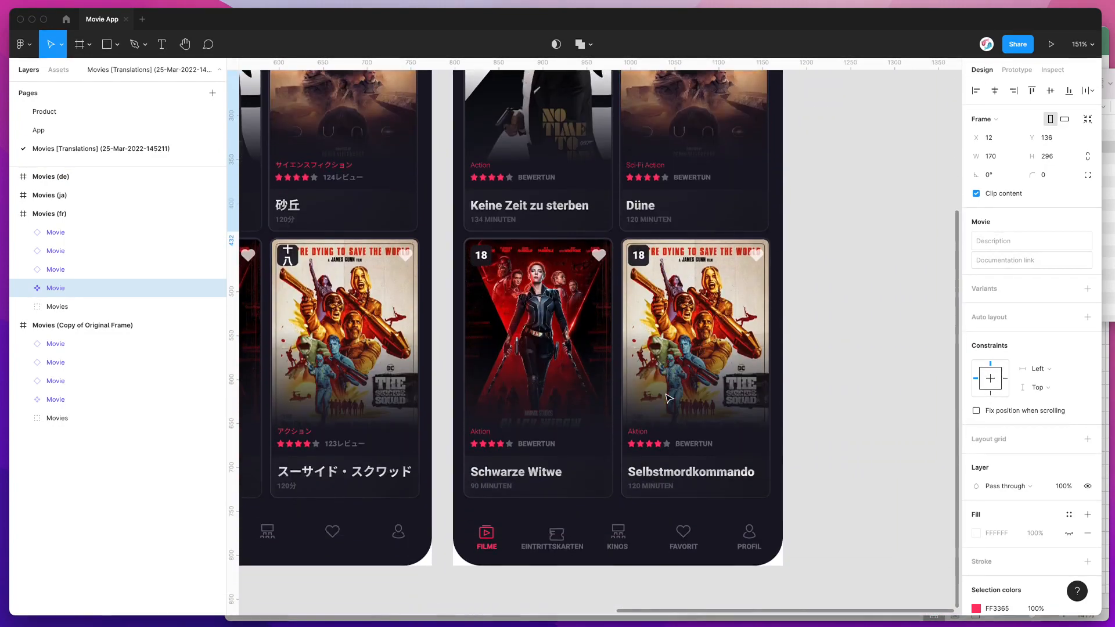
scroll("down", 3)
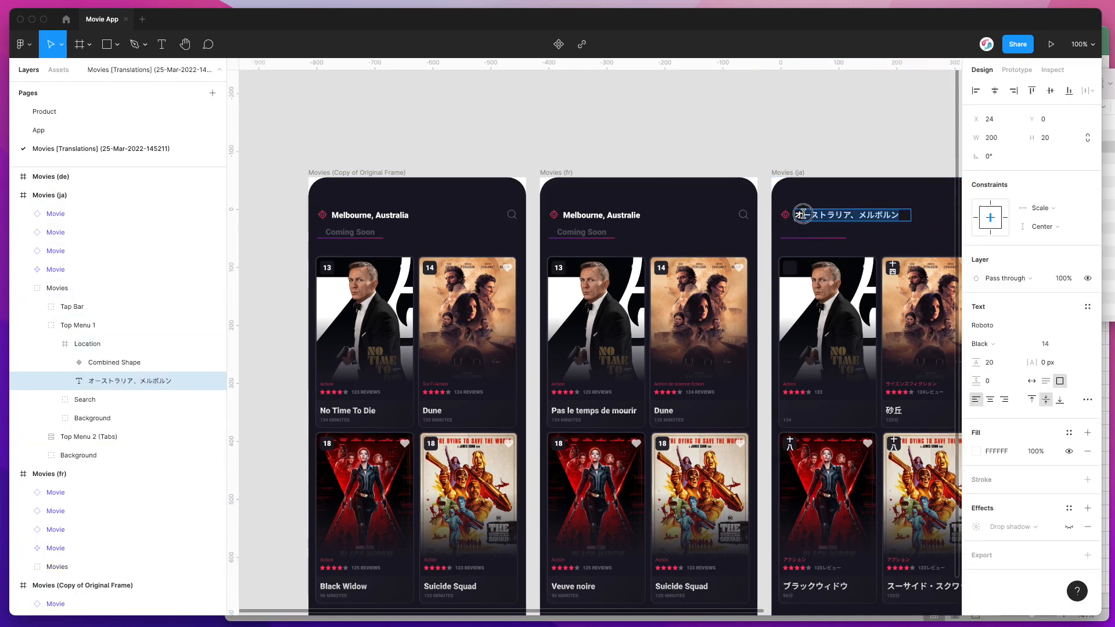
scroll("right", 3)
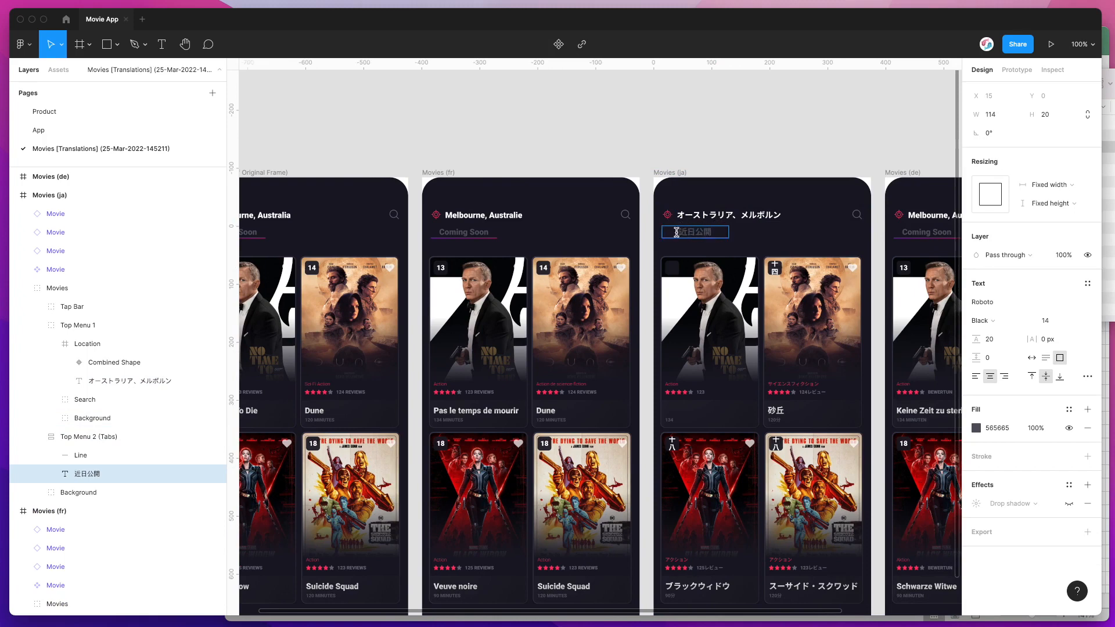
mouse_move(721, 185)
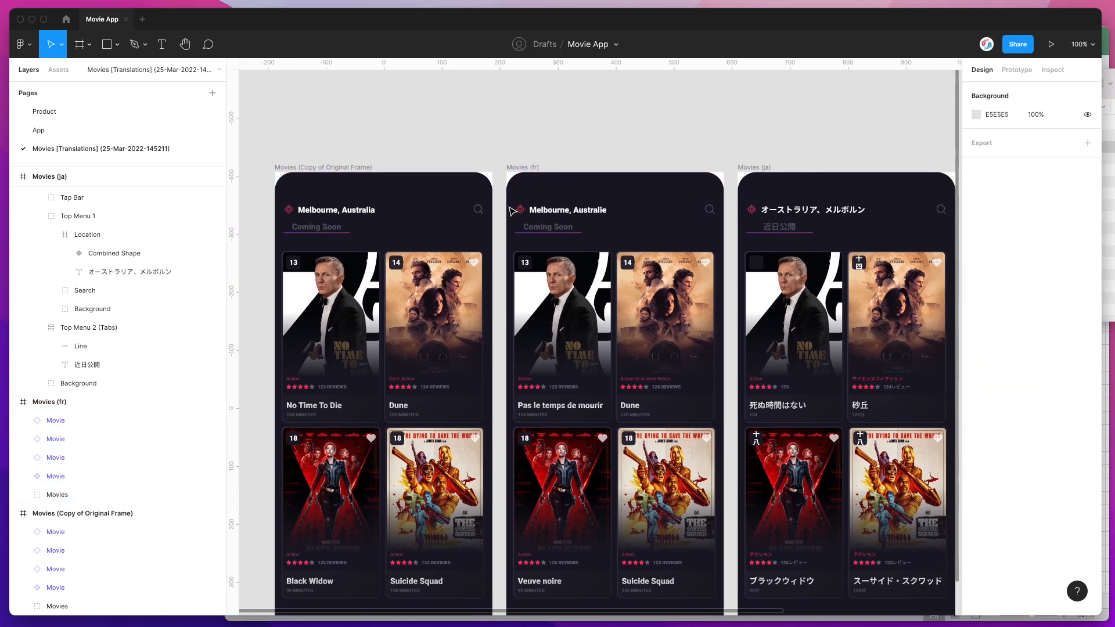
left_click(519, 168)
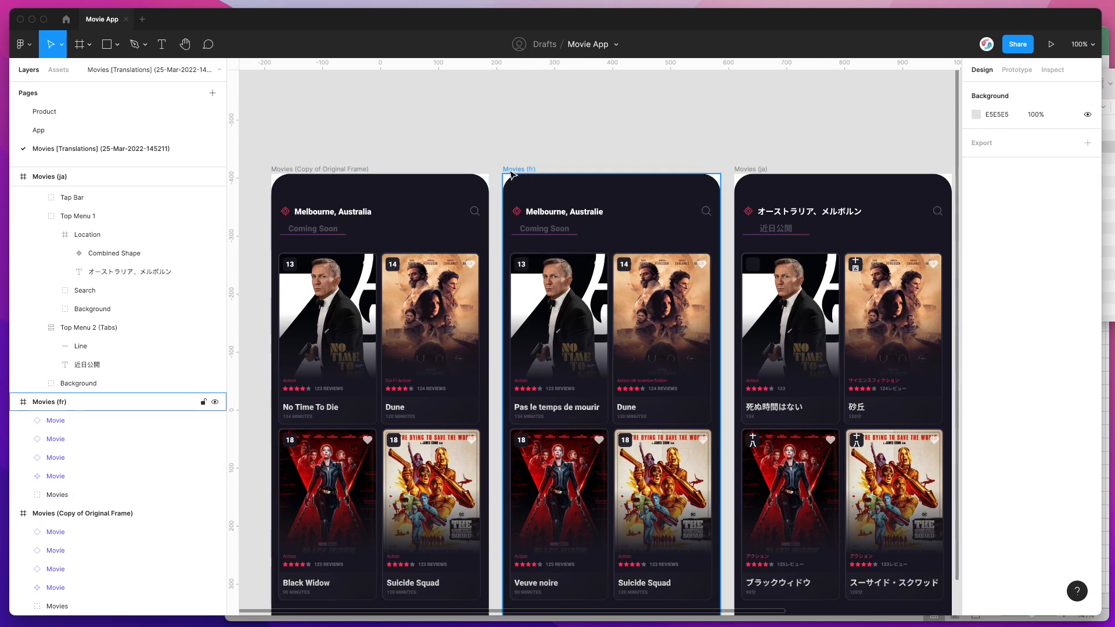
scroll("right", 3)
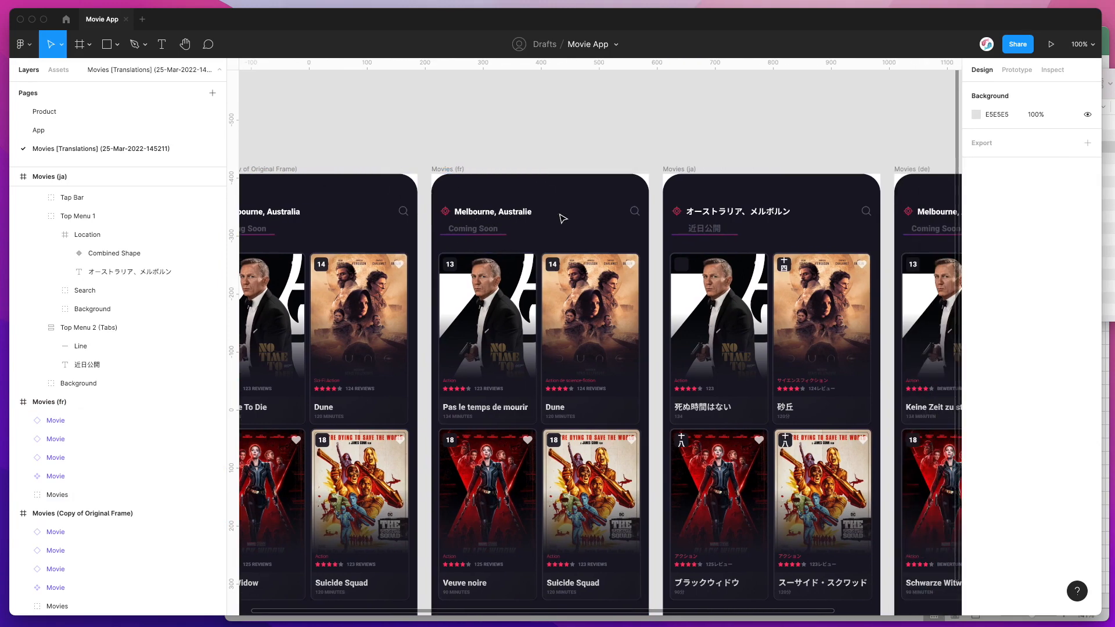
scroll("right", 3)
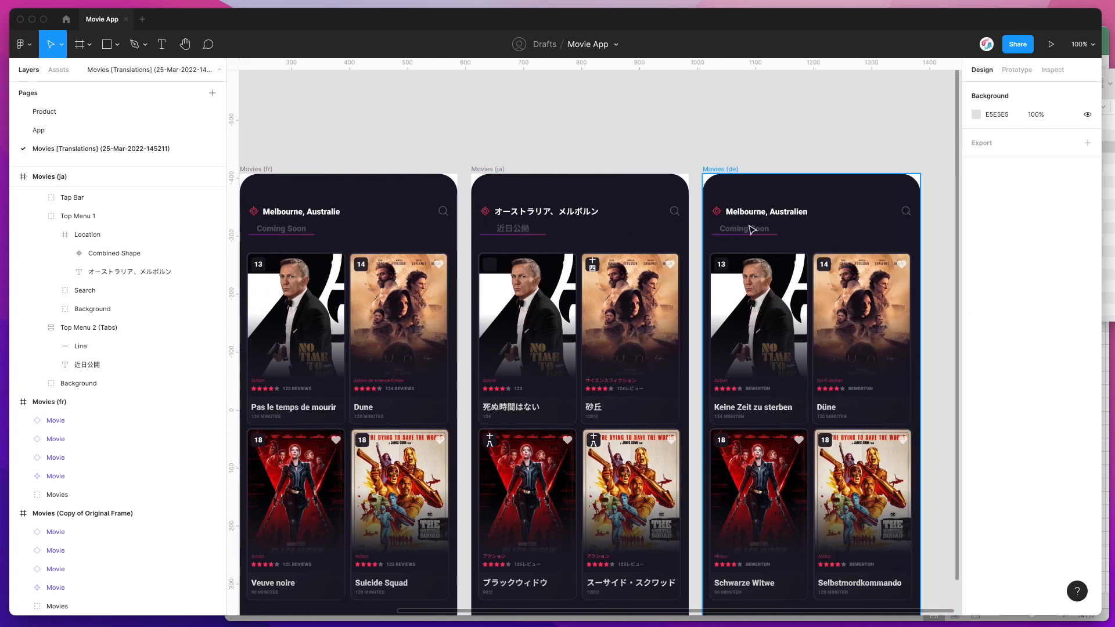
mouse_move(758, 213)
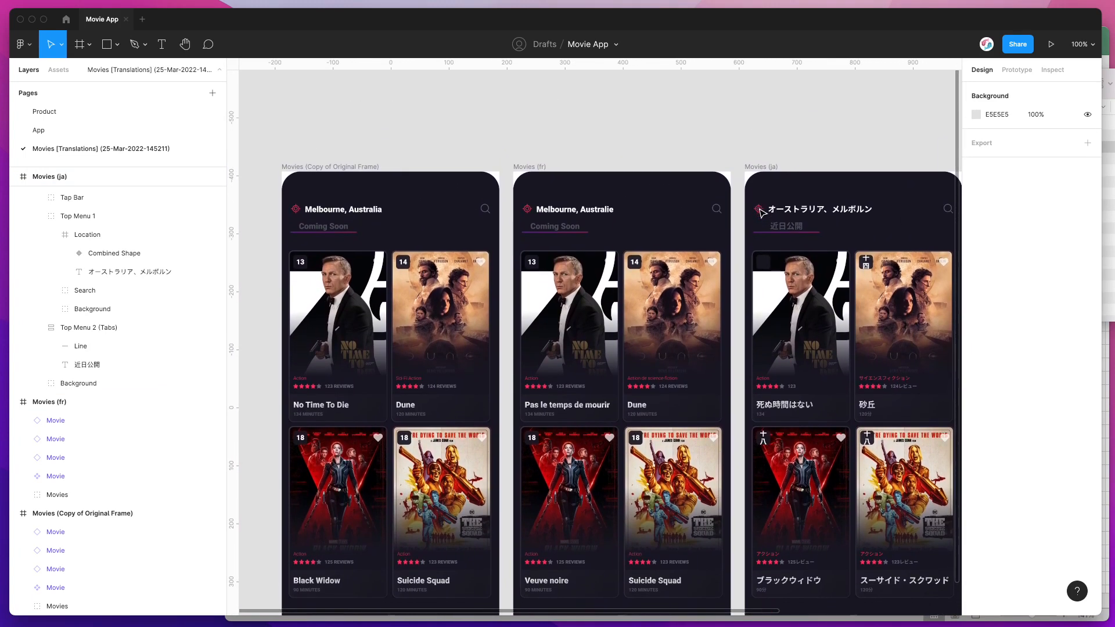
mouse_move(738, 222)
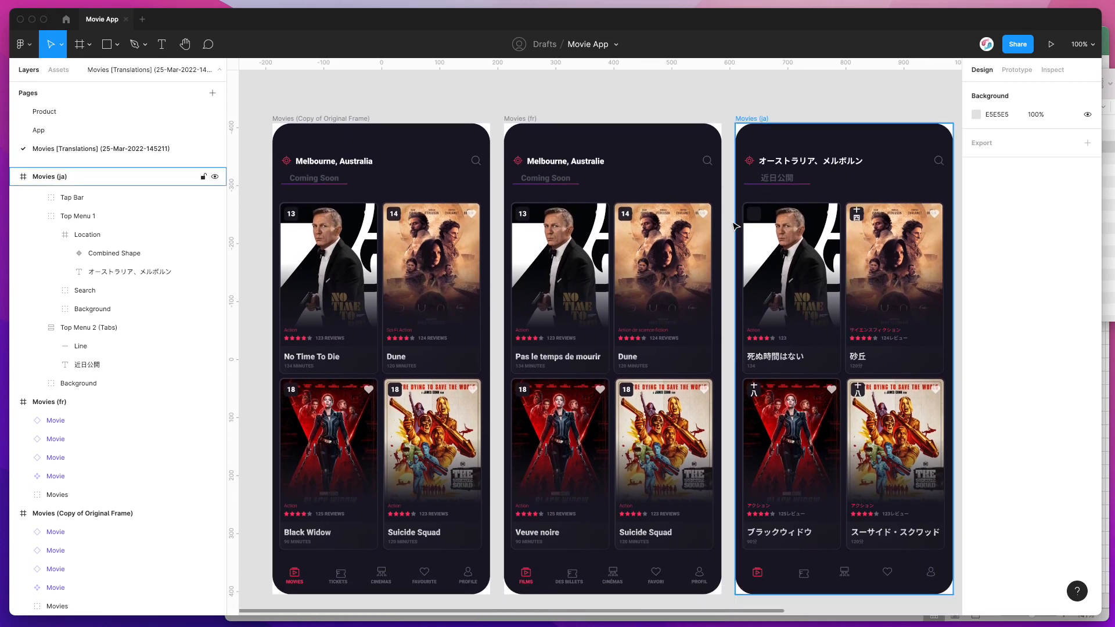
left_click(707, 105)
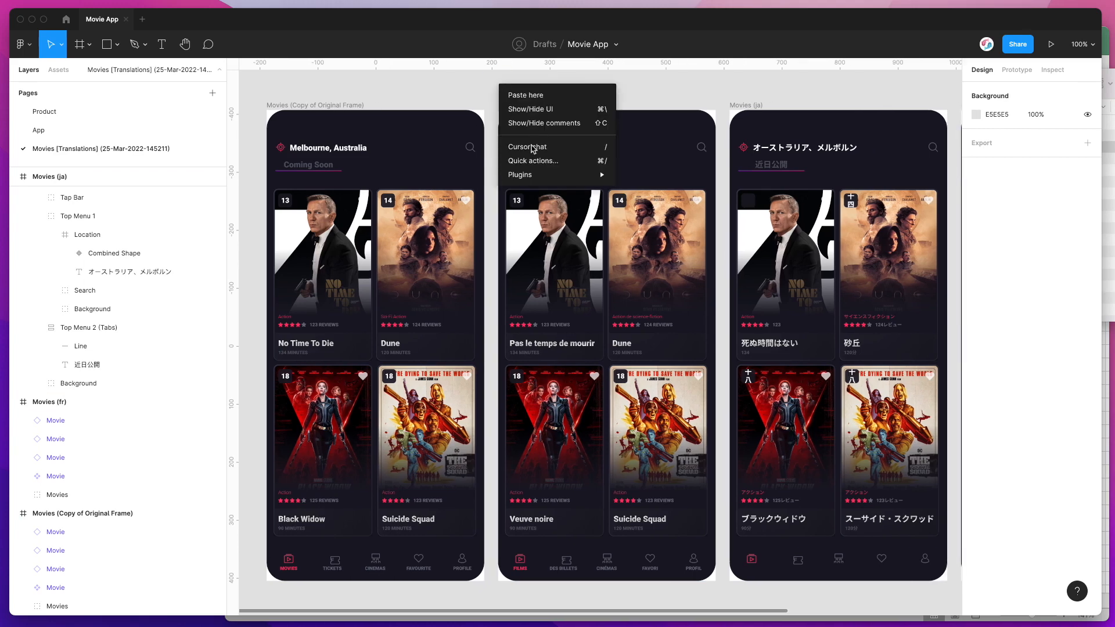
Launch CopyDoc, load movies-pre-translated.xlsx in Localize Frames, and localize the Movies frame
left_click(655, 274)
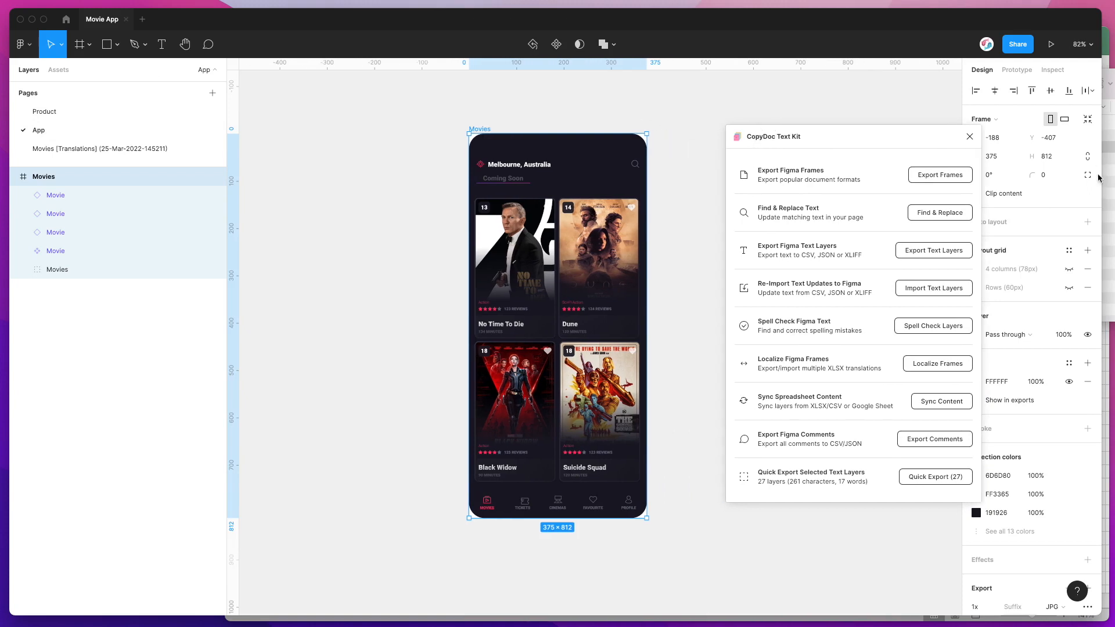
left_click_drag(774, 136, 740, 90)
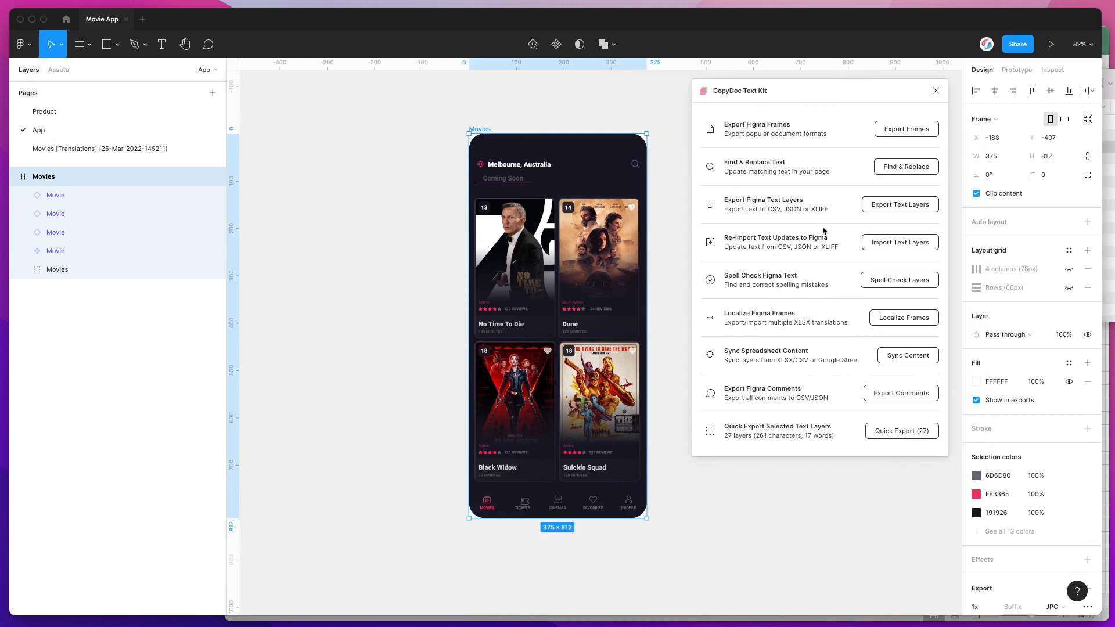
mouse_move(903, 317)
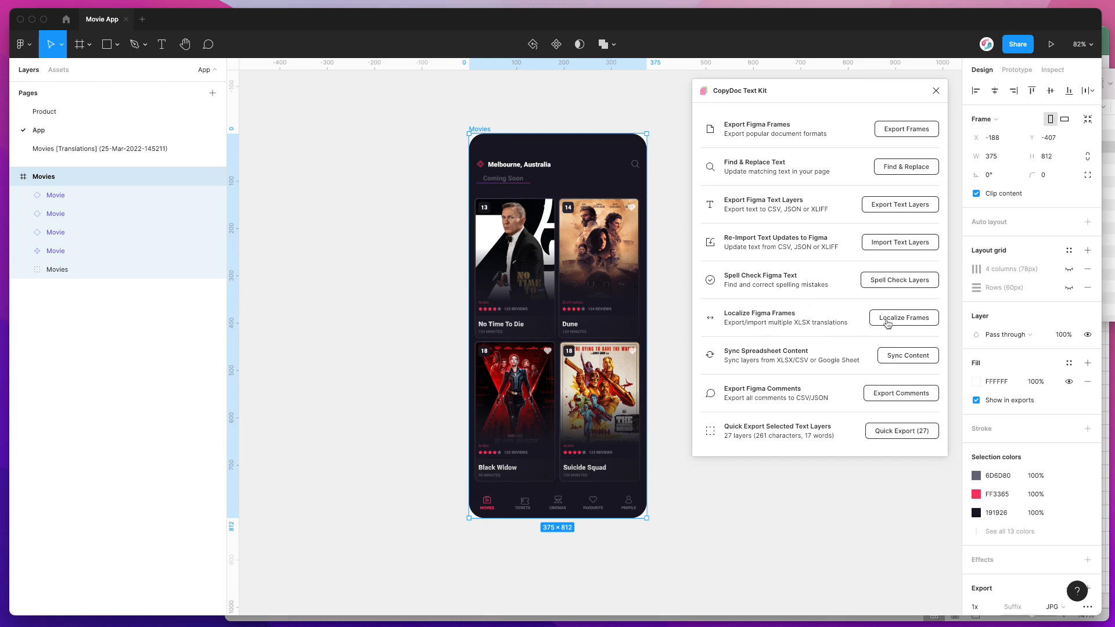
left_click(904, 318)
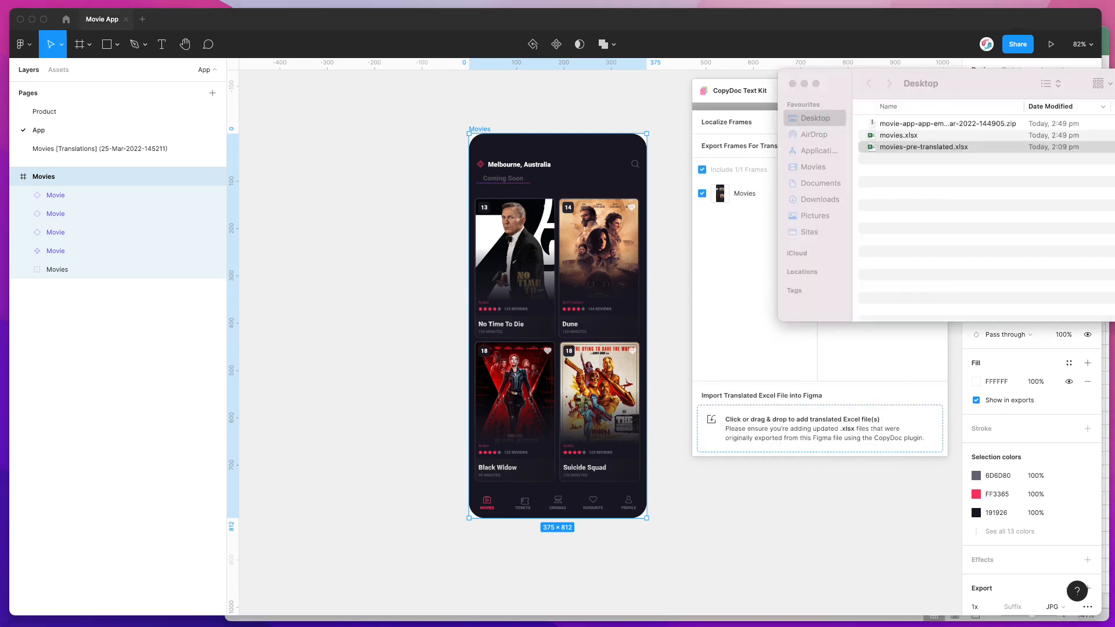
left_click(924, 147)
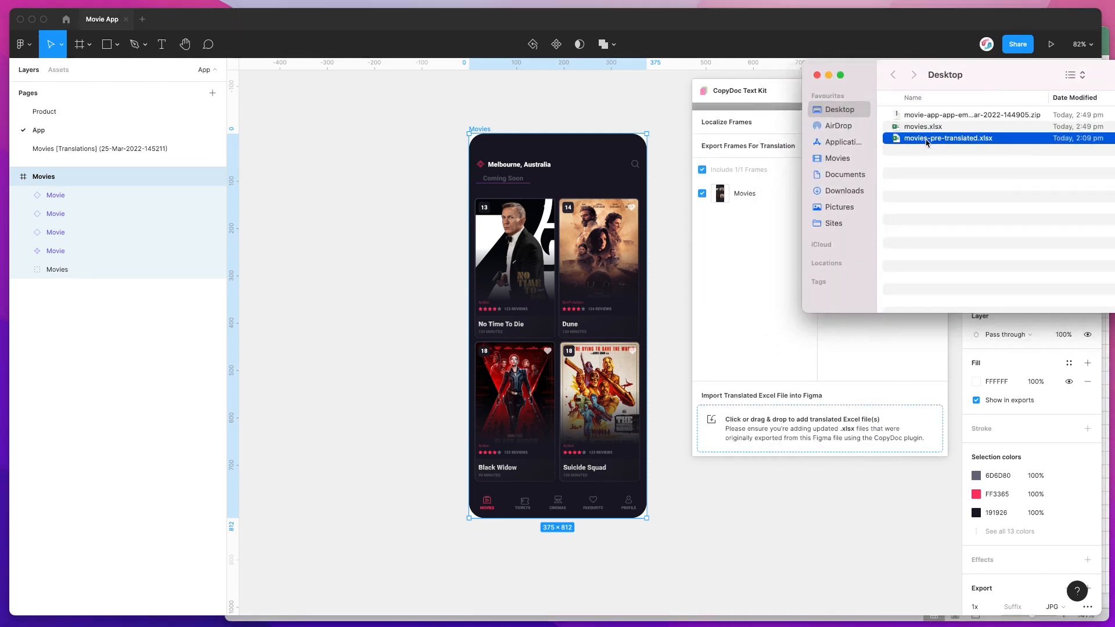
mouse_move(968, 142)
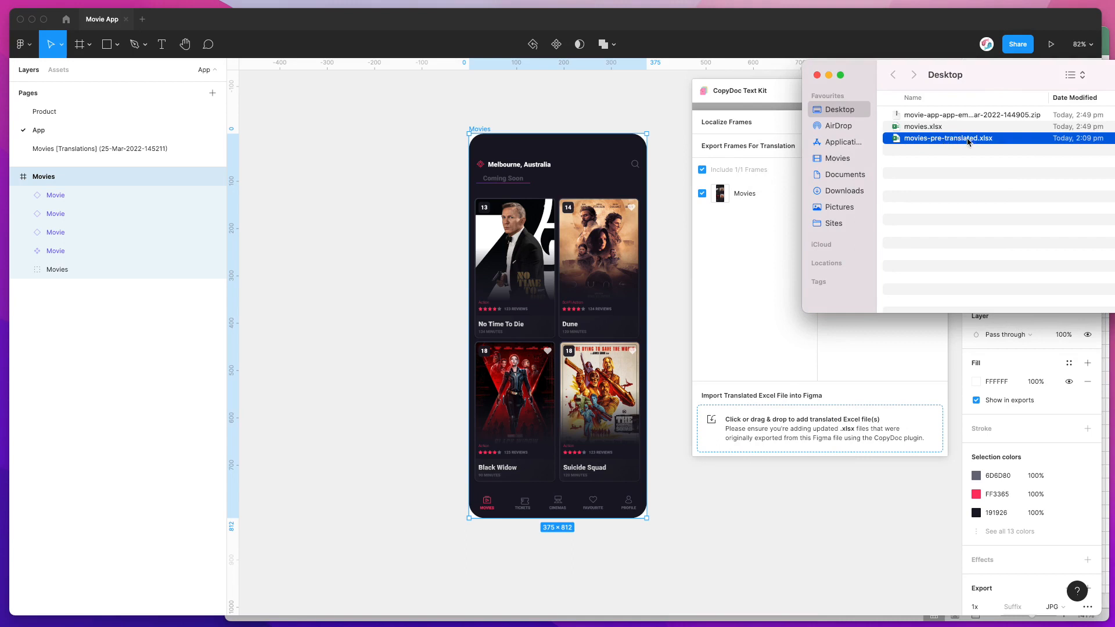
mouse_move(964, 142)
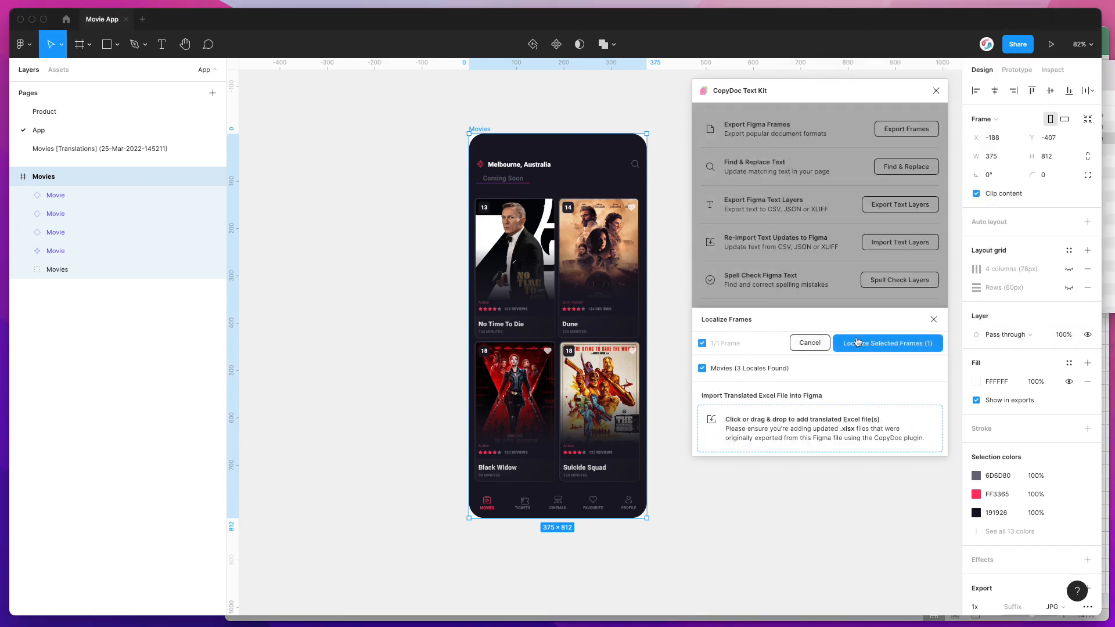
left_click(888, 343)
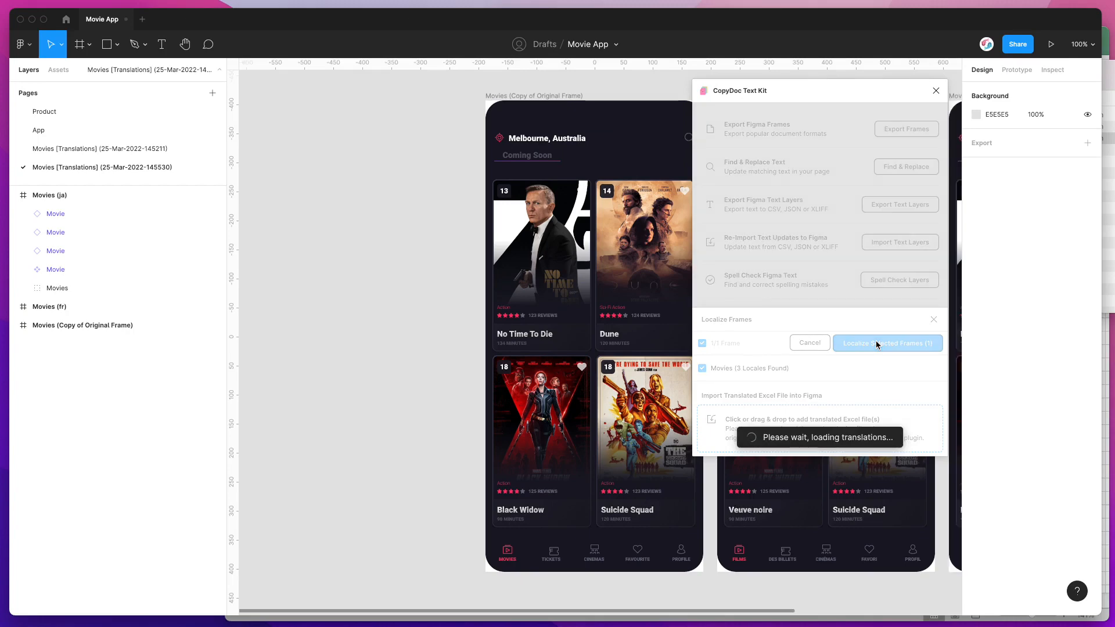
Delete the older Movies [Translations] page from the Pages list's right-click menu
left_click(888, 342)
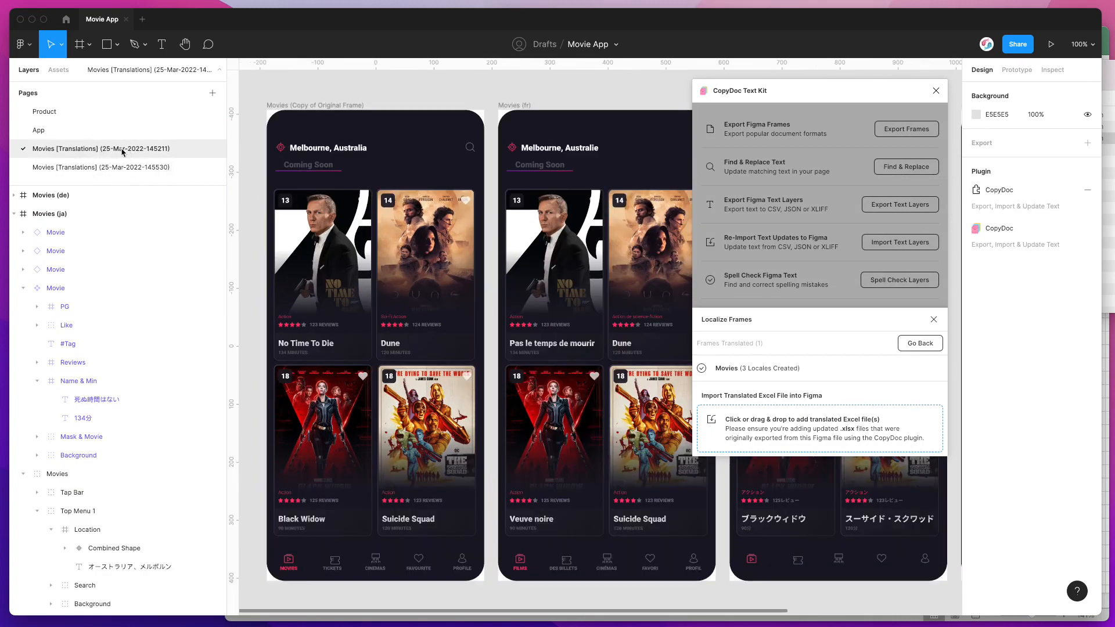
left_click(101, 168)
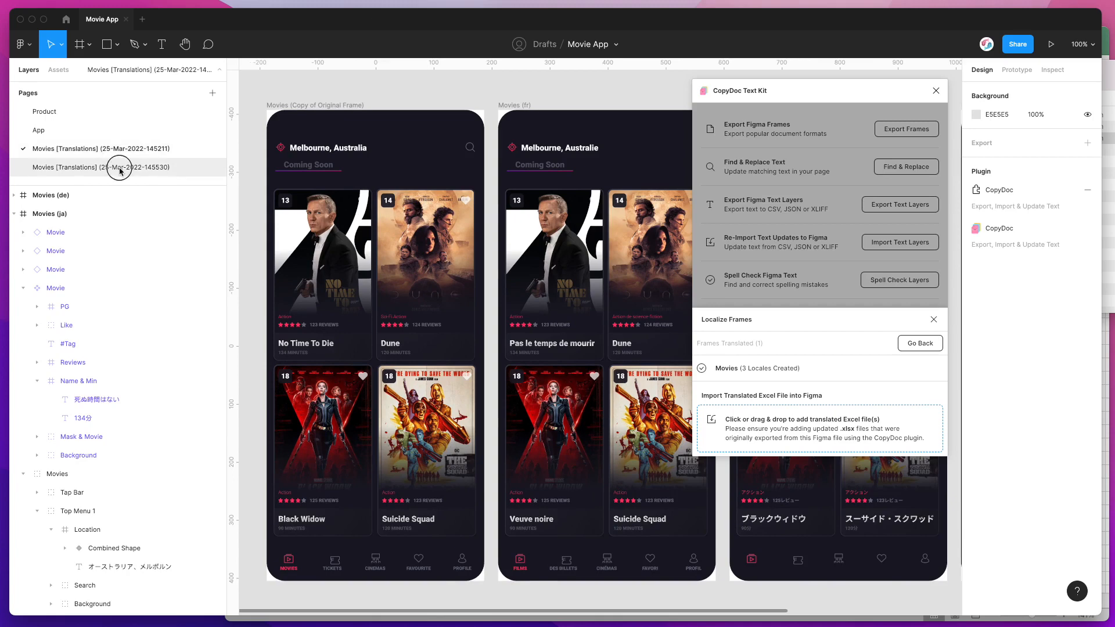
left_click(103, 167)
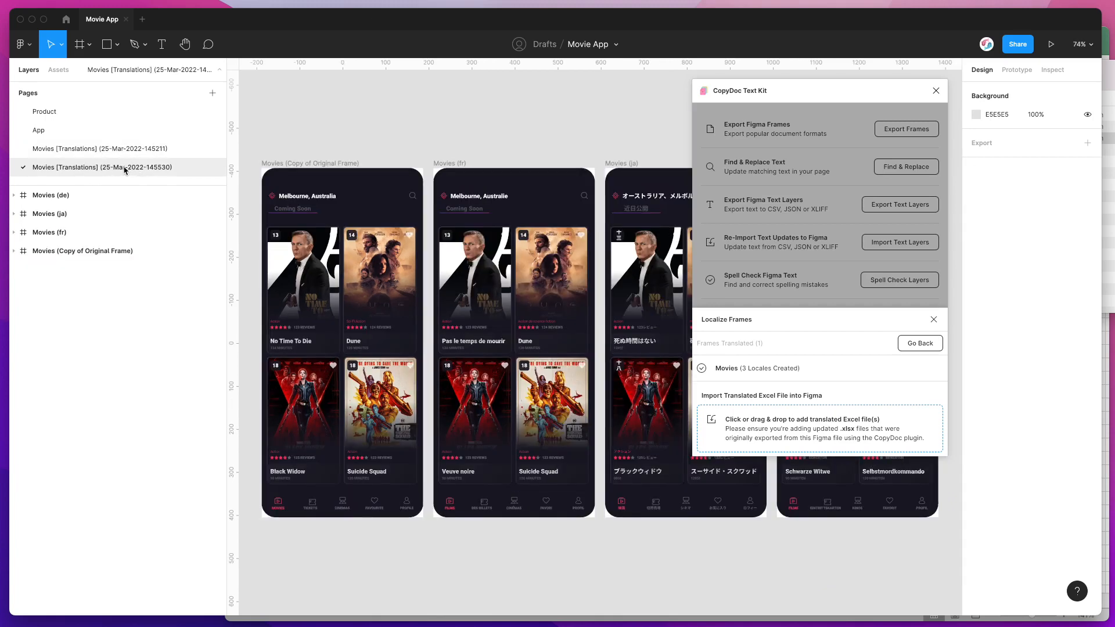
right_click(103, 167)
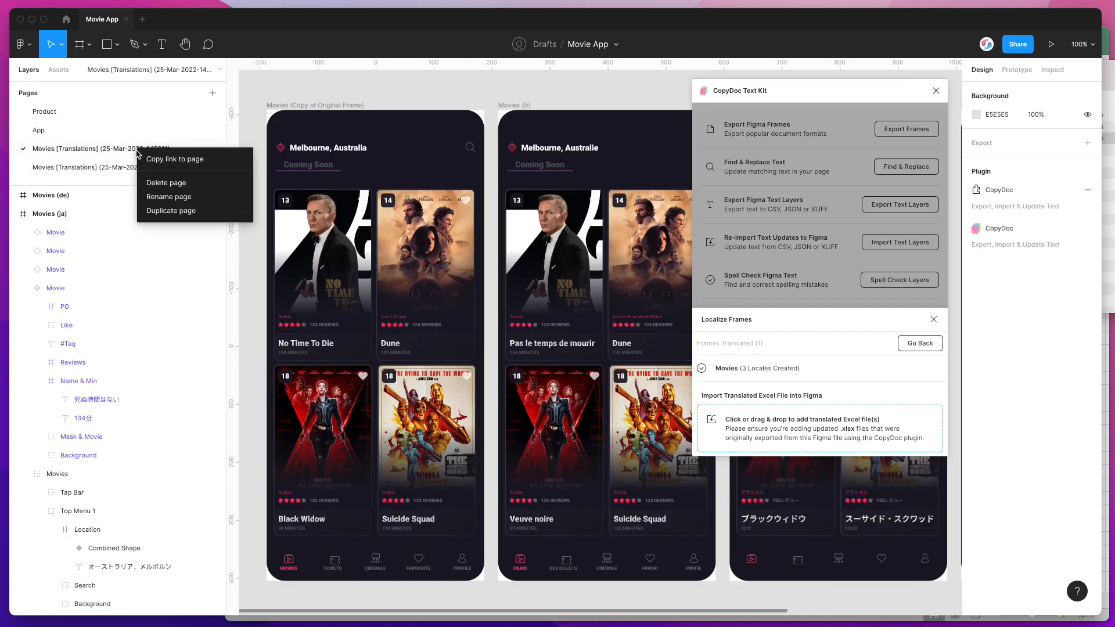
left_click(167, 183)
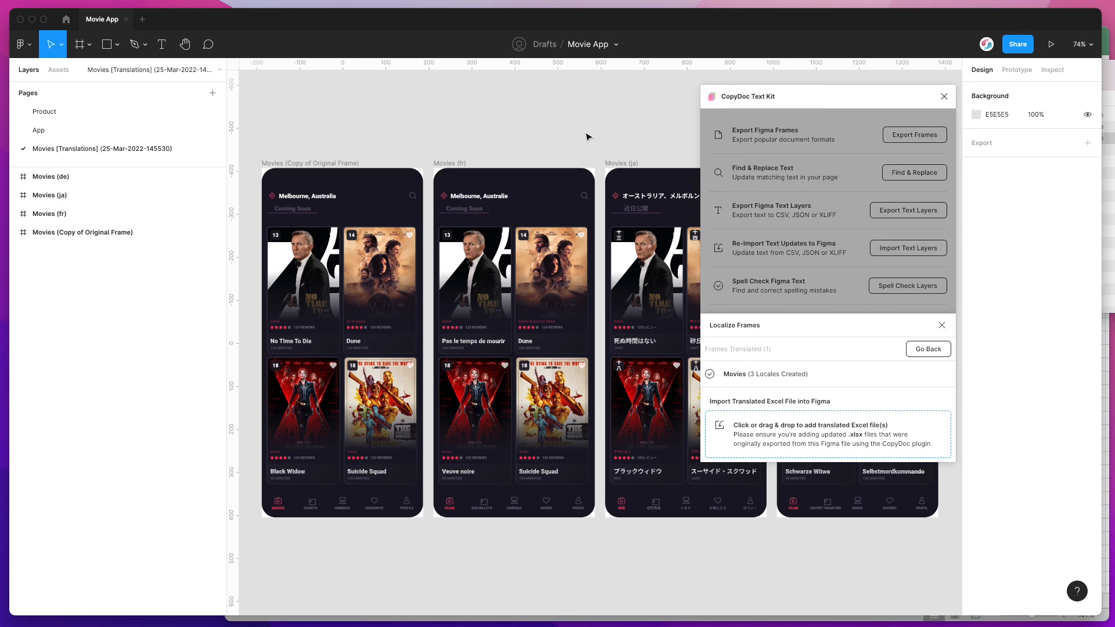
mouse_move(592, 139)
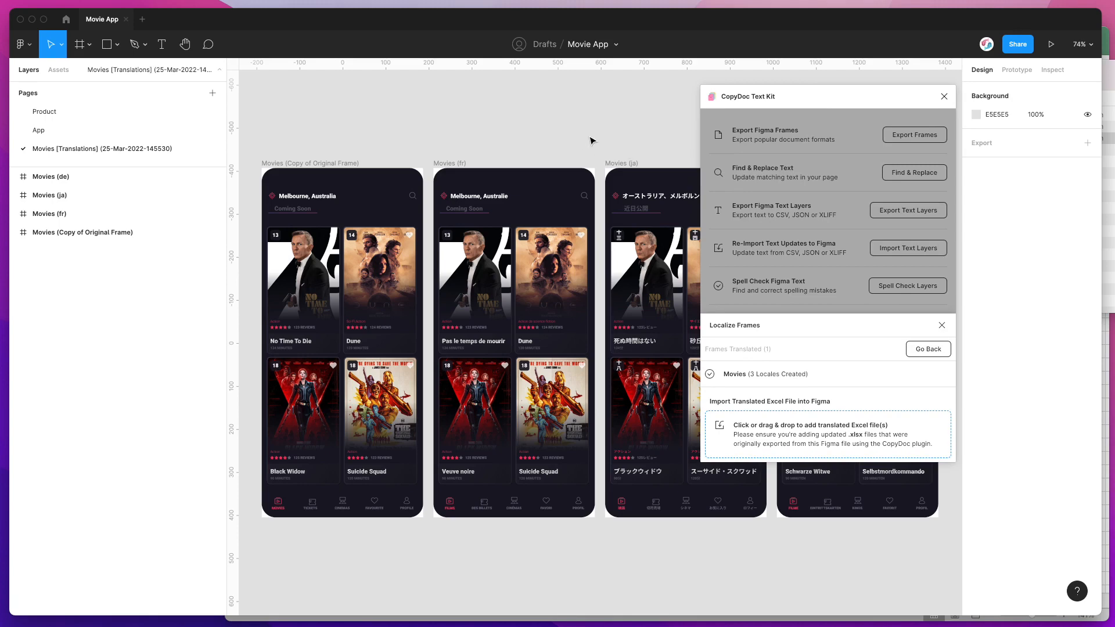
mouse_move(596, 134)
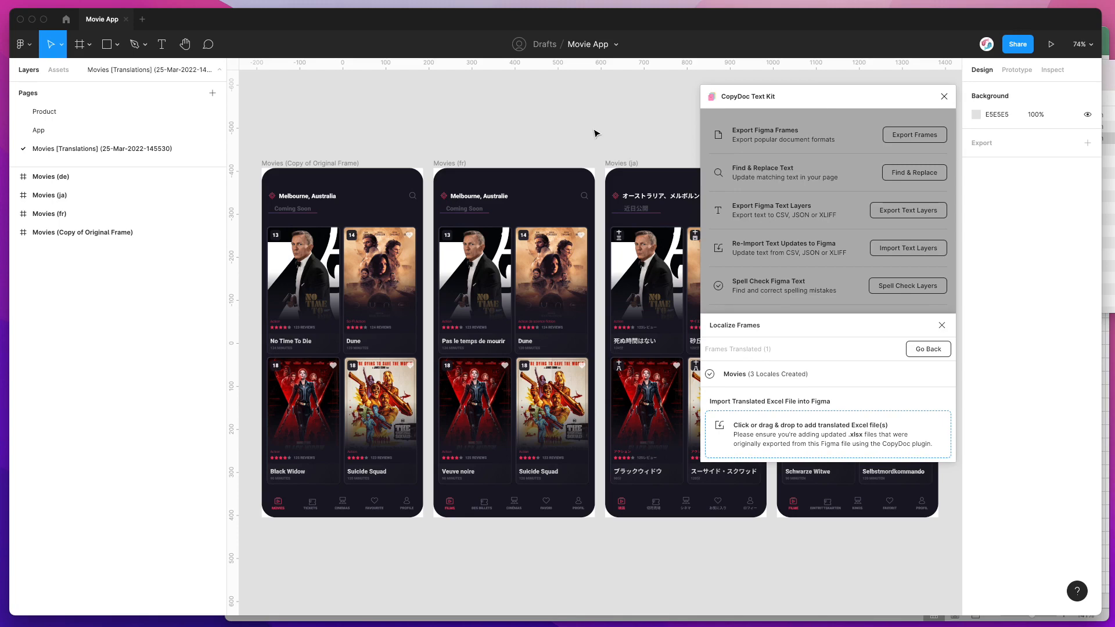
mouse_move(885, 339)
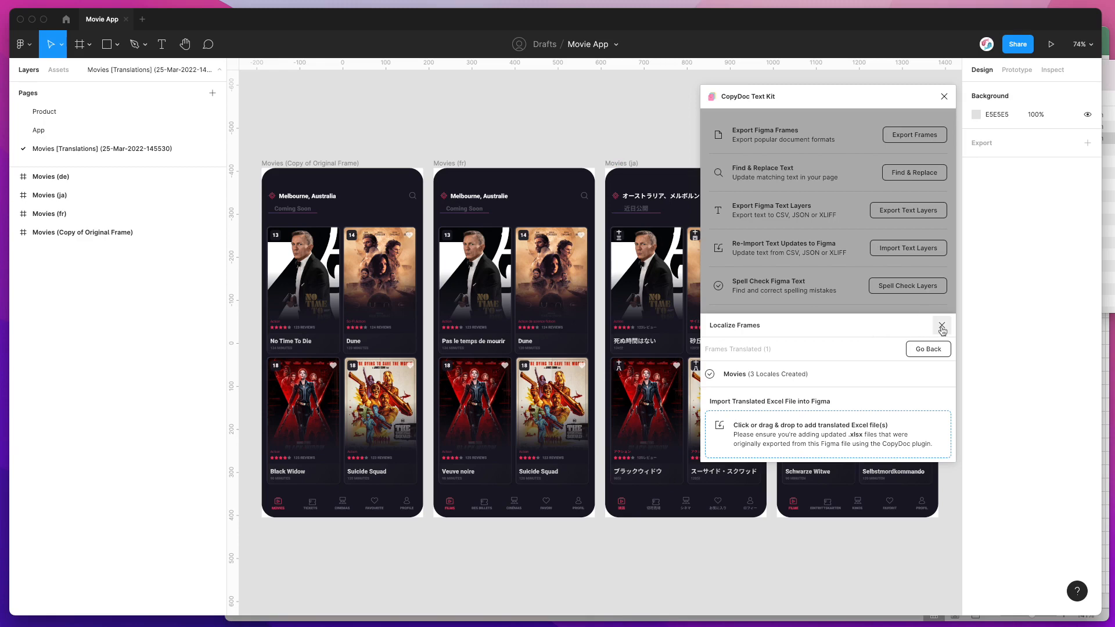
Close CopyDoc's Localize Frames panel to get back to the plugin's main tool list
left_click(941, 326)
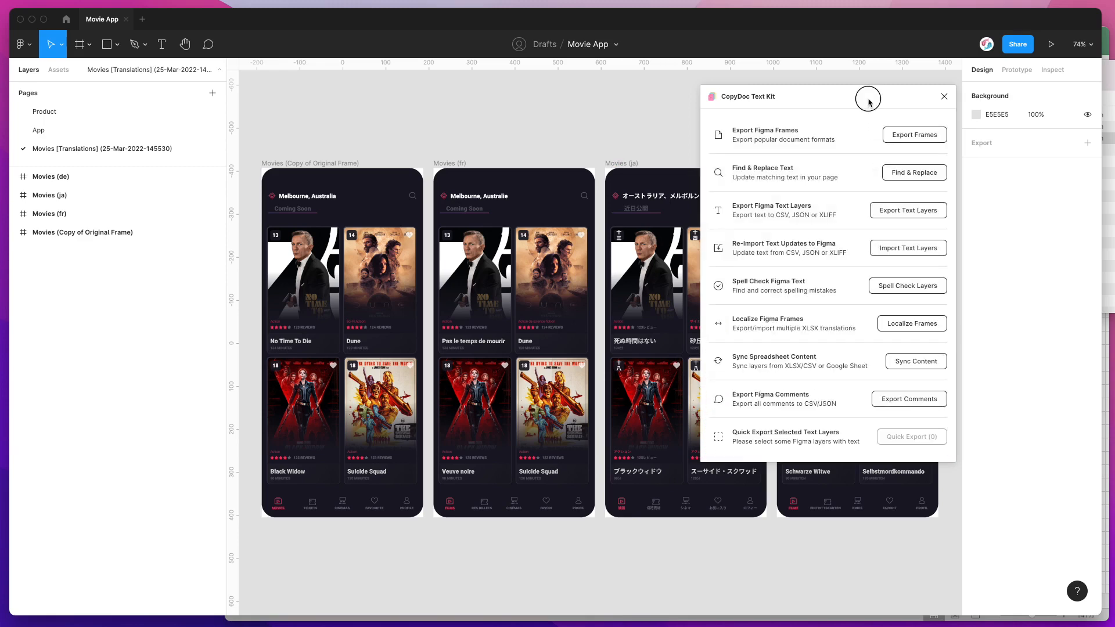
mouse_move(874, 109)
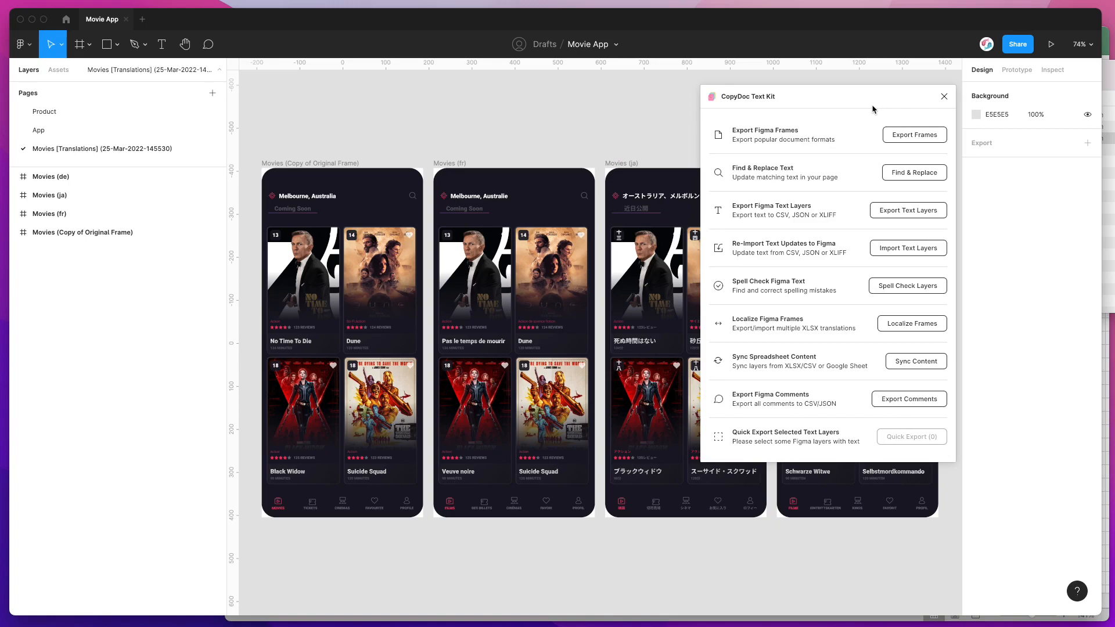